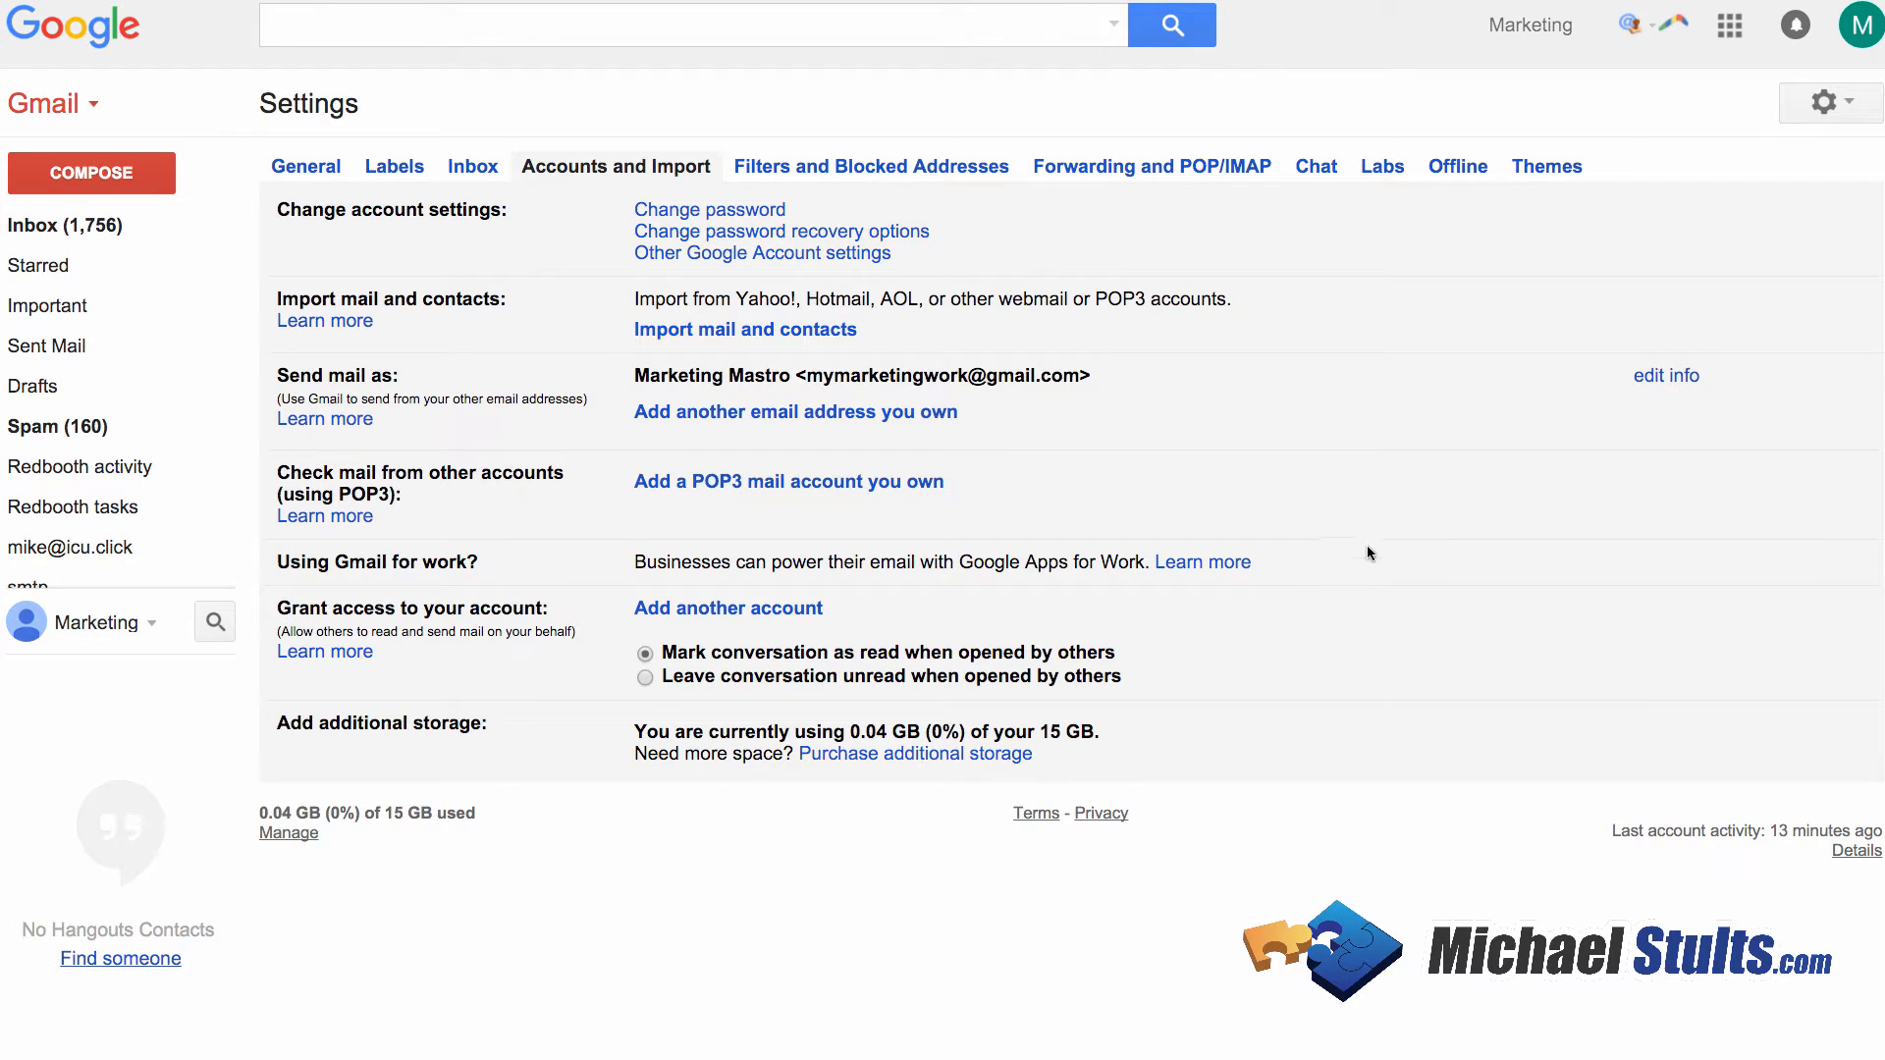
pyautogui.moveTo(1425, 117)
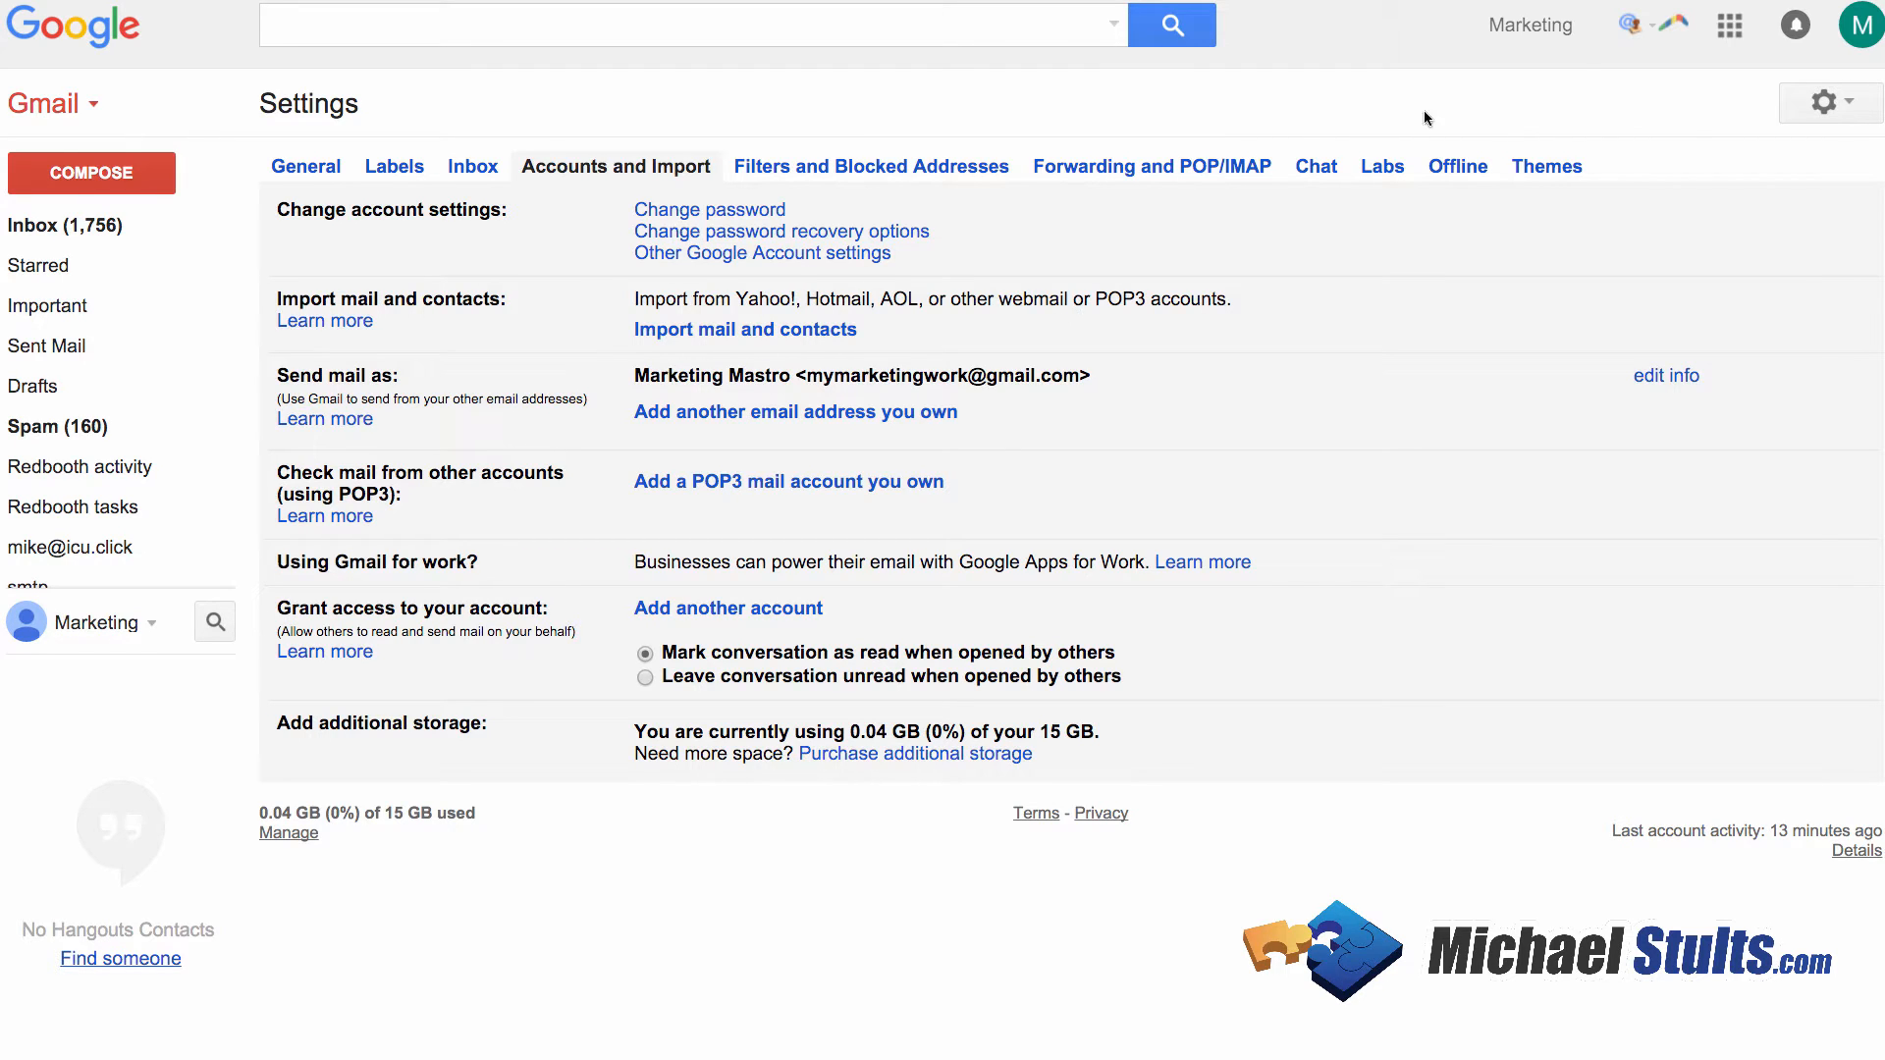
pyautogui.click(1822, 102)
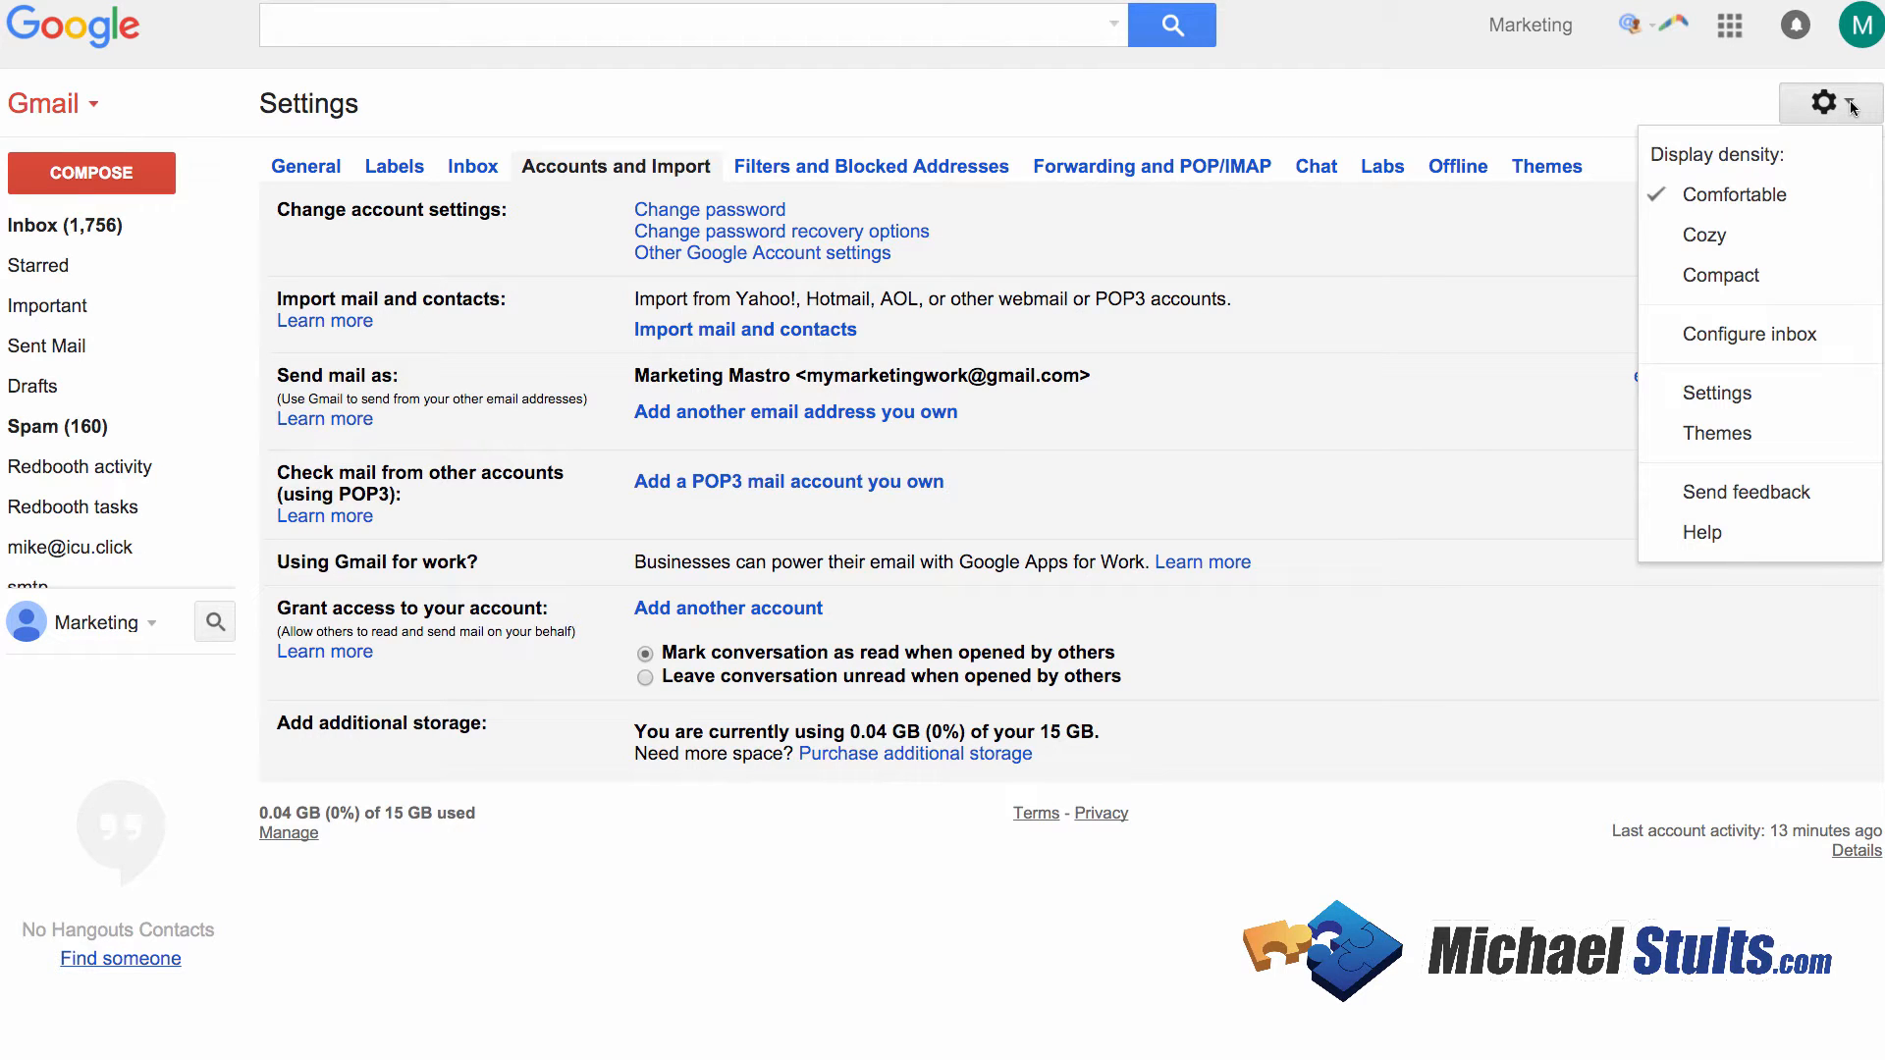
pyautogui.moveTo(1718, 393)
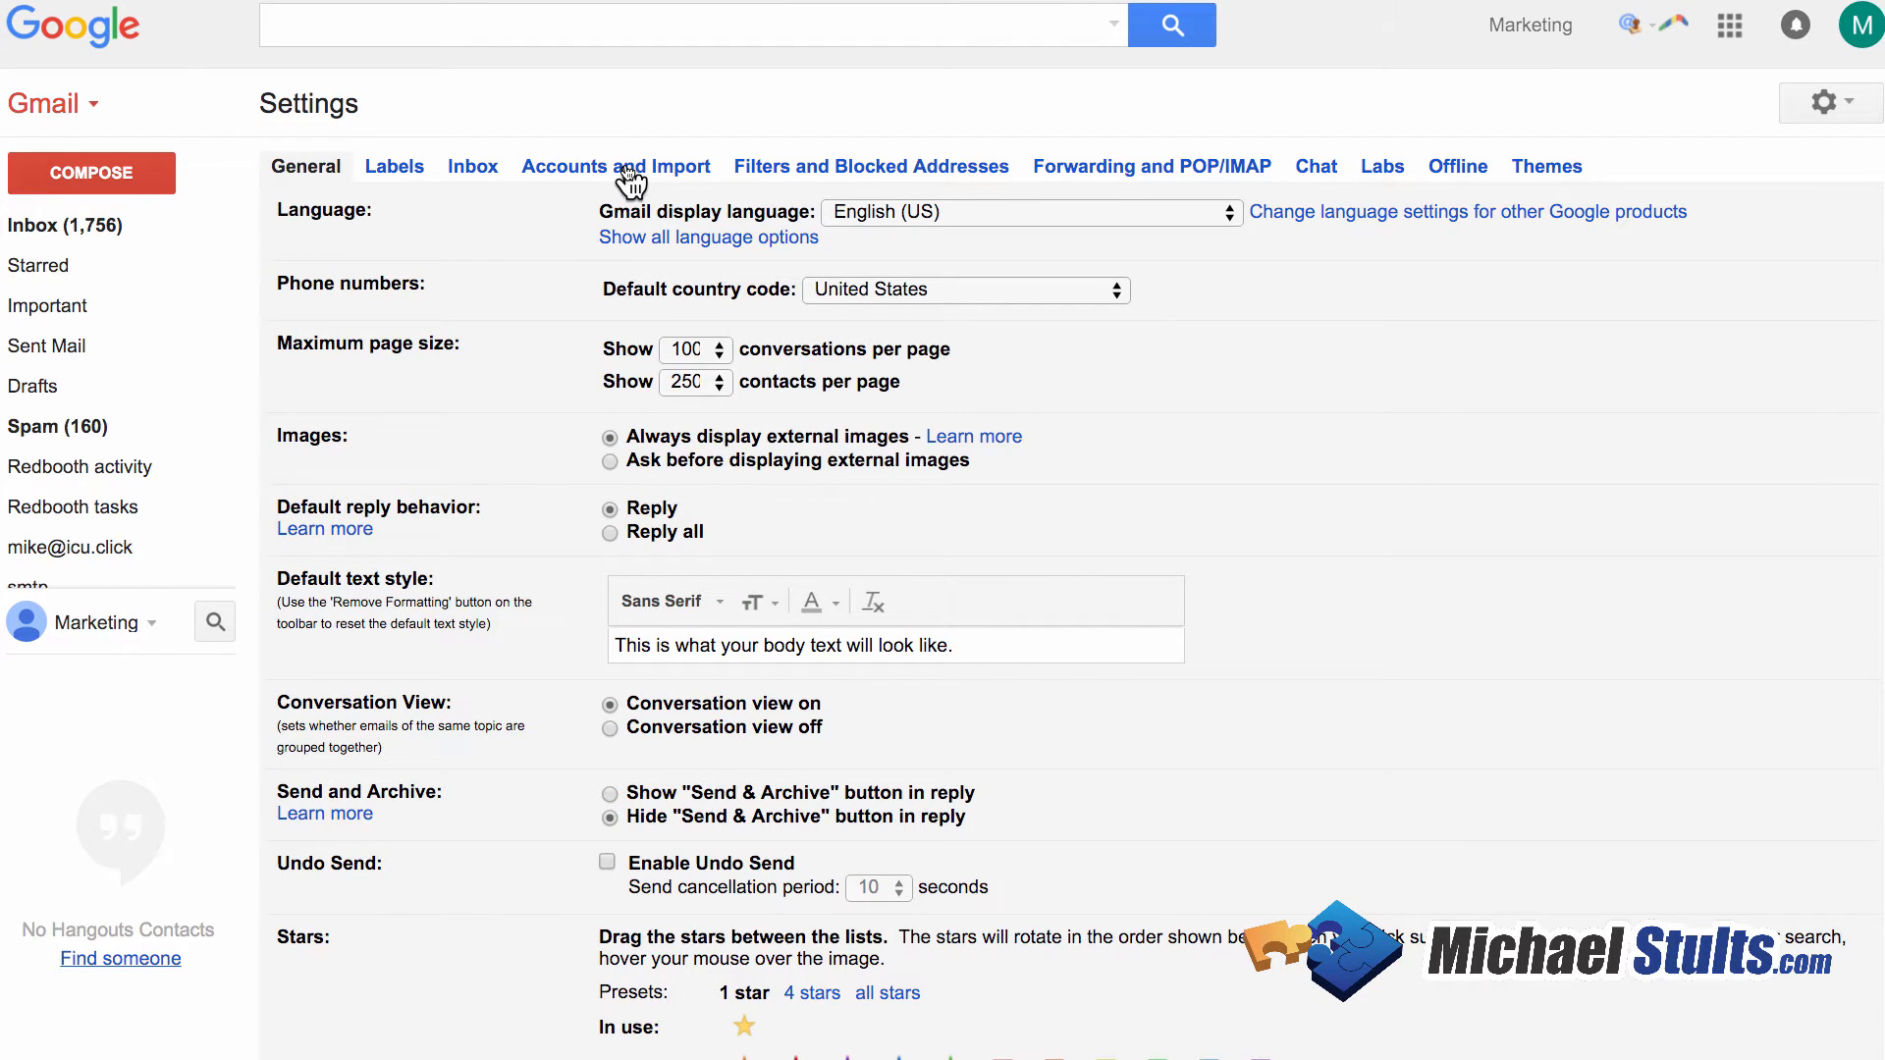
pyautogui.click(615, 166)
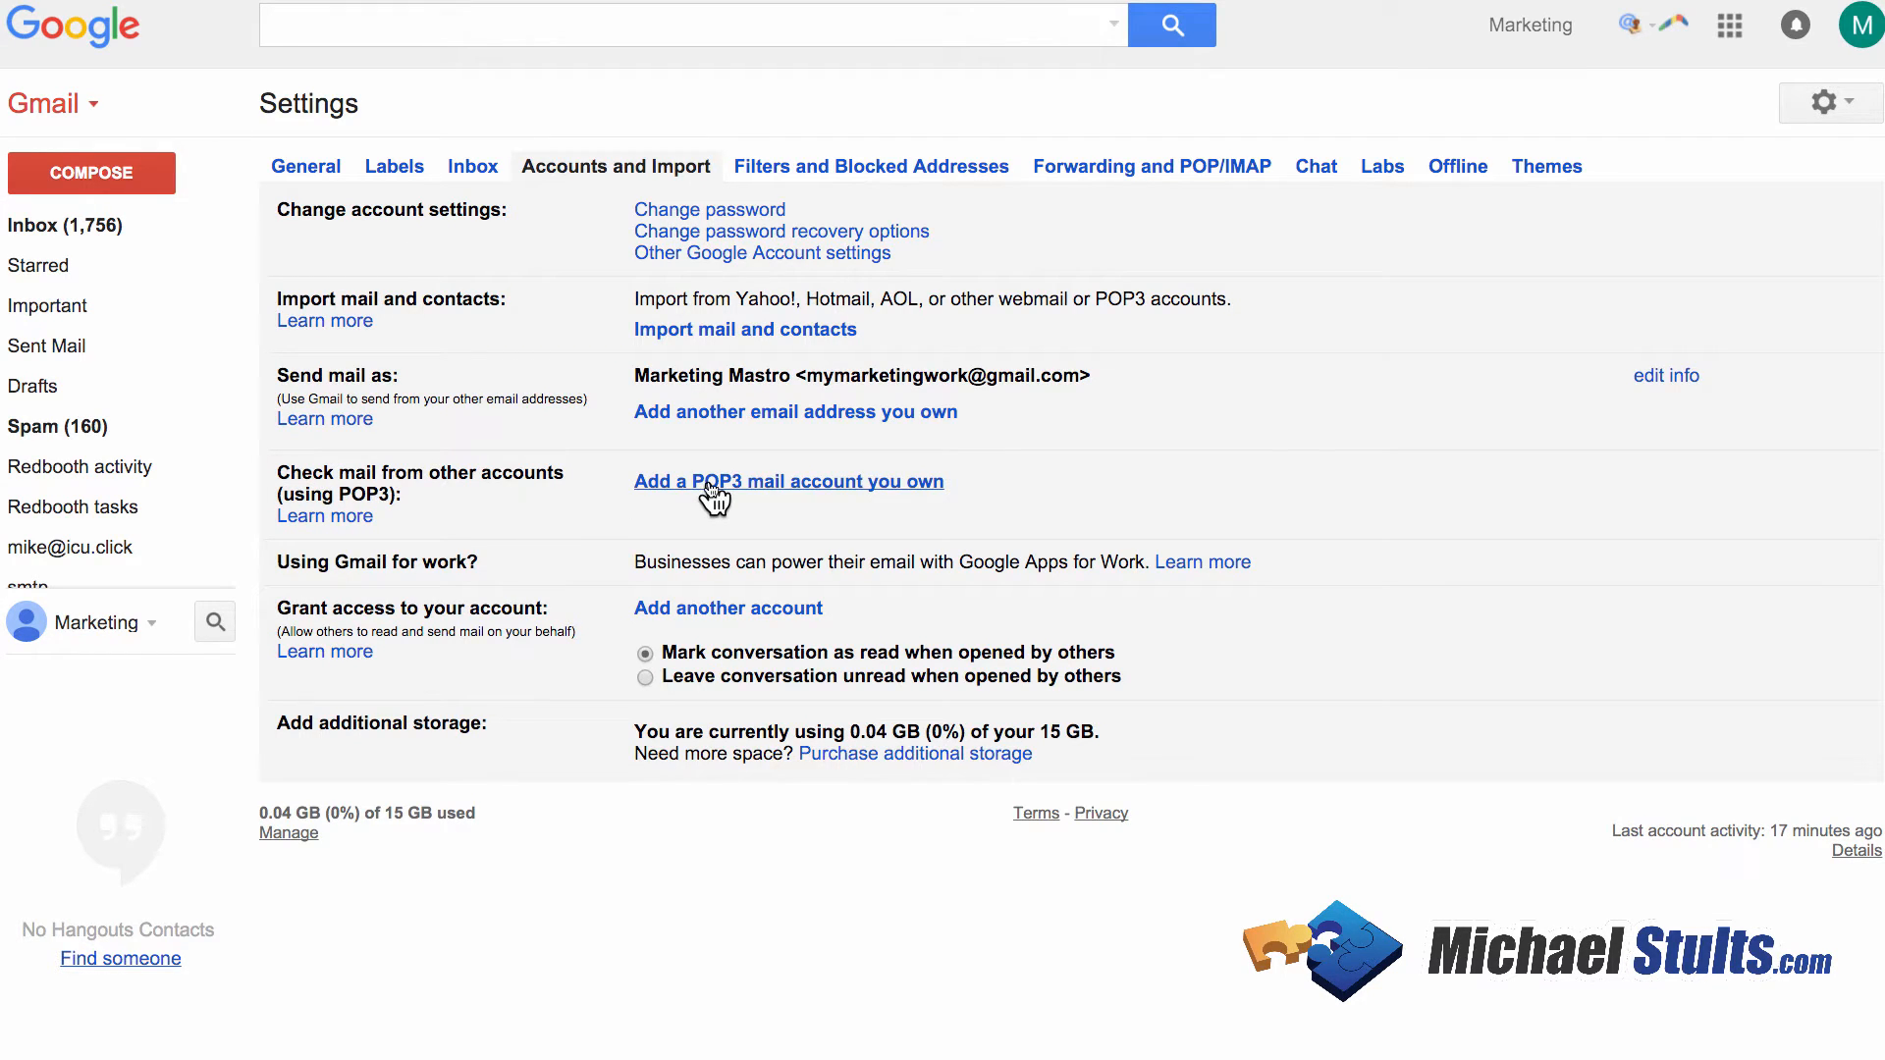
pyautogui.click(788, 481)
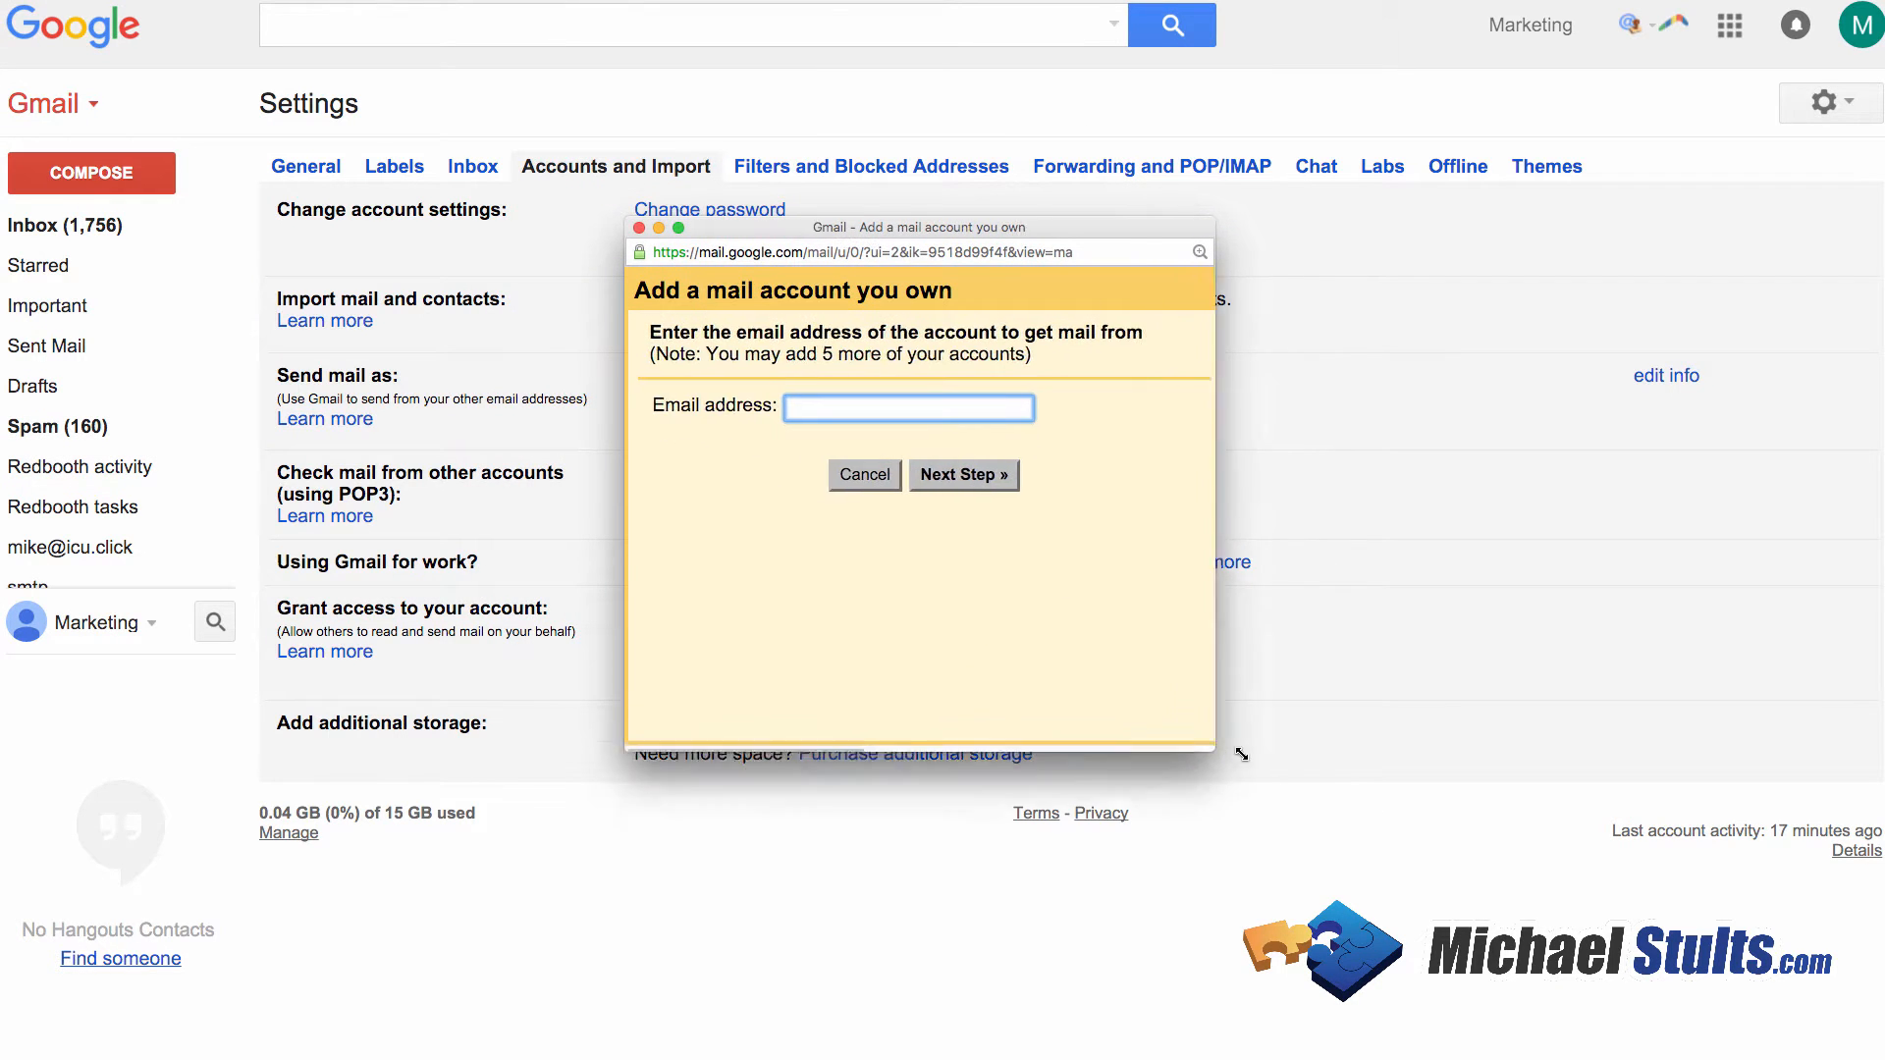
pyautogui.moveTo(1241, 755); pyautogui.dragTo(1310, 779)
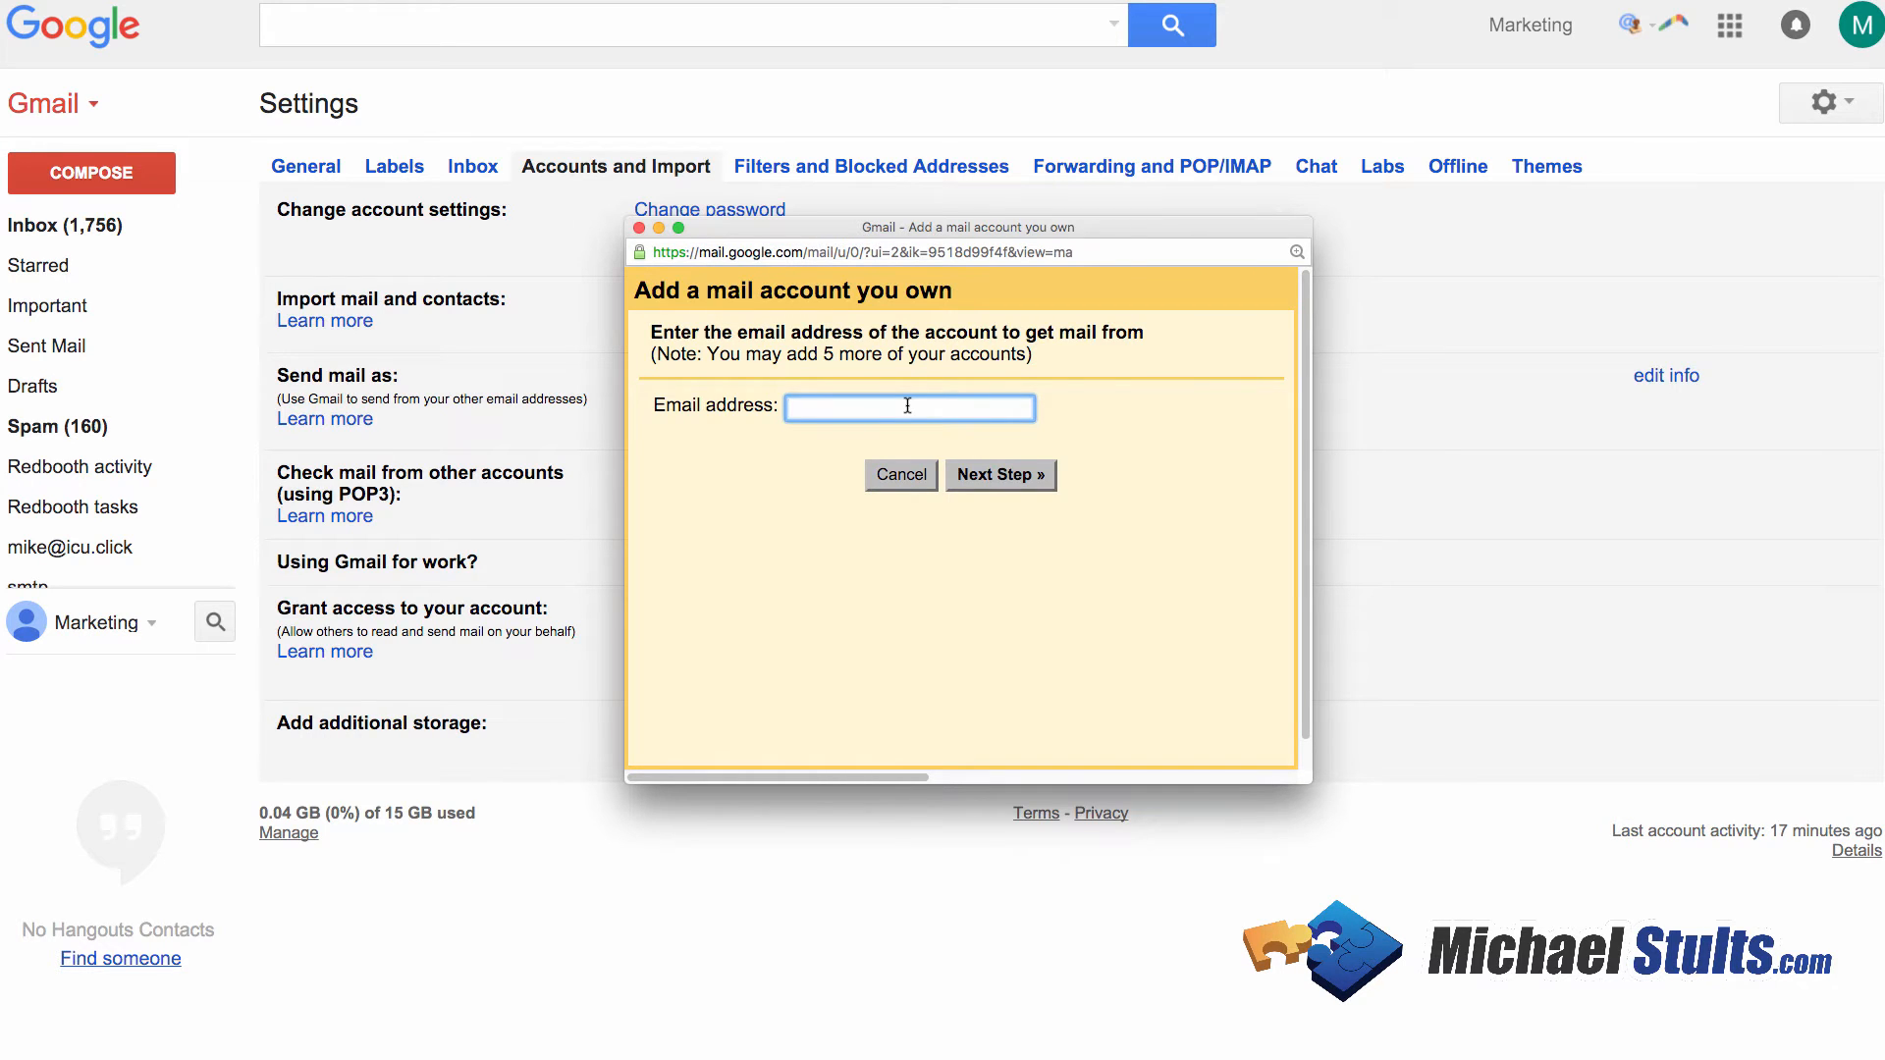
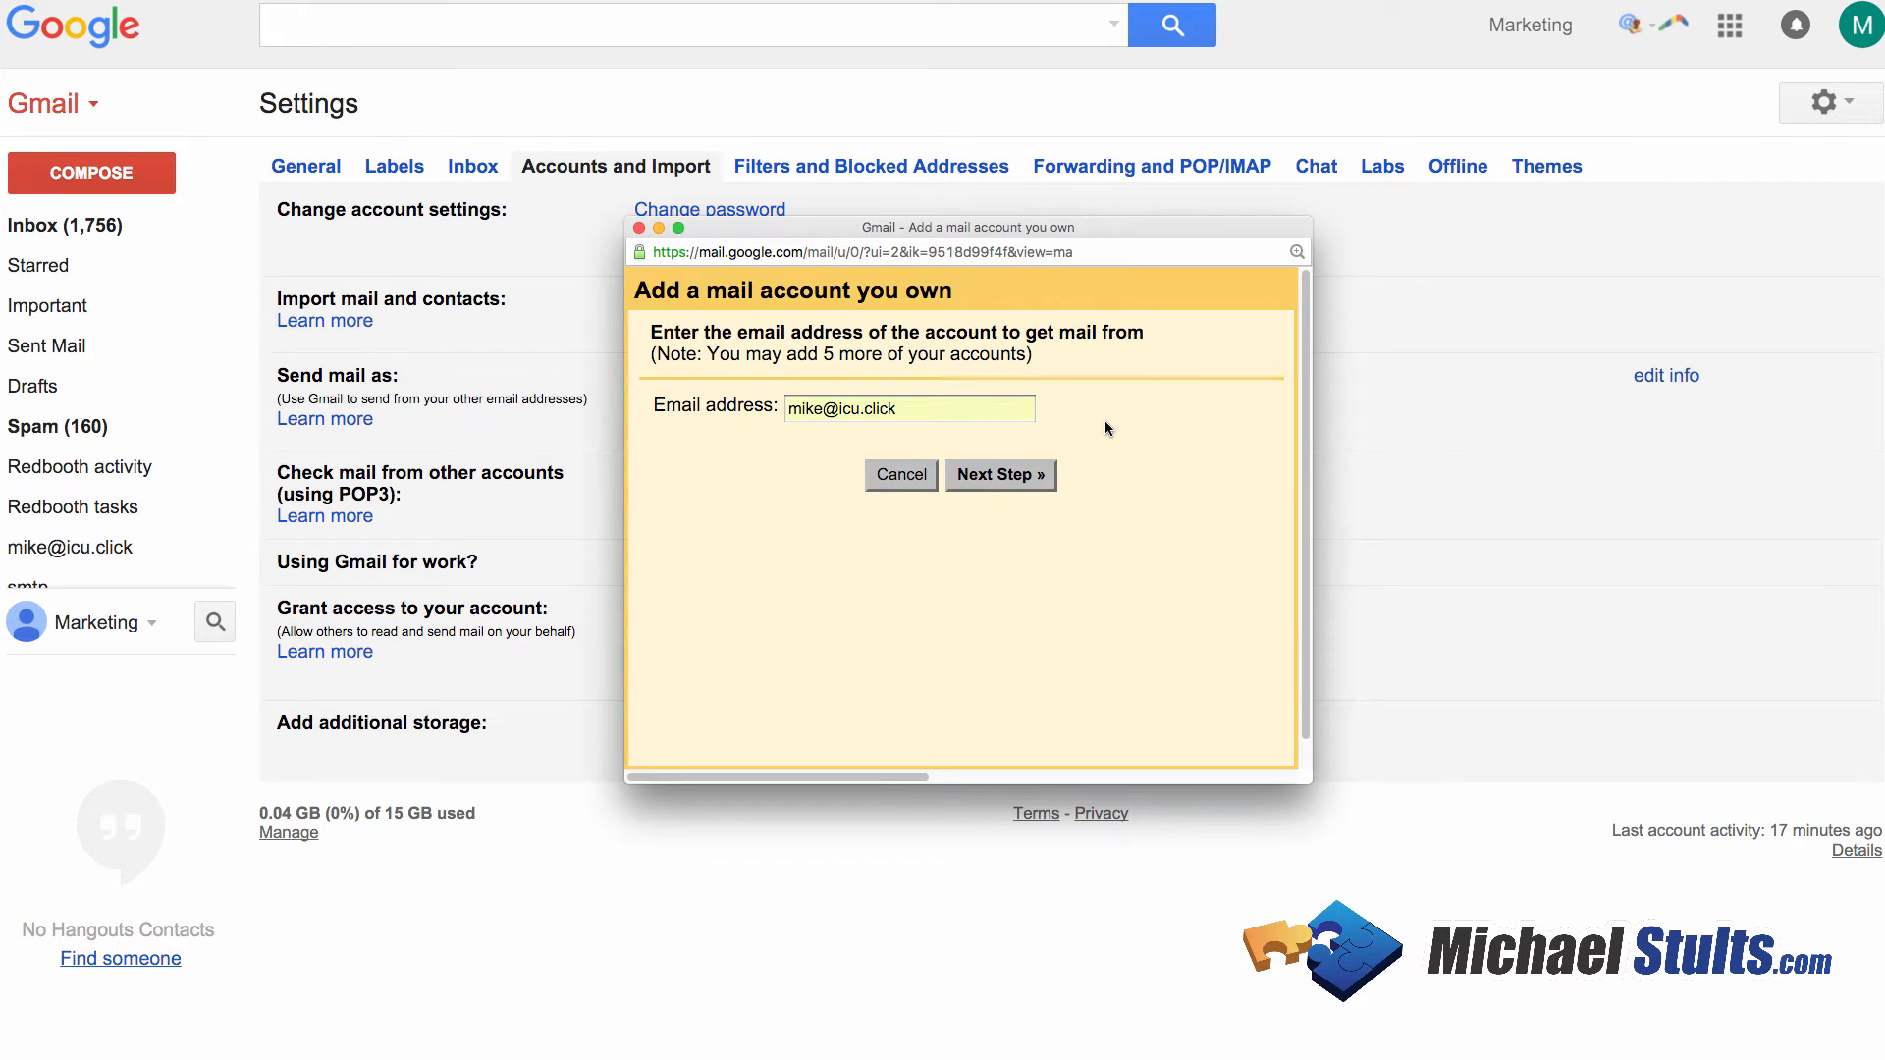
pyautogui.moveTo(1095, 428)
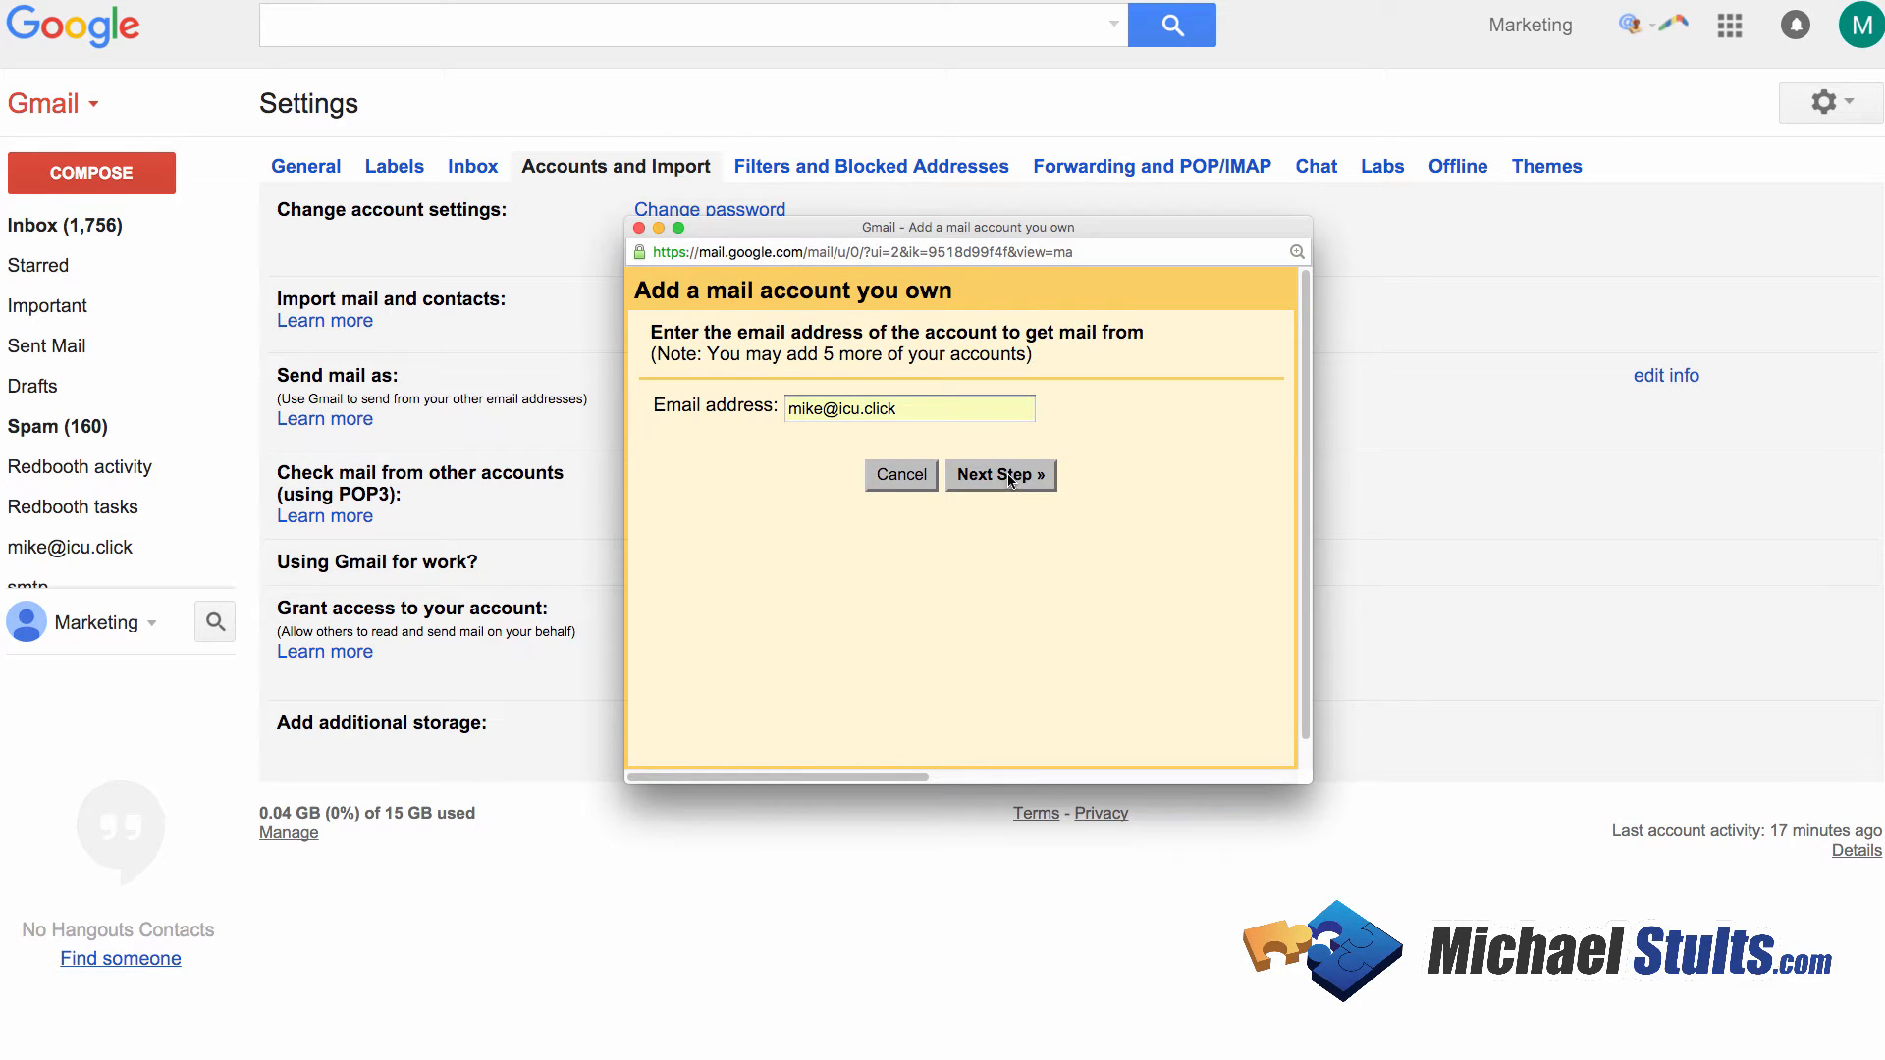
pyautogui.click(1000, 475)
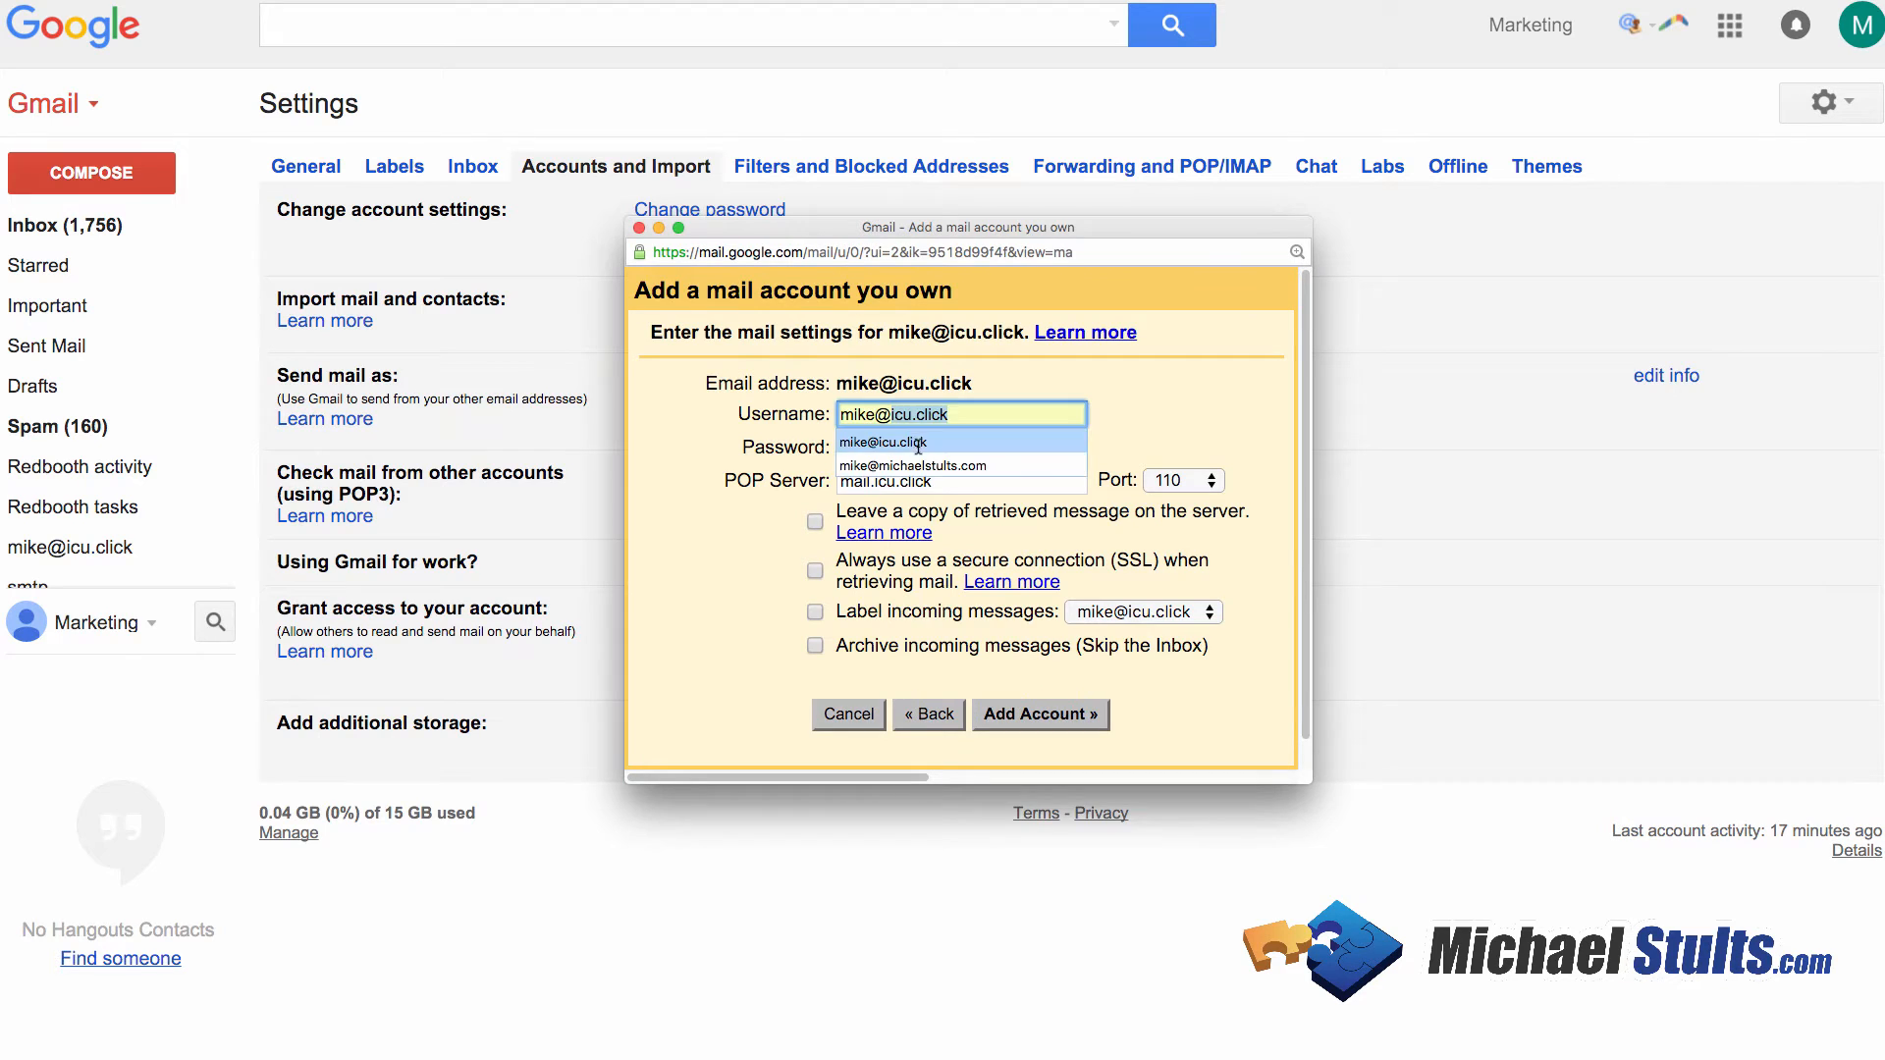
pyautogui.click(960, 446)
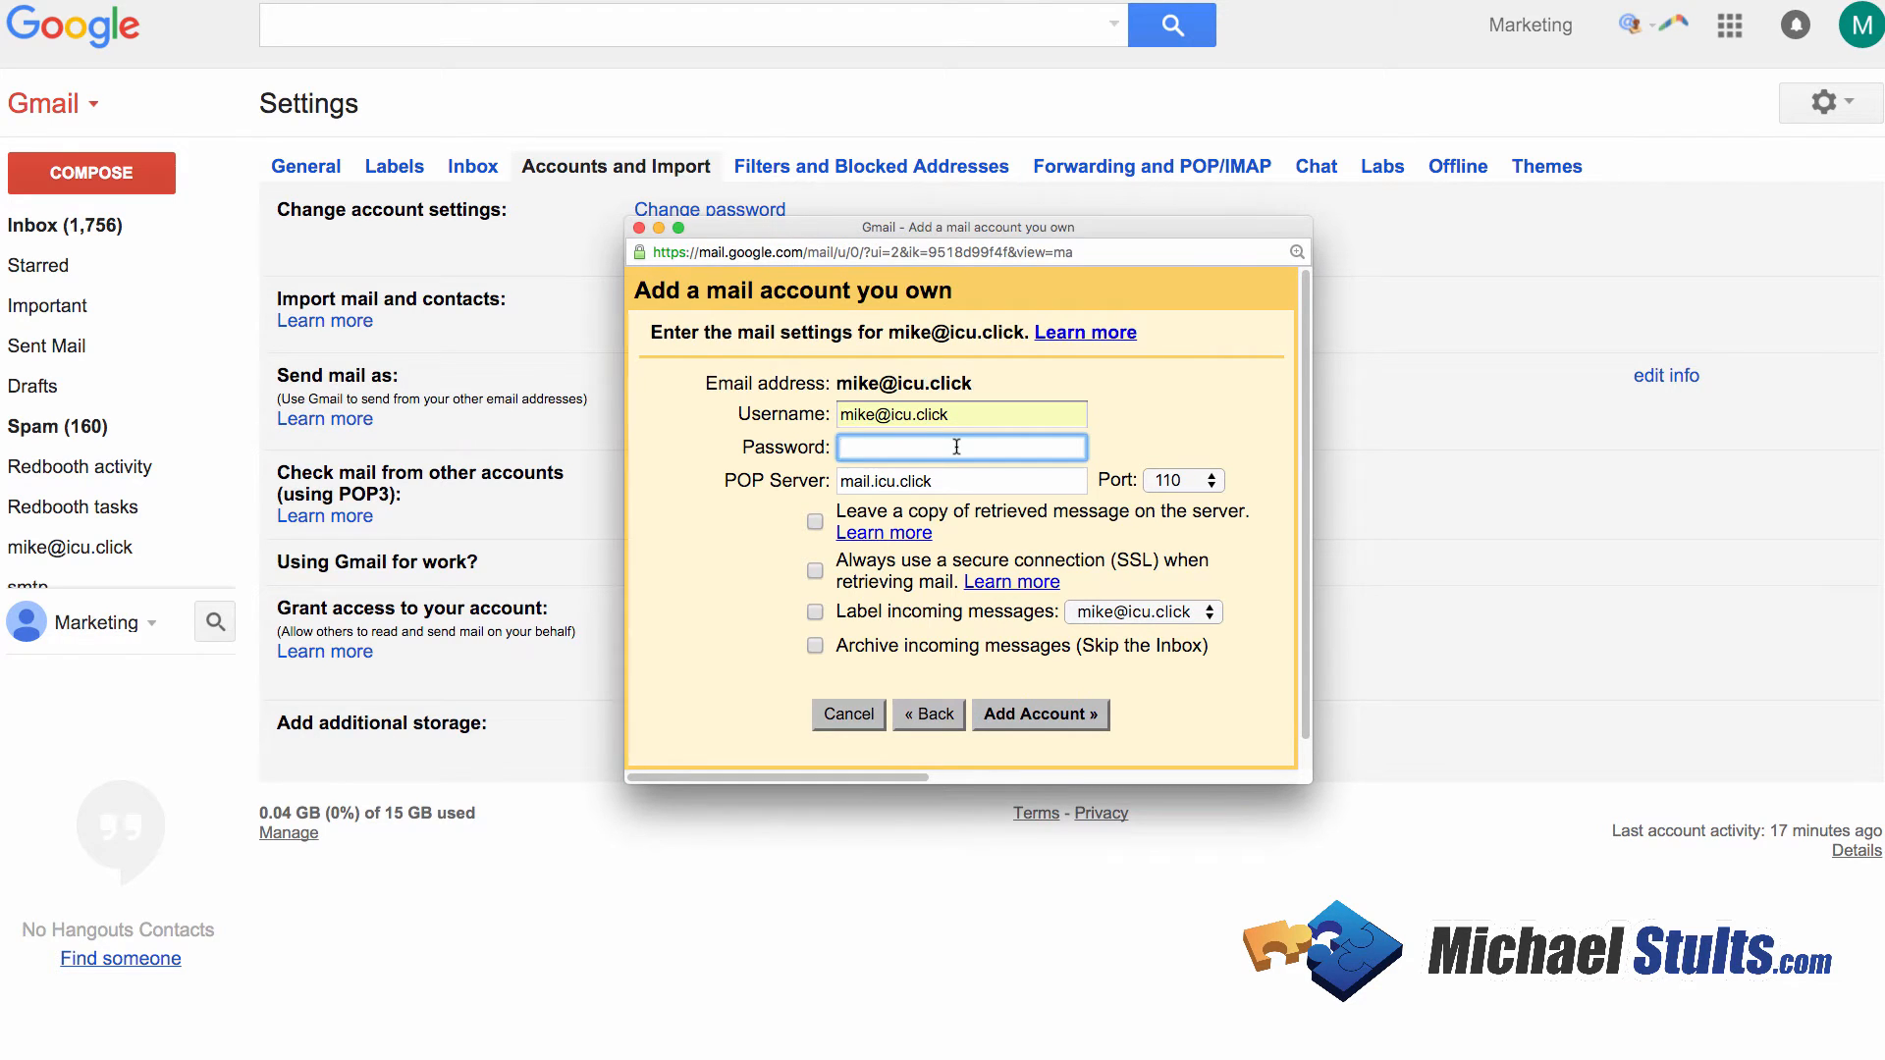
pyautogui.write('password')
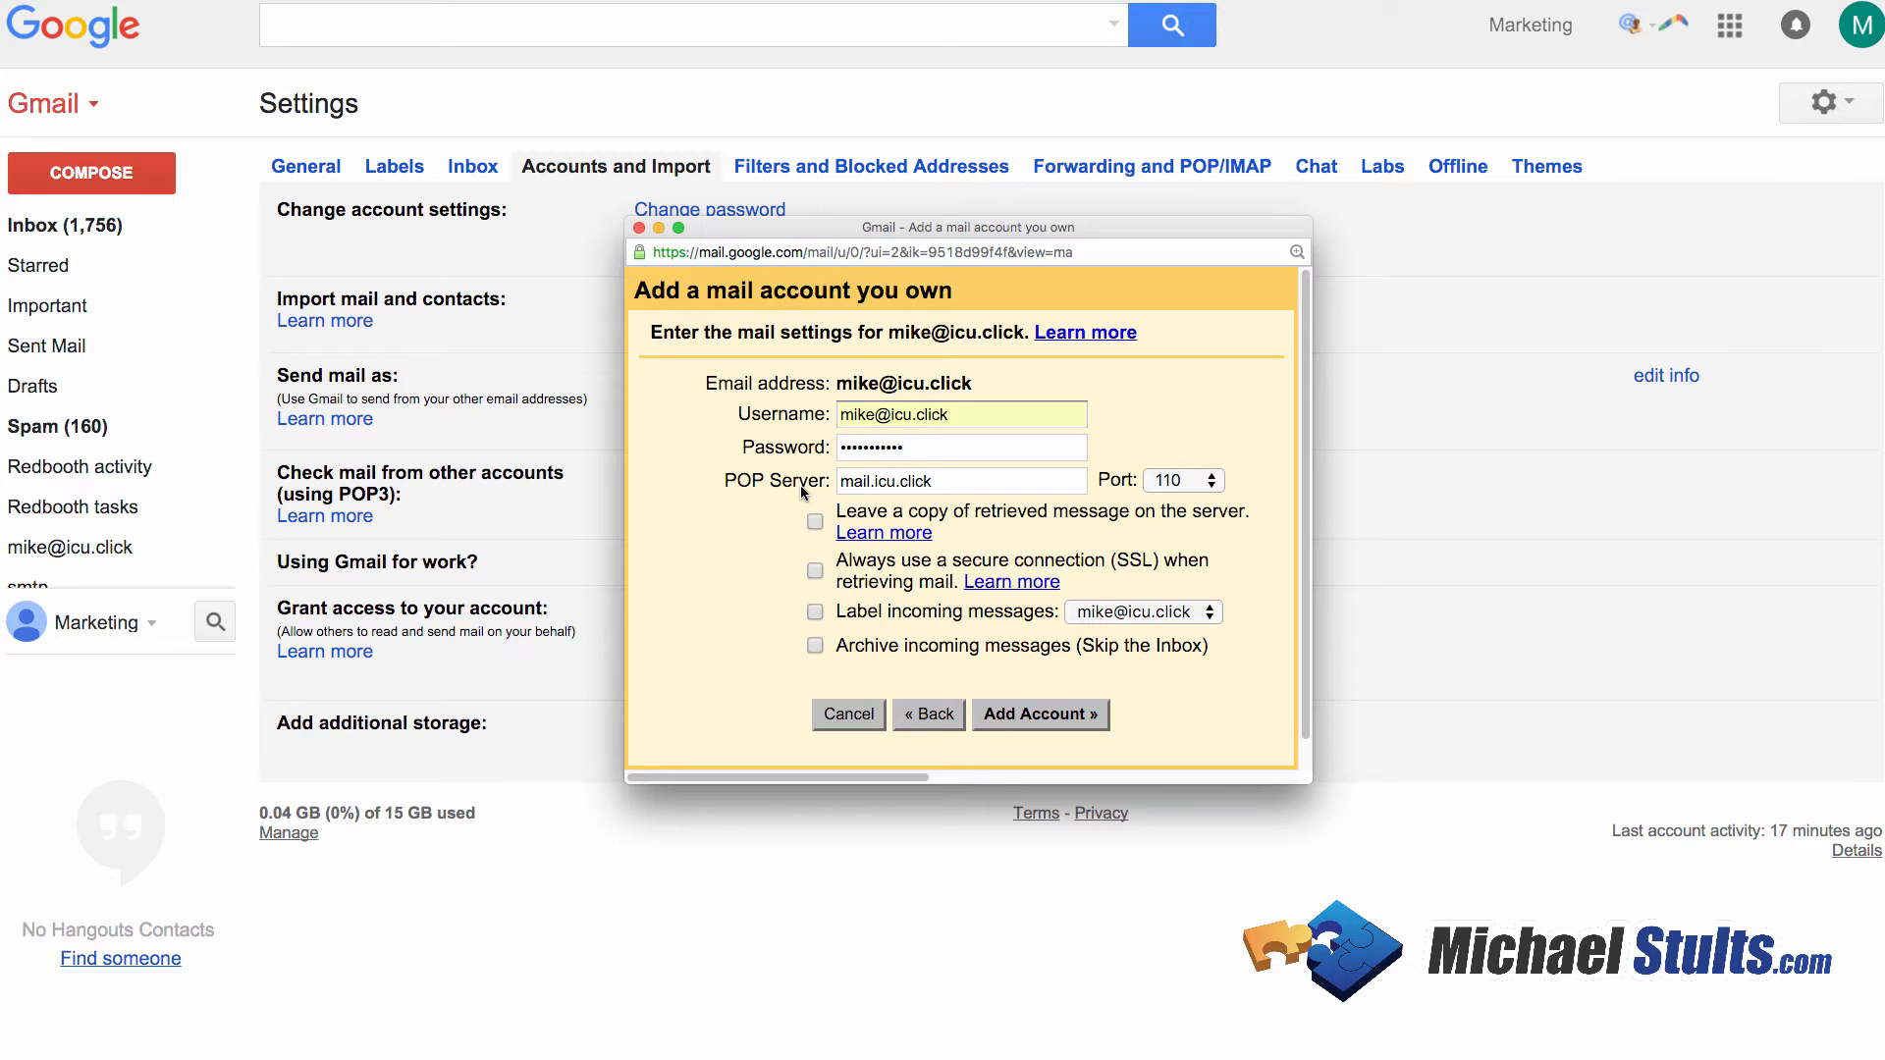
pyautogui.click(959, 481)
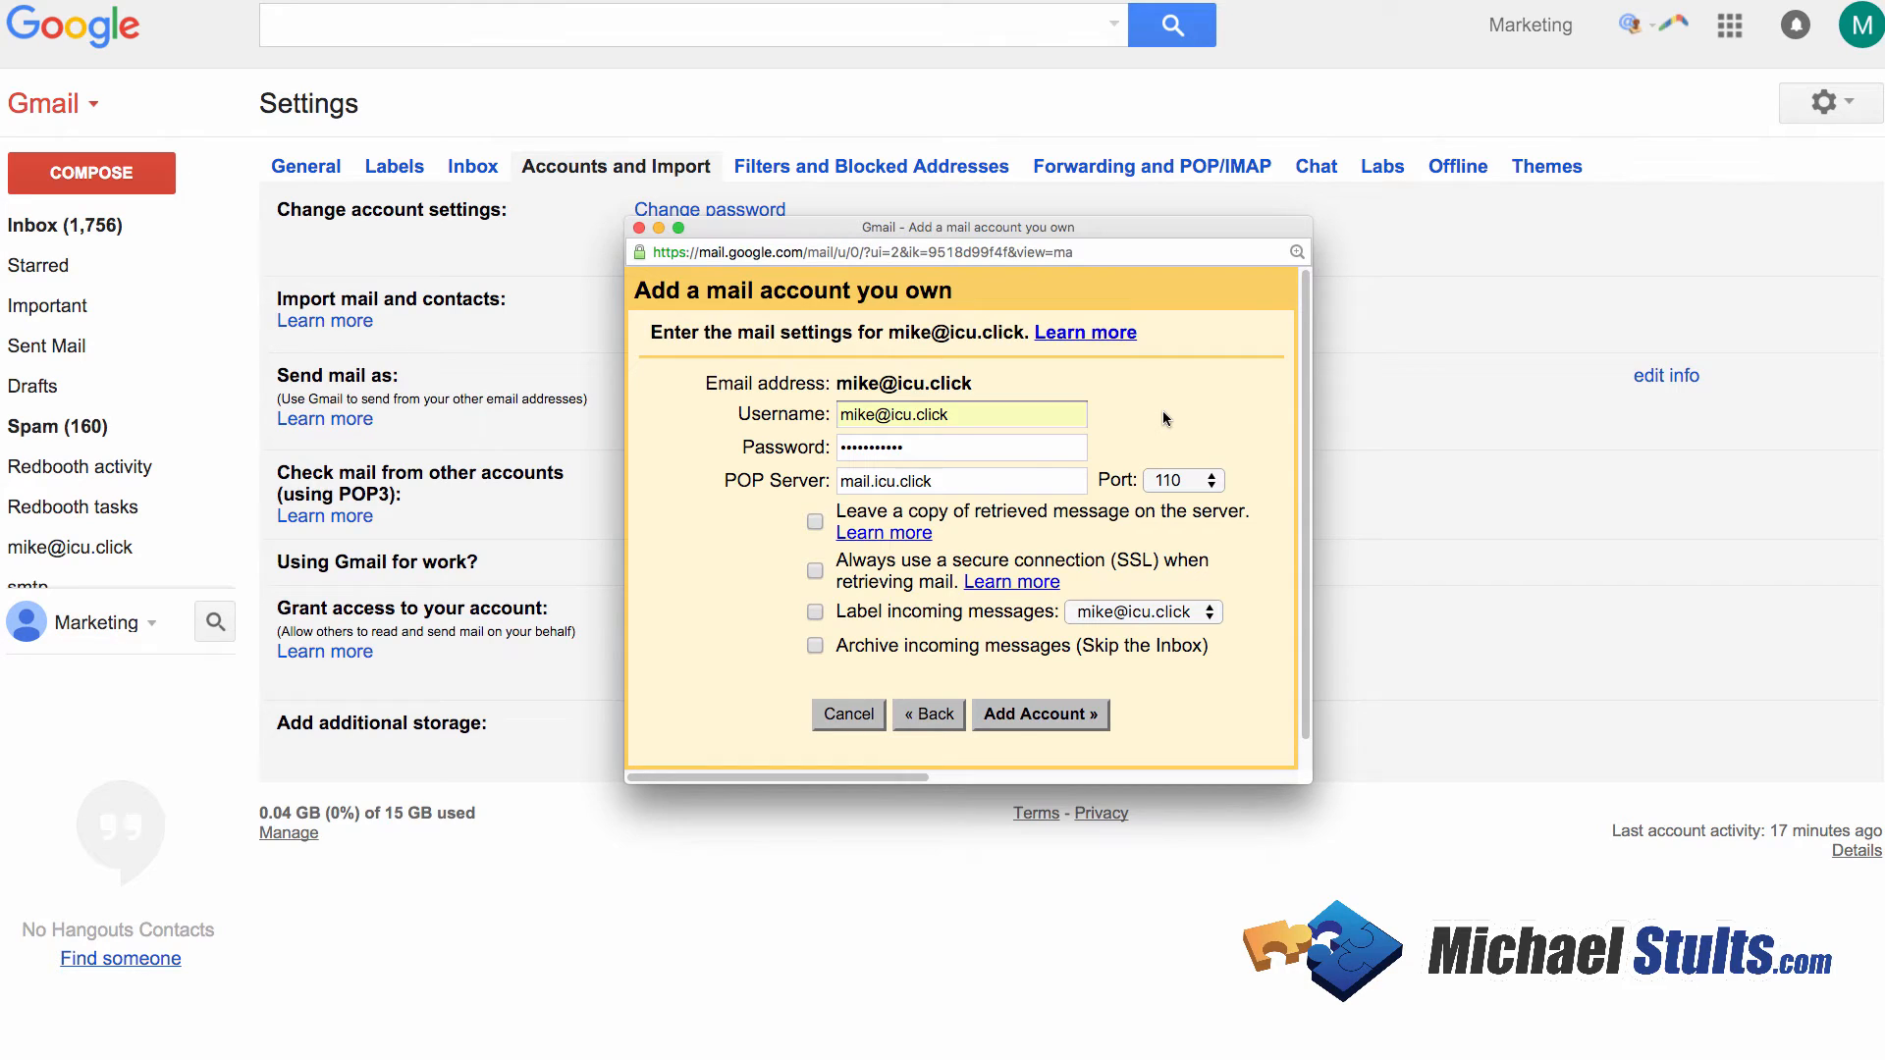
# Check the username and POP server mail.icu.click, keeping port 110 selected.
pyautogui.click(959, 480)
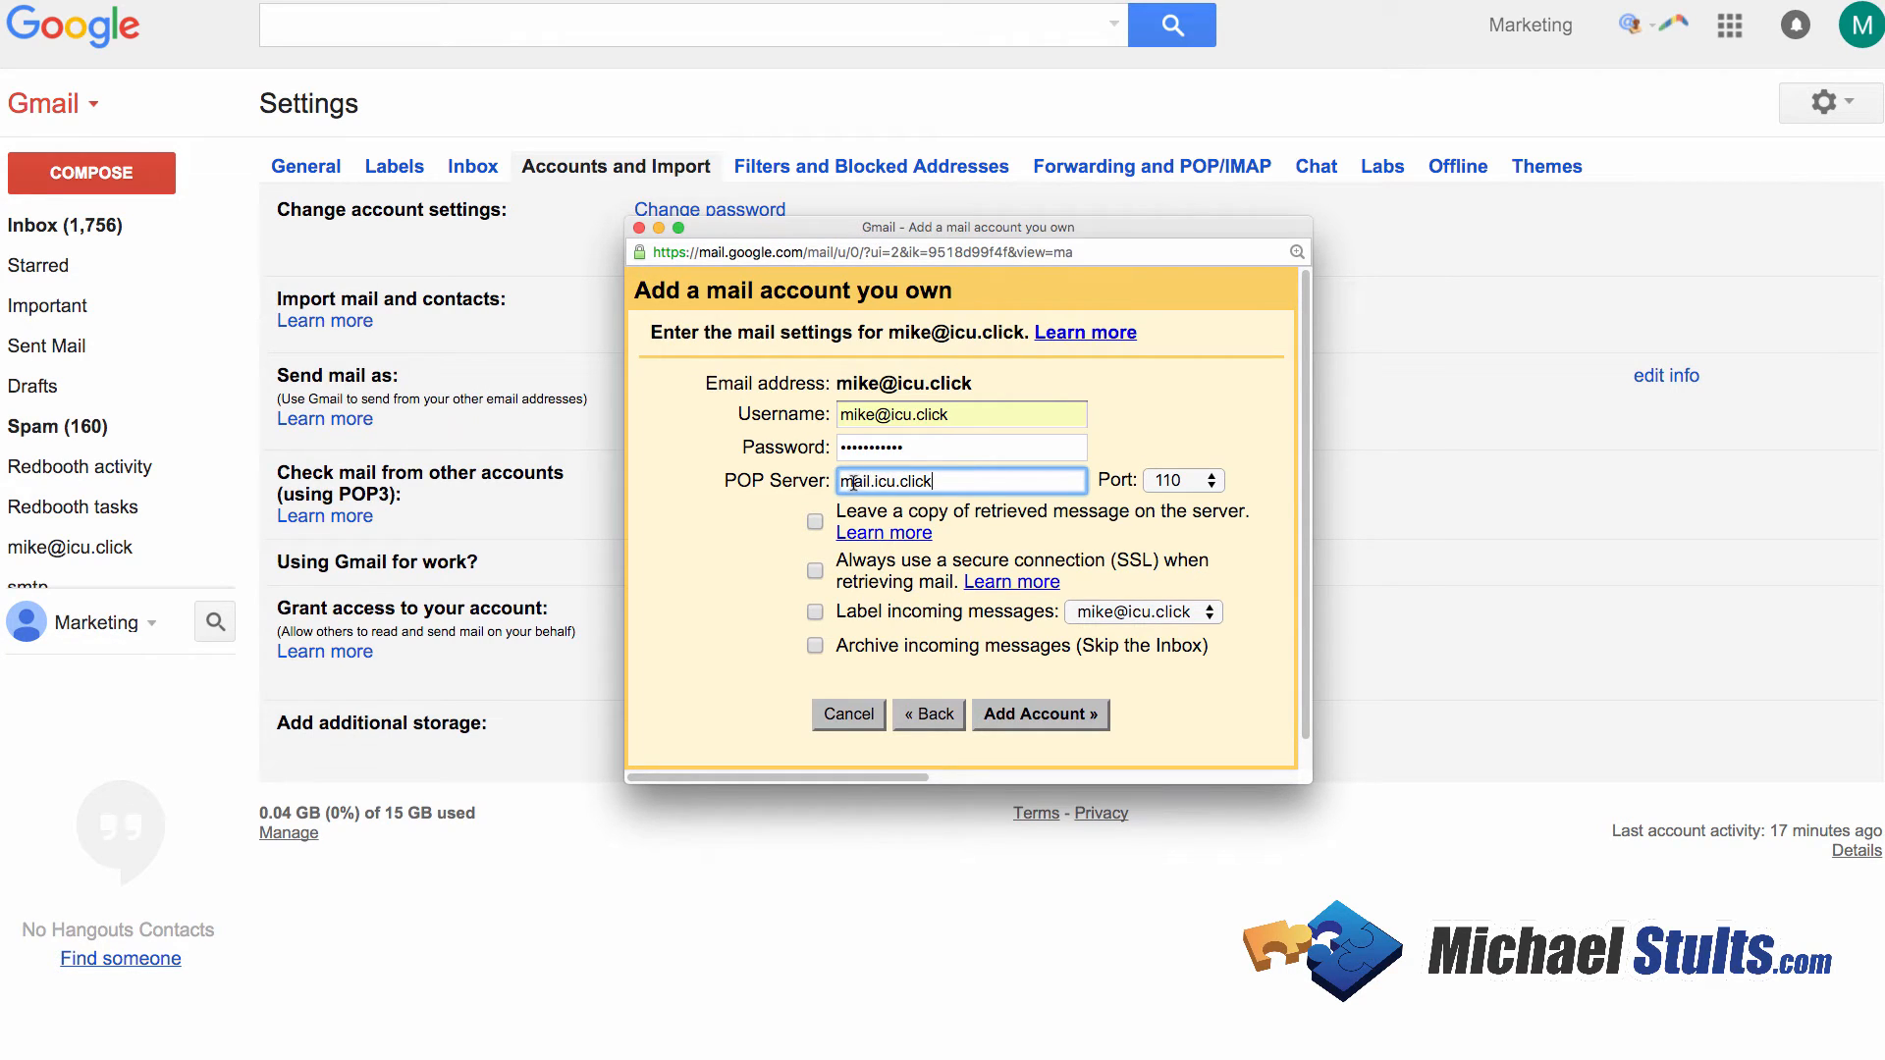
pyautogui.click(959, 413)
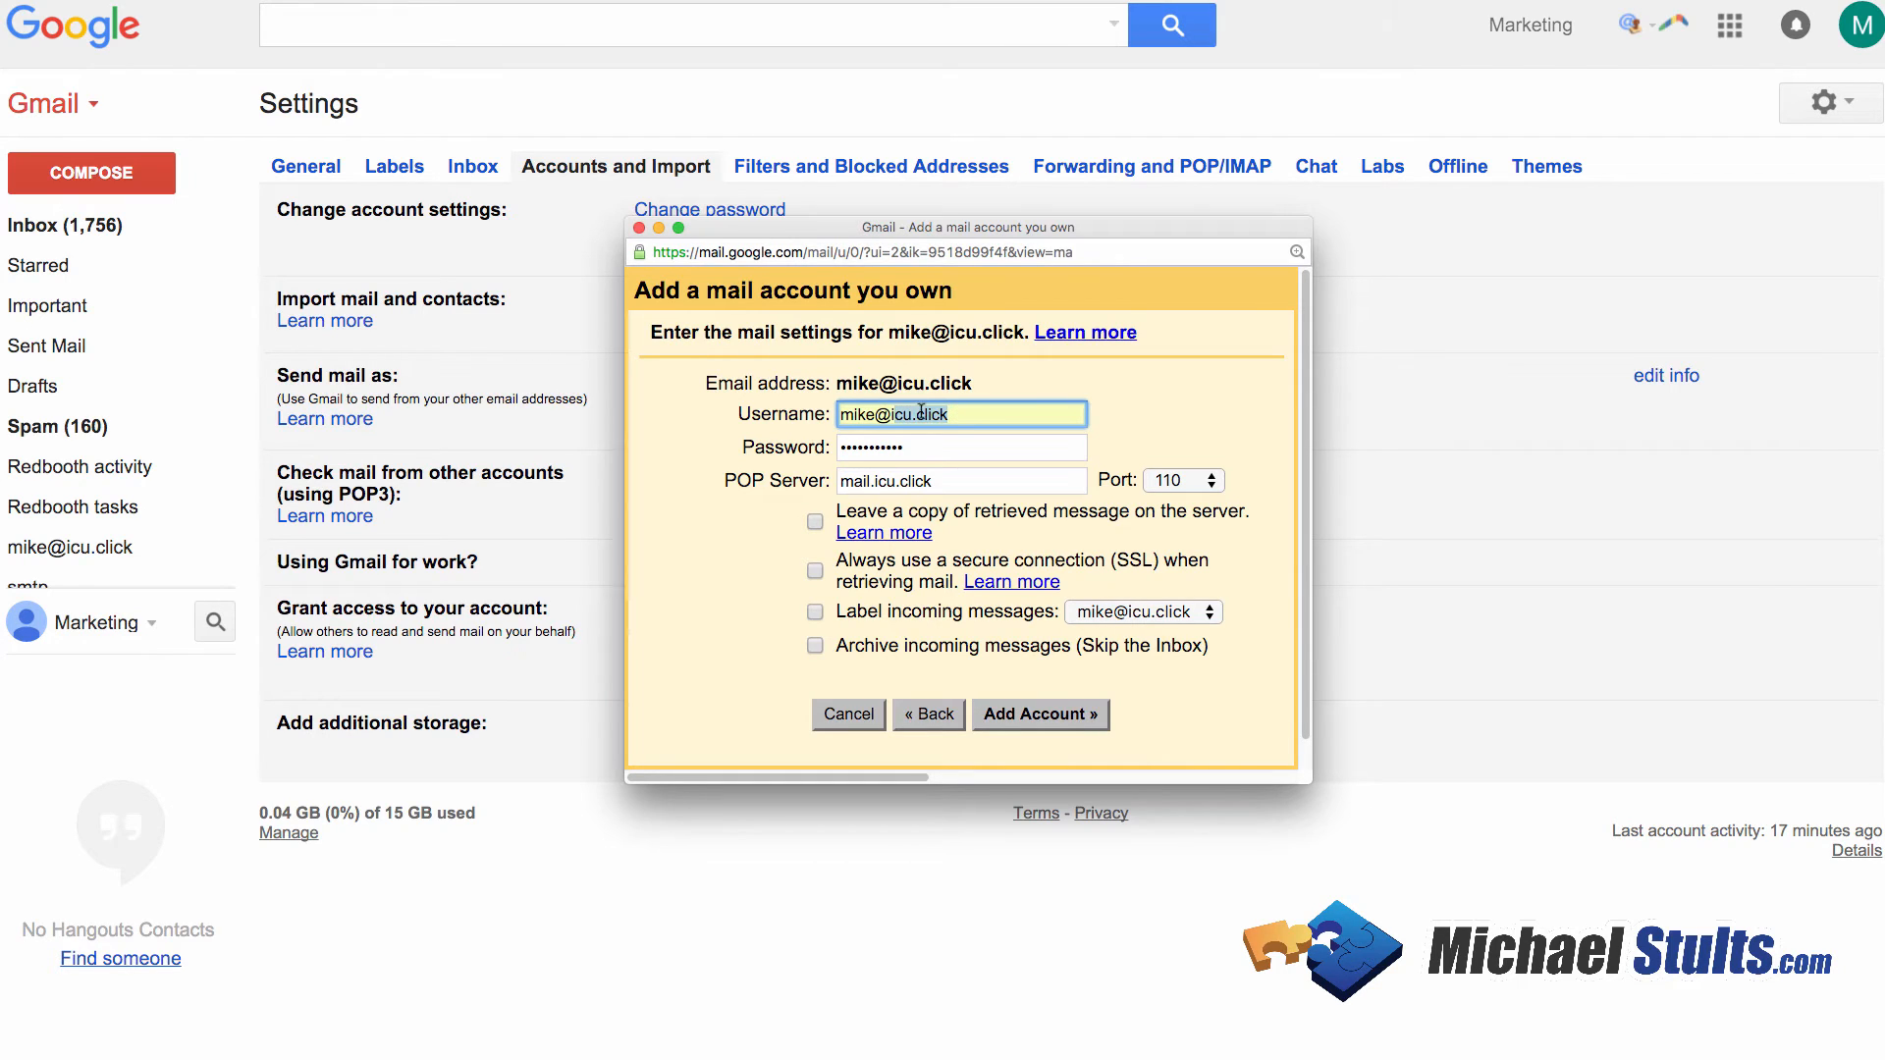
pyautogui.click(960, 480)
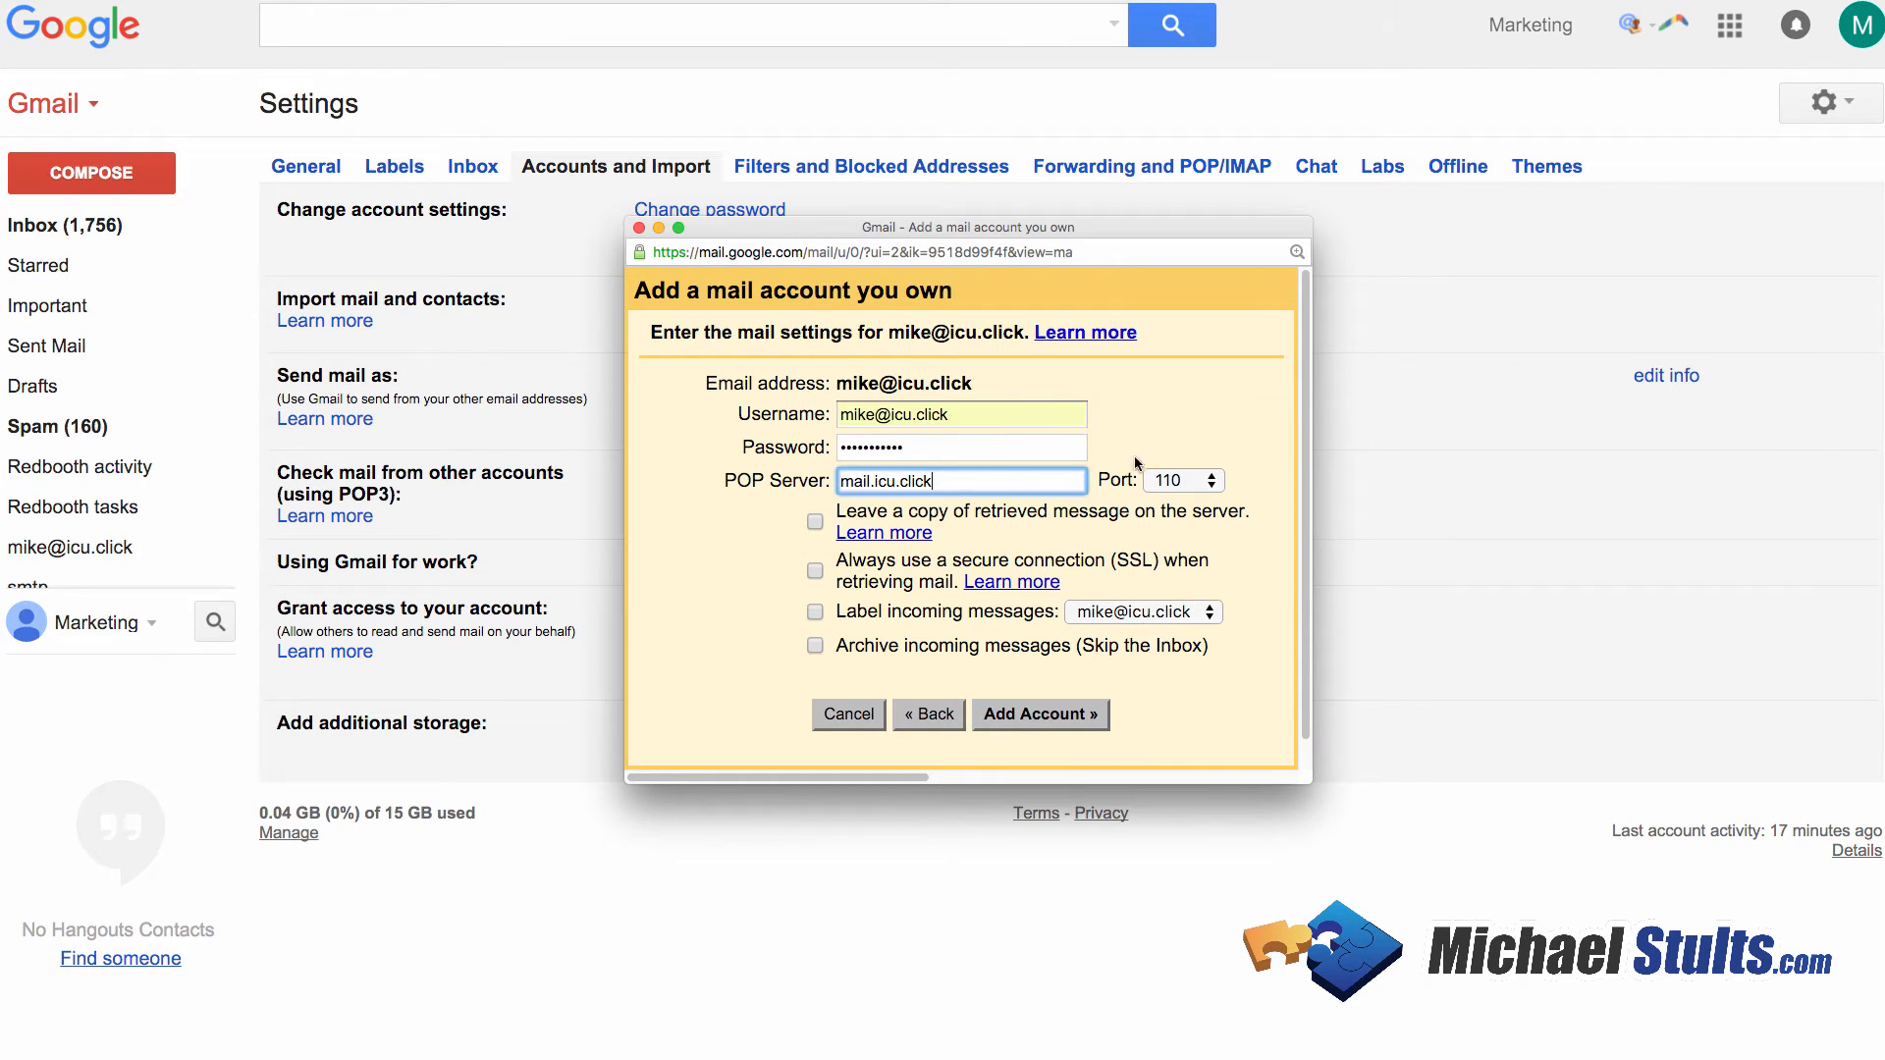
pyautogui.click(1183, 480)
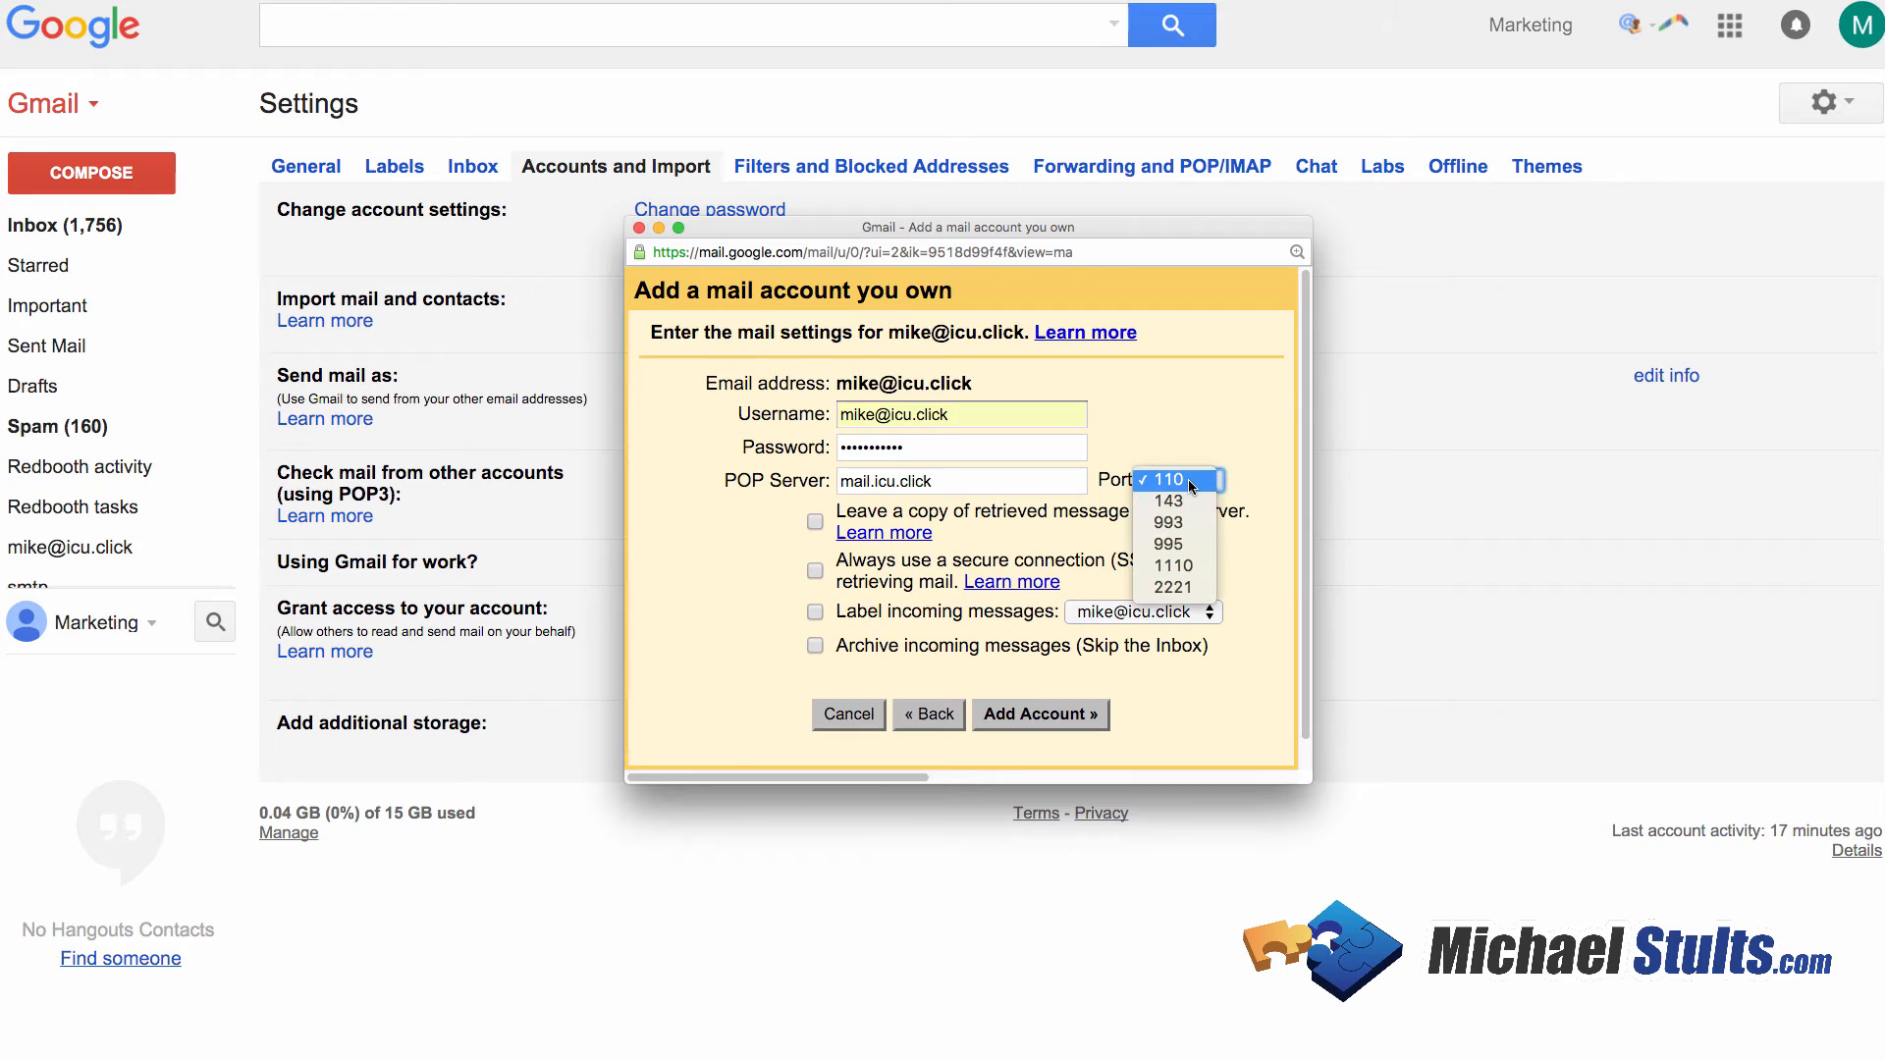
pyautogui.click(1183, 481)
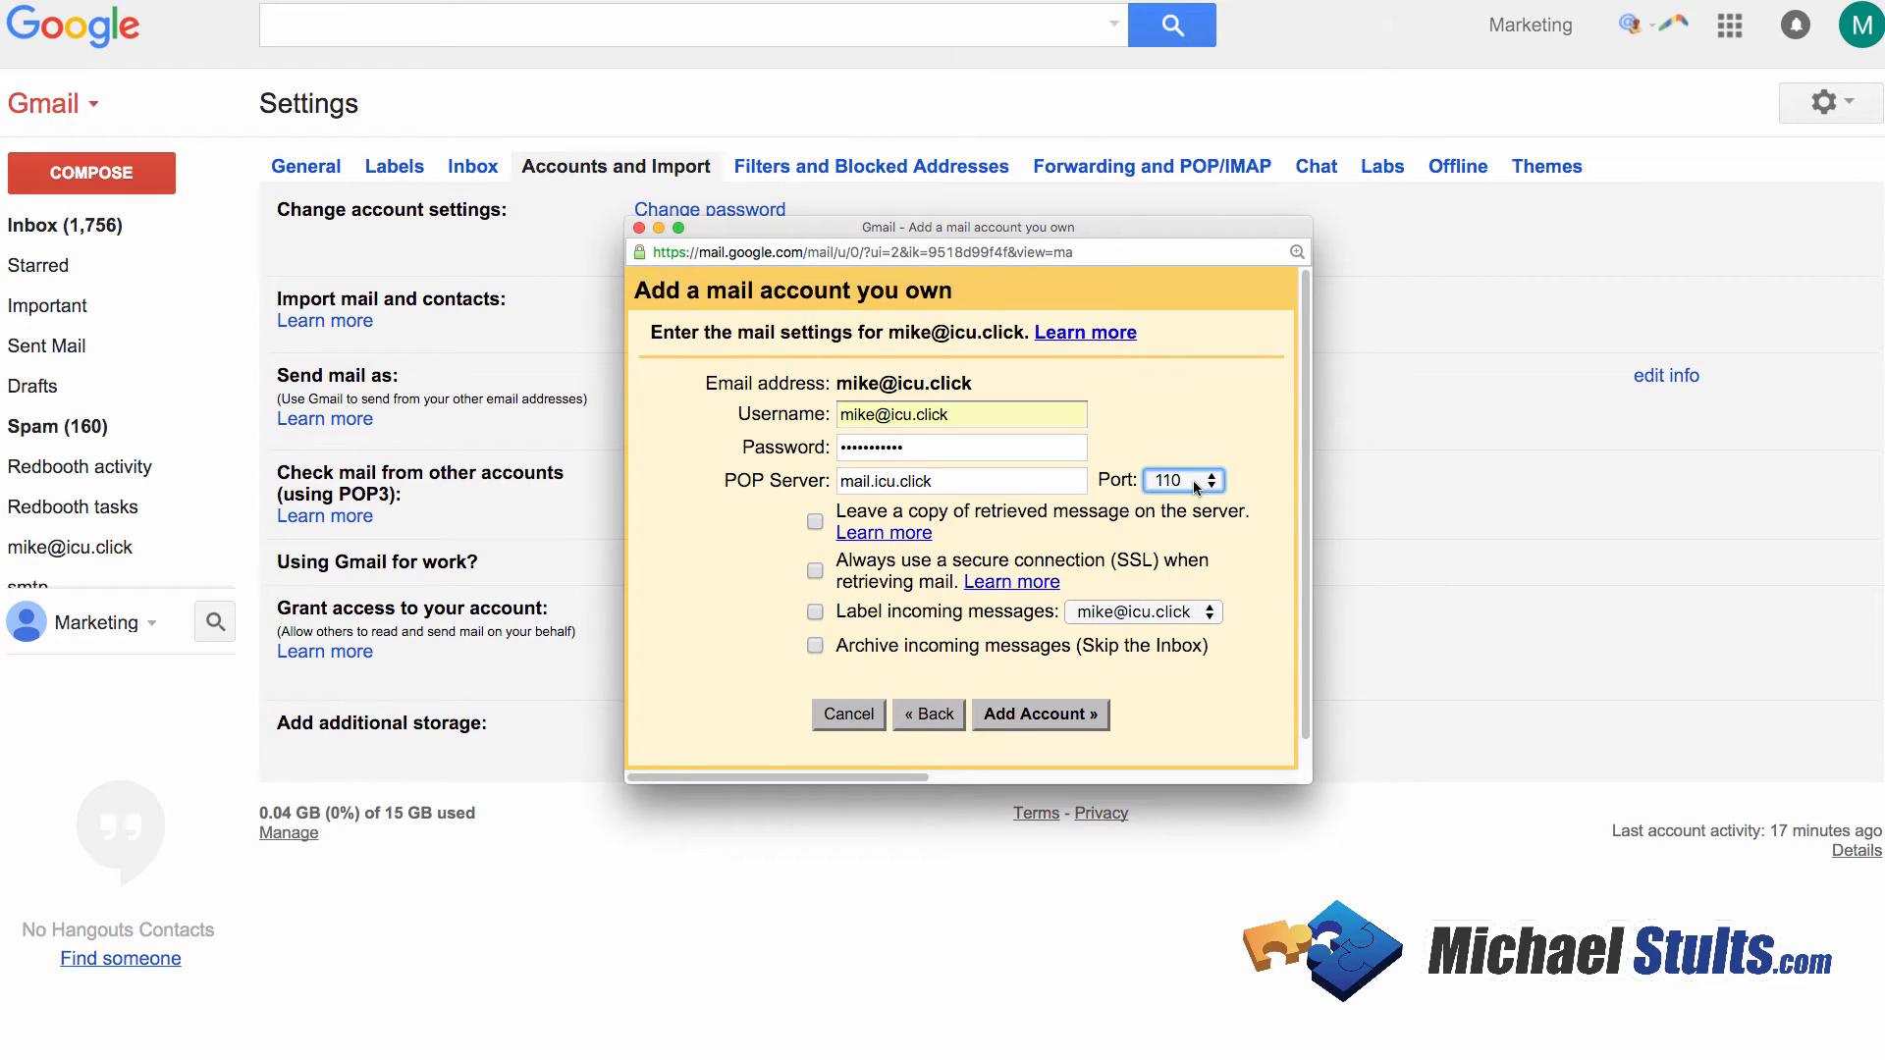
pyautogui.click(1211, 481)
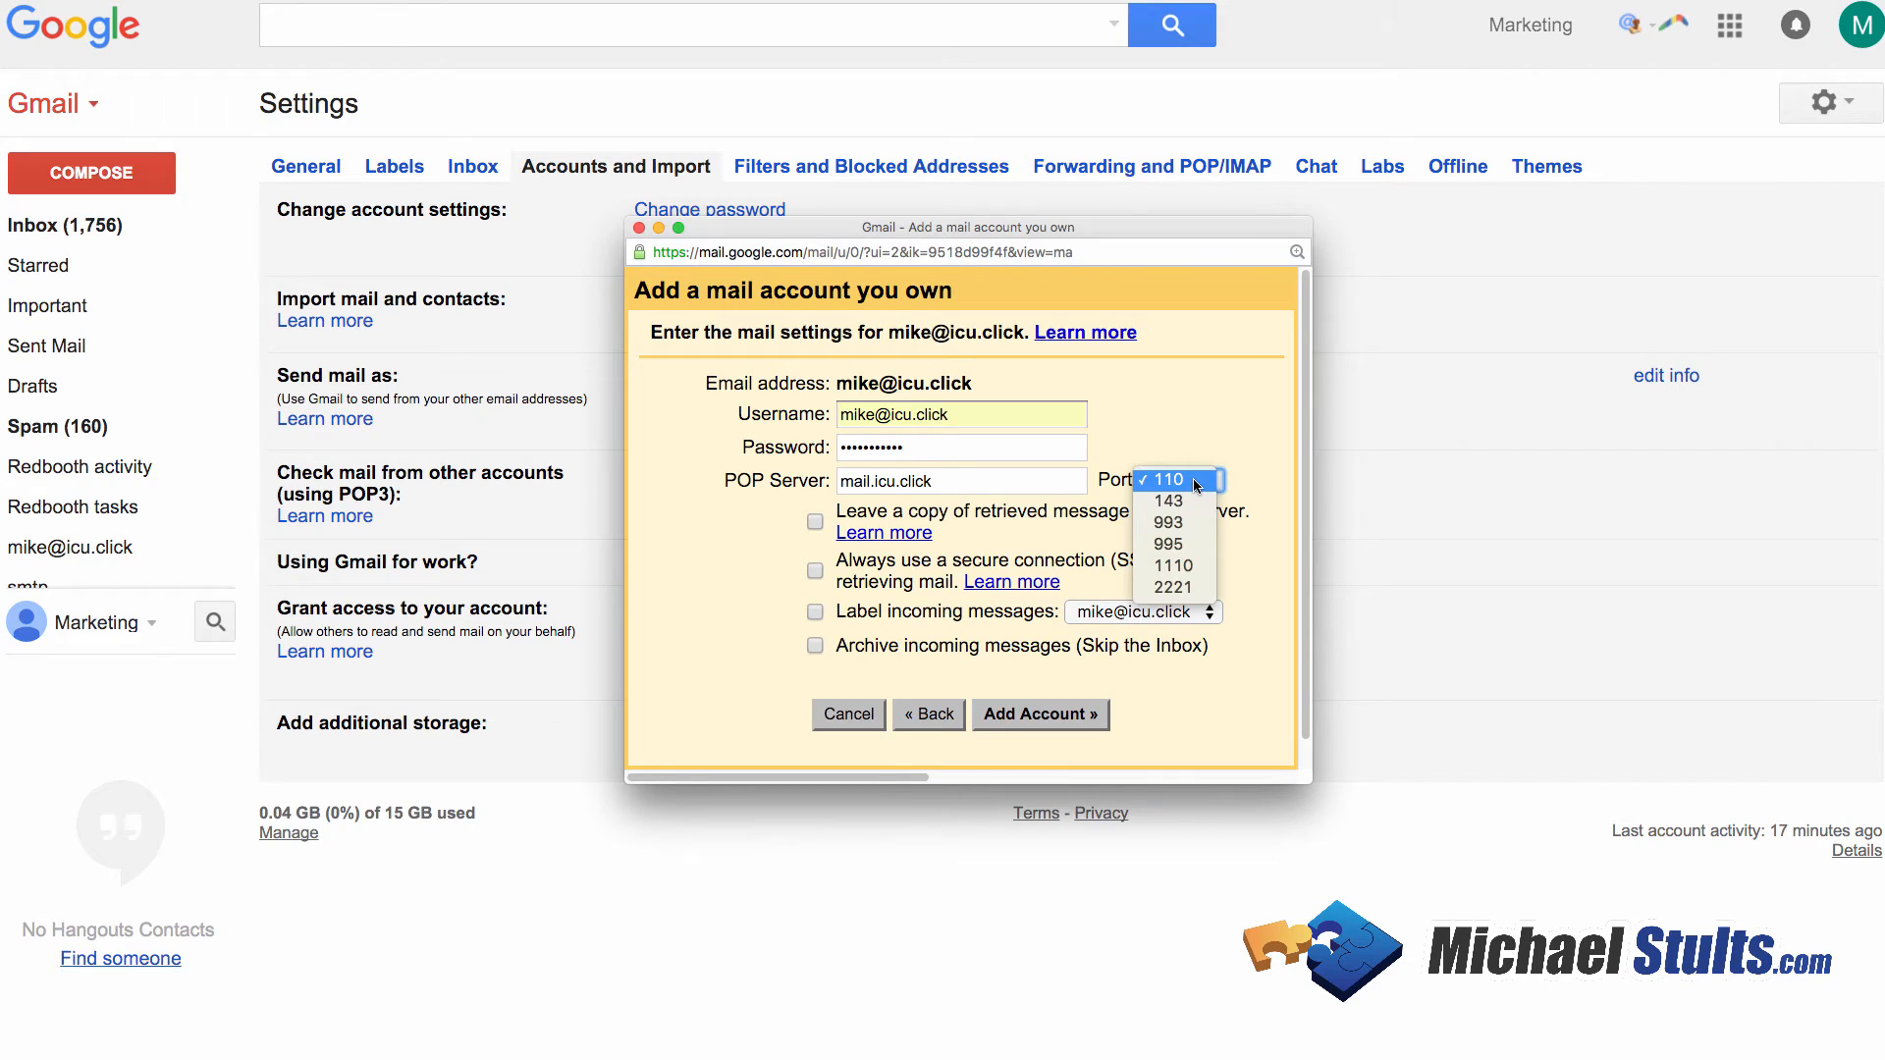
pyautogui.click(1166, 480)
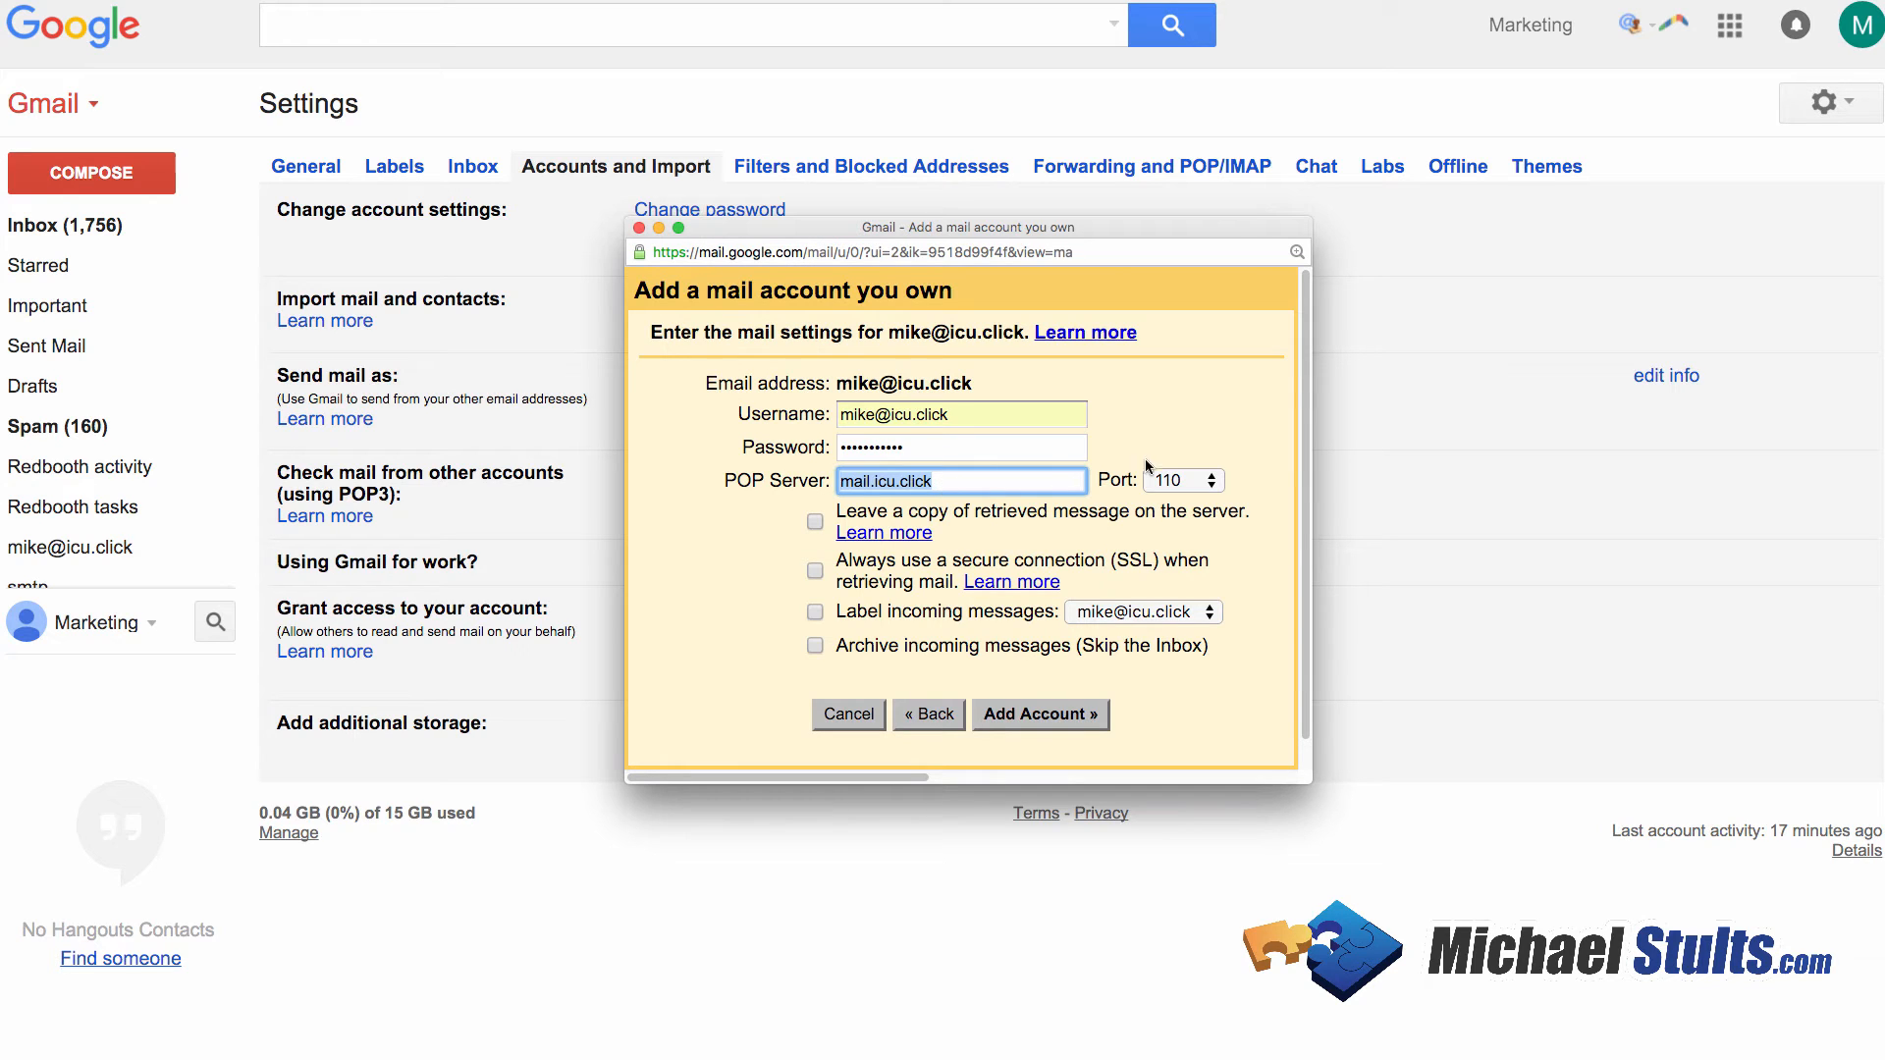
pyautogui.moveTo(1162, 433)
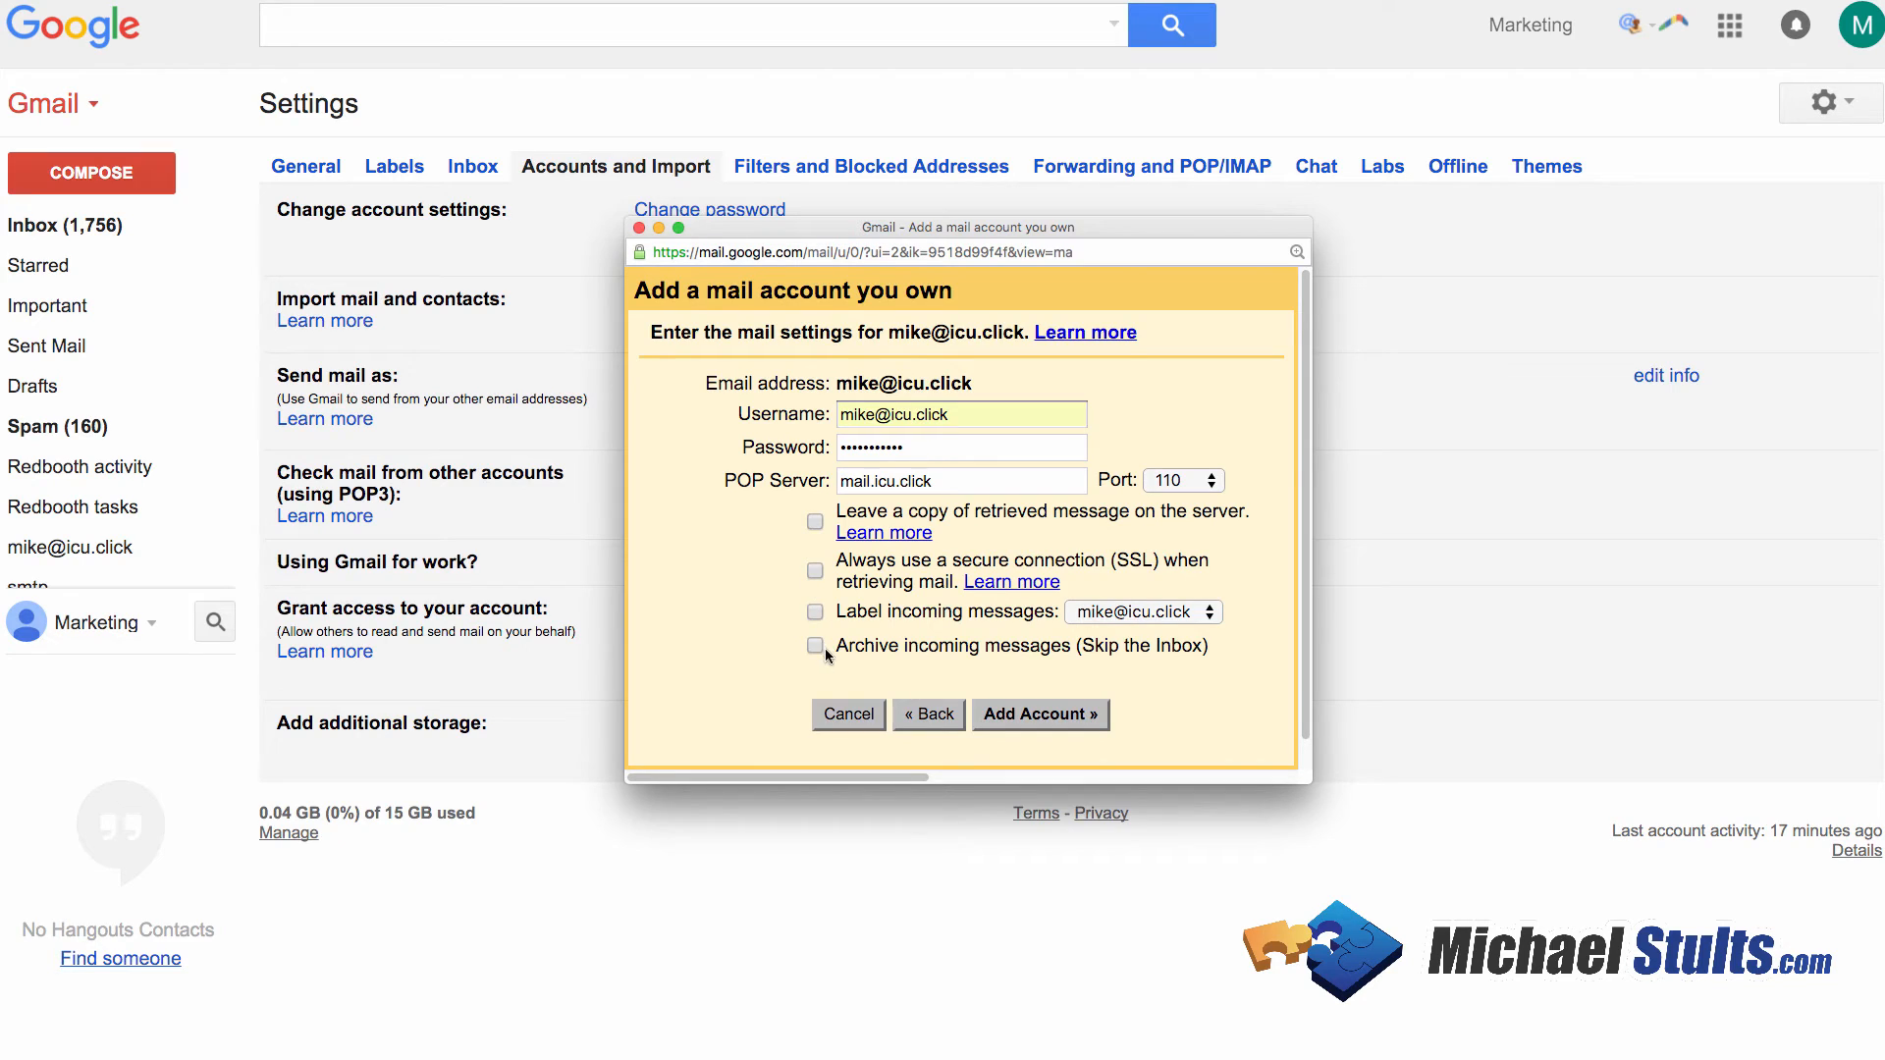
# Tick 'Leave a copy of retrieved message on the server' and 'Label incoming messages', port 110.
pyautogui.click(814, 522)
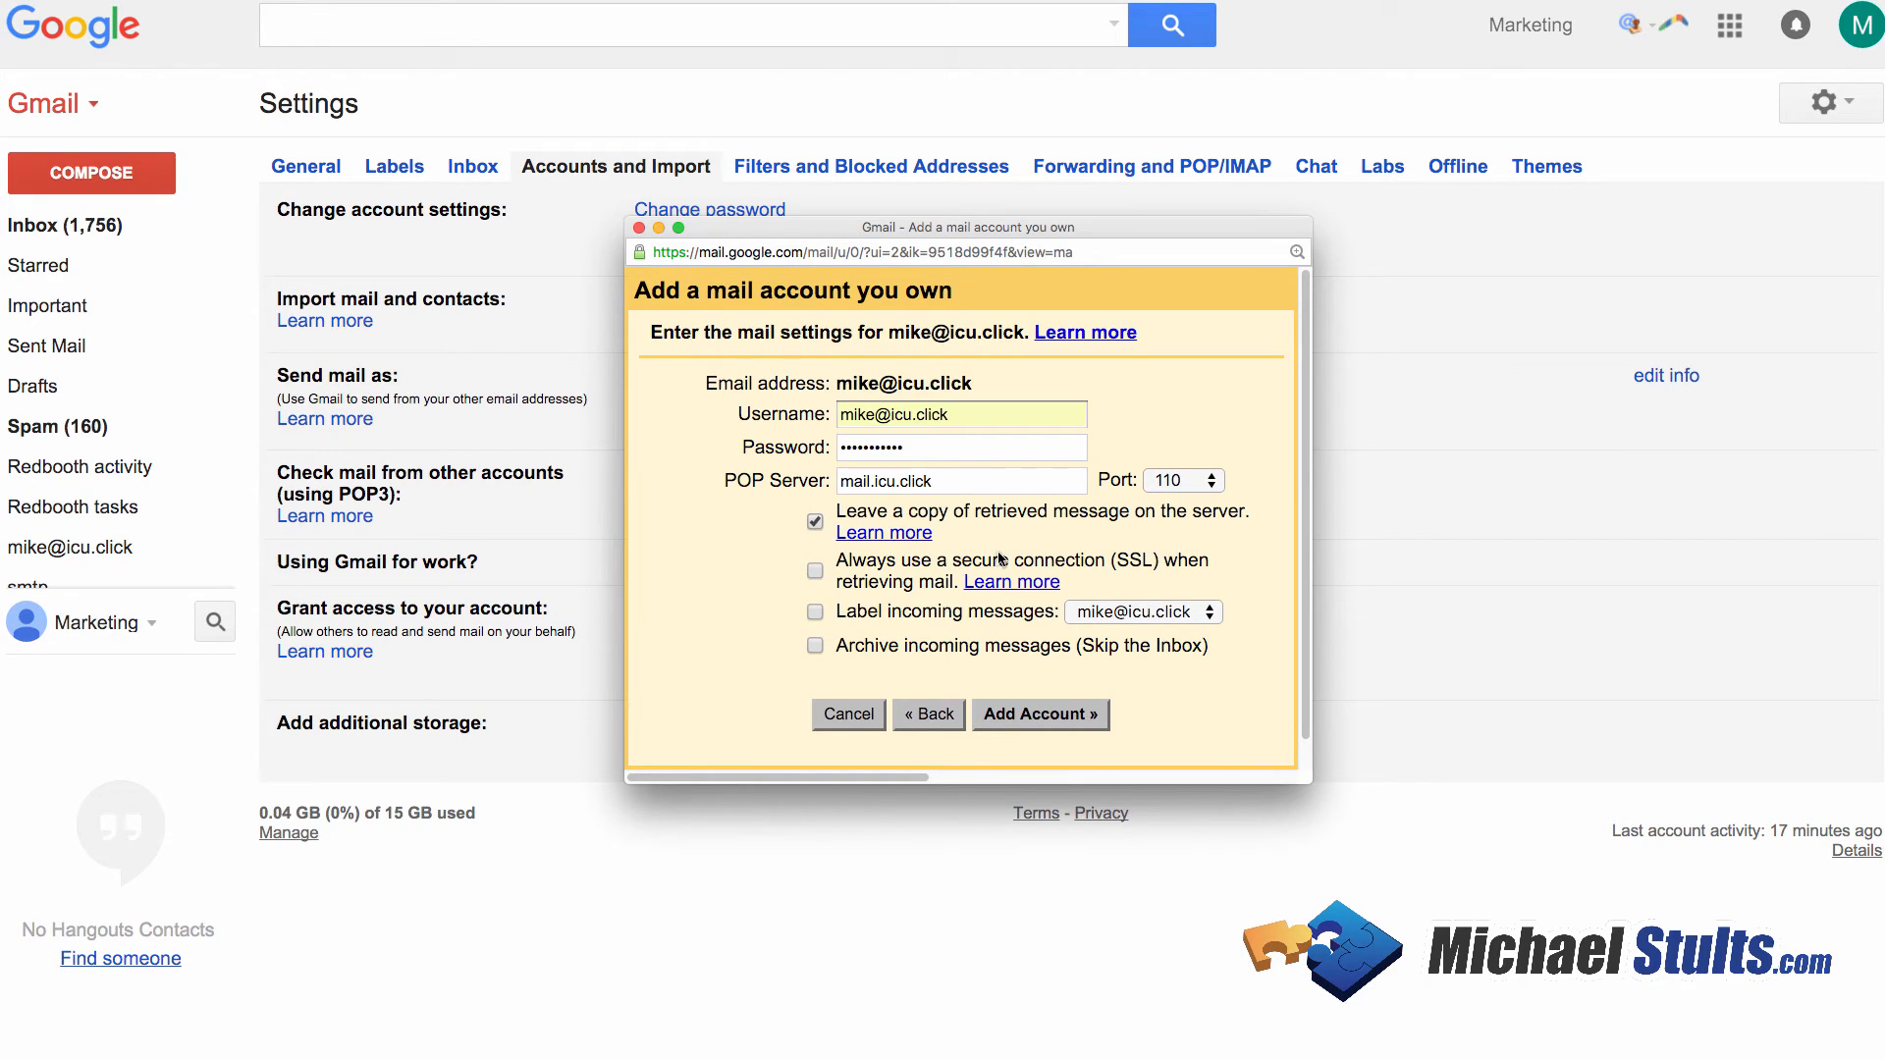
pyautogui.moveTo(988, 537)
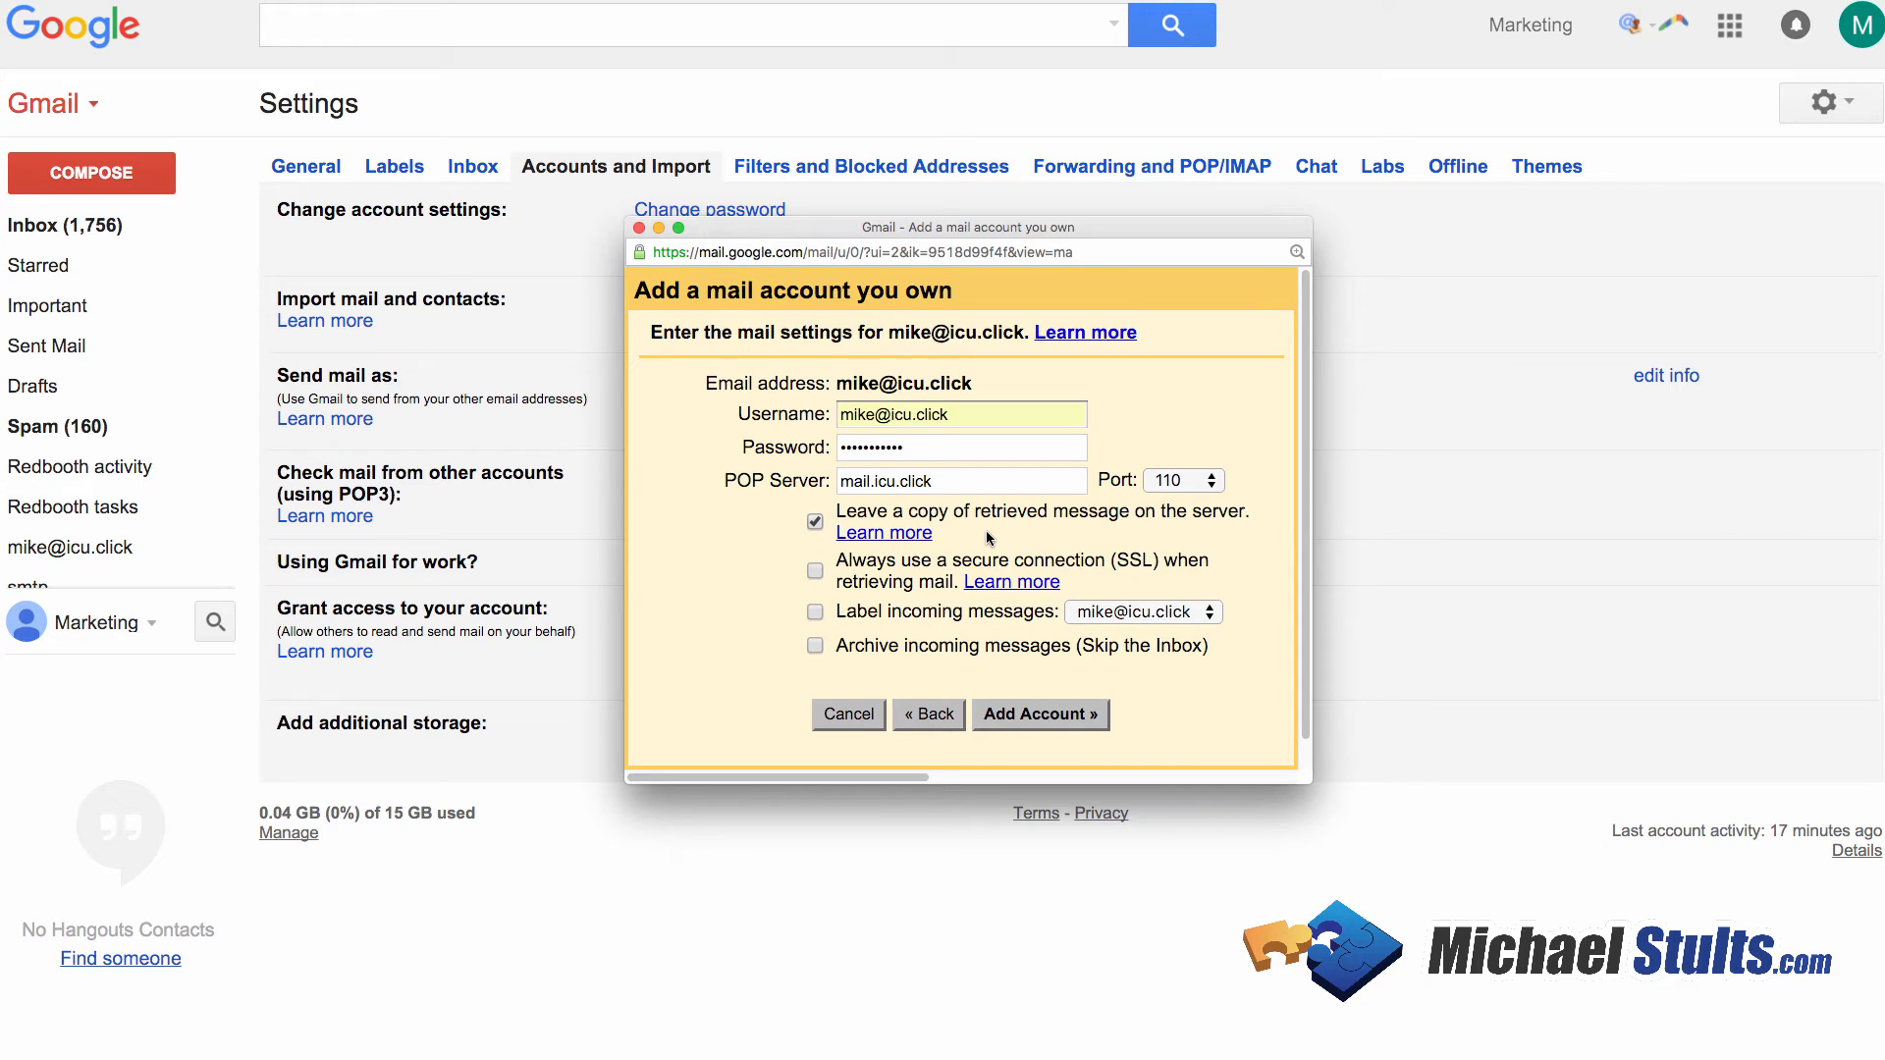
pyautogui.click(1183, 480)
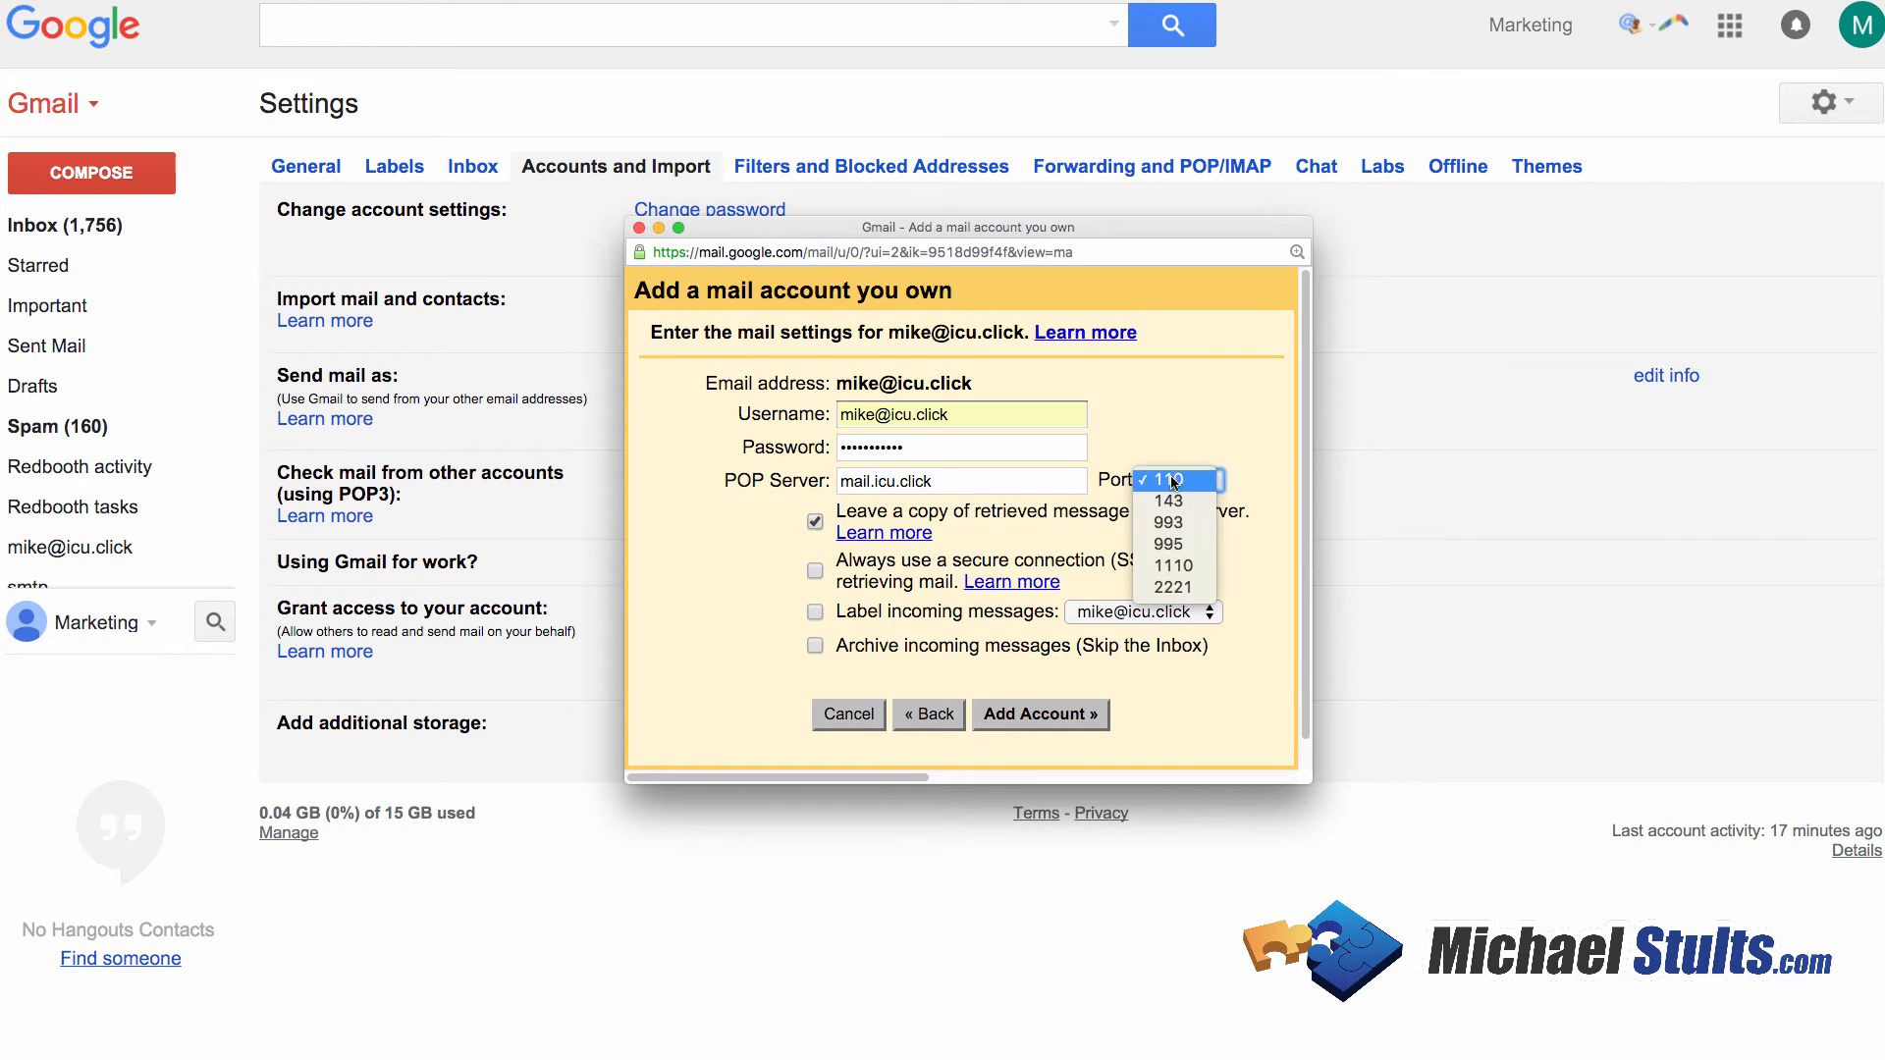
pyautogui.click(1166, 478)
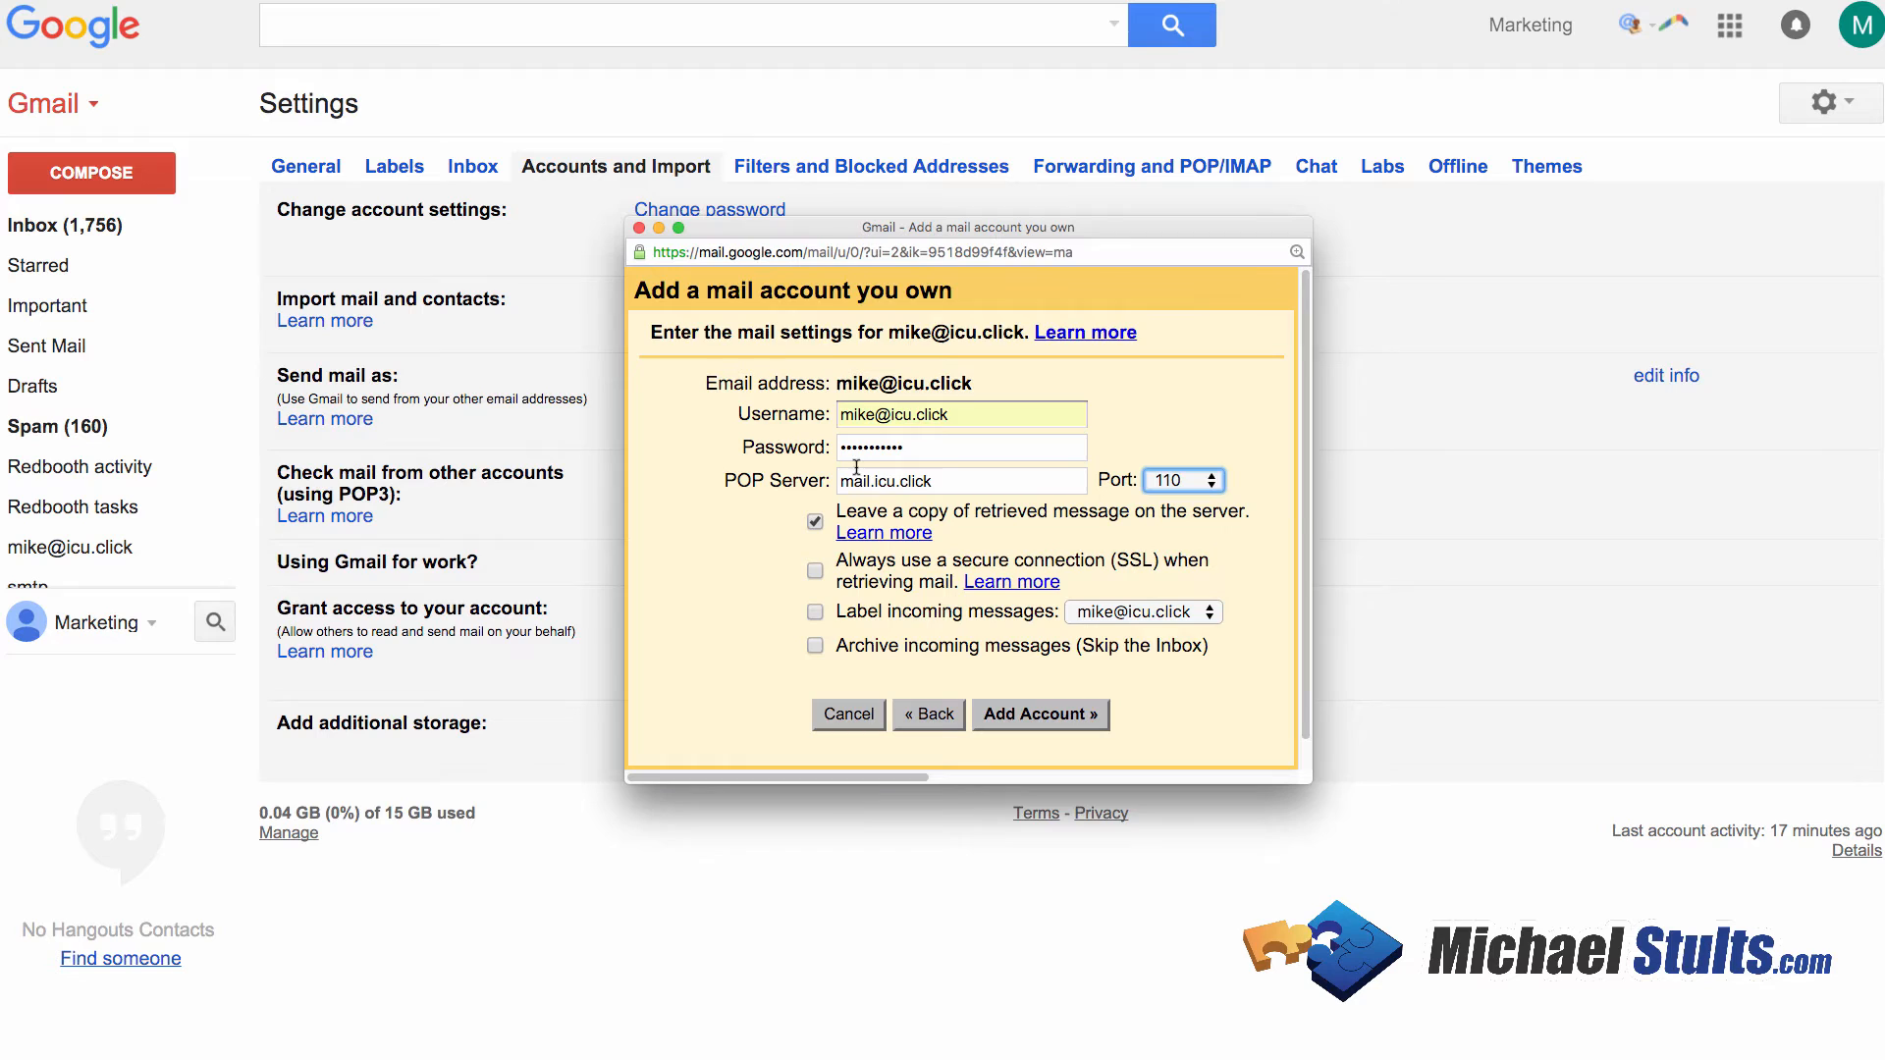
pyautogui.click(959, 480)
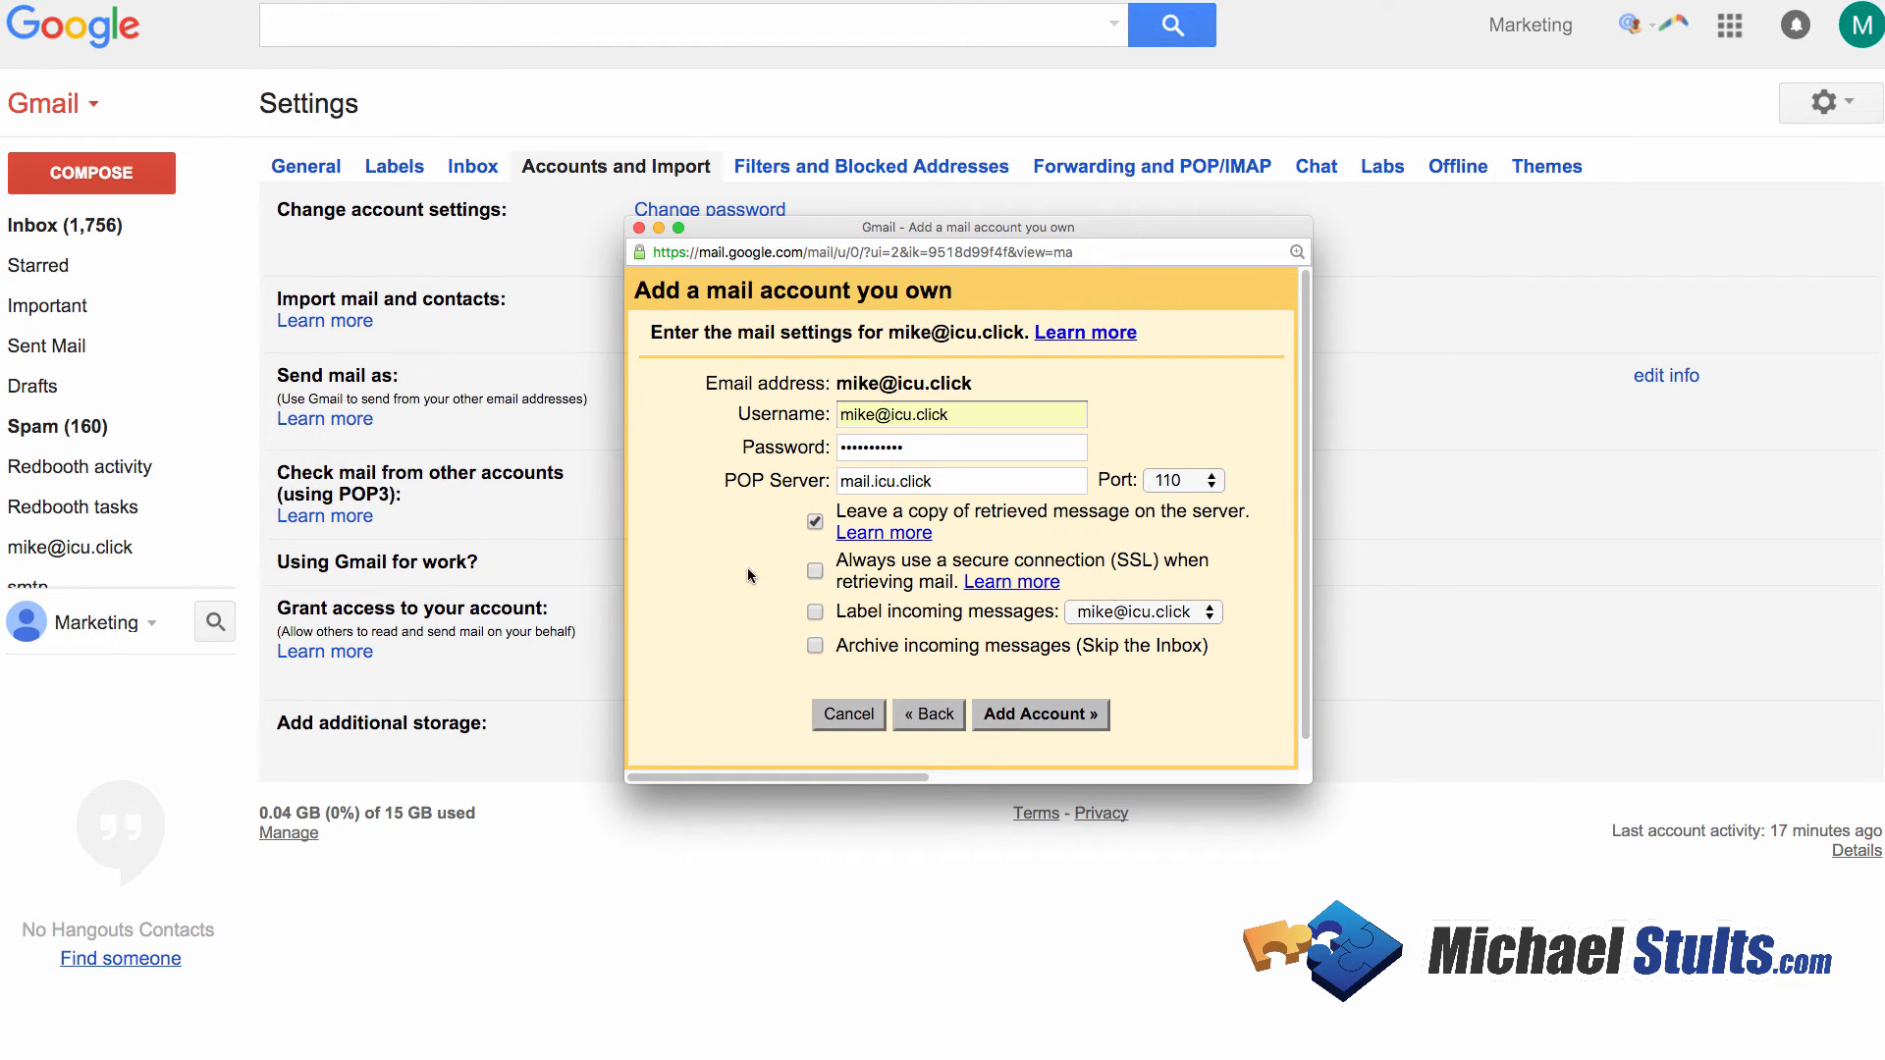
pyautogui.click(815, 611)
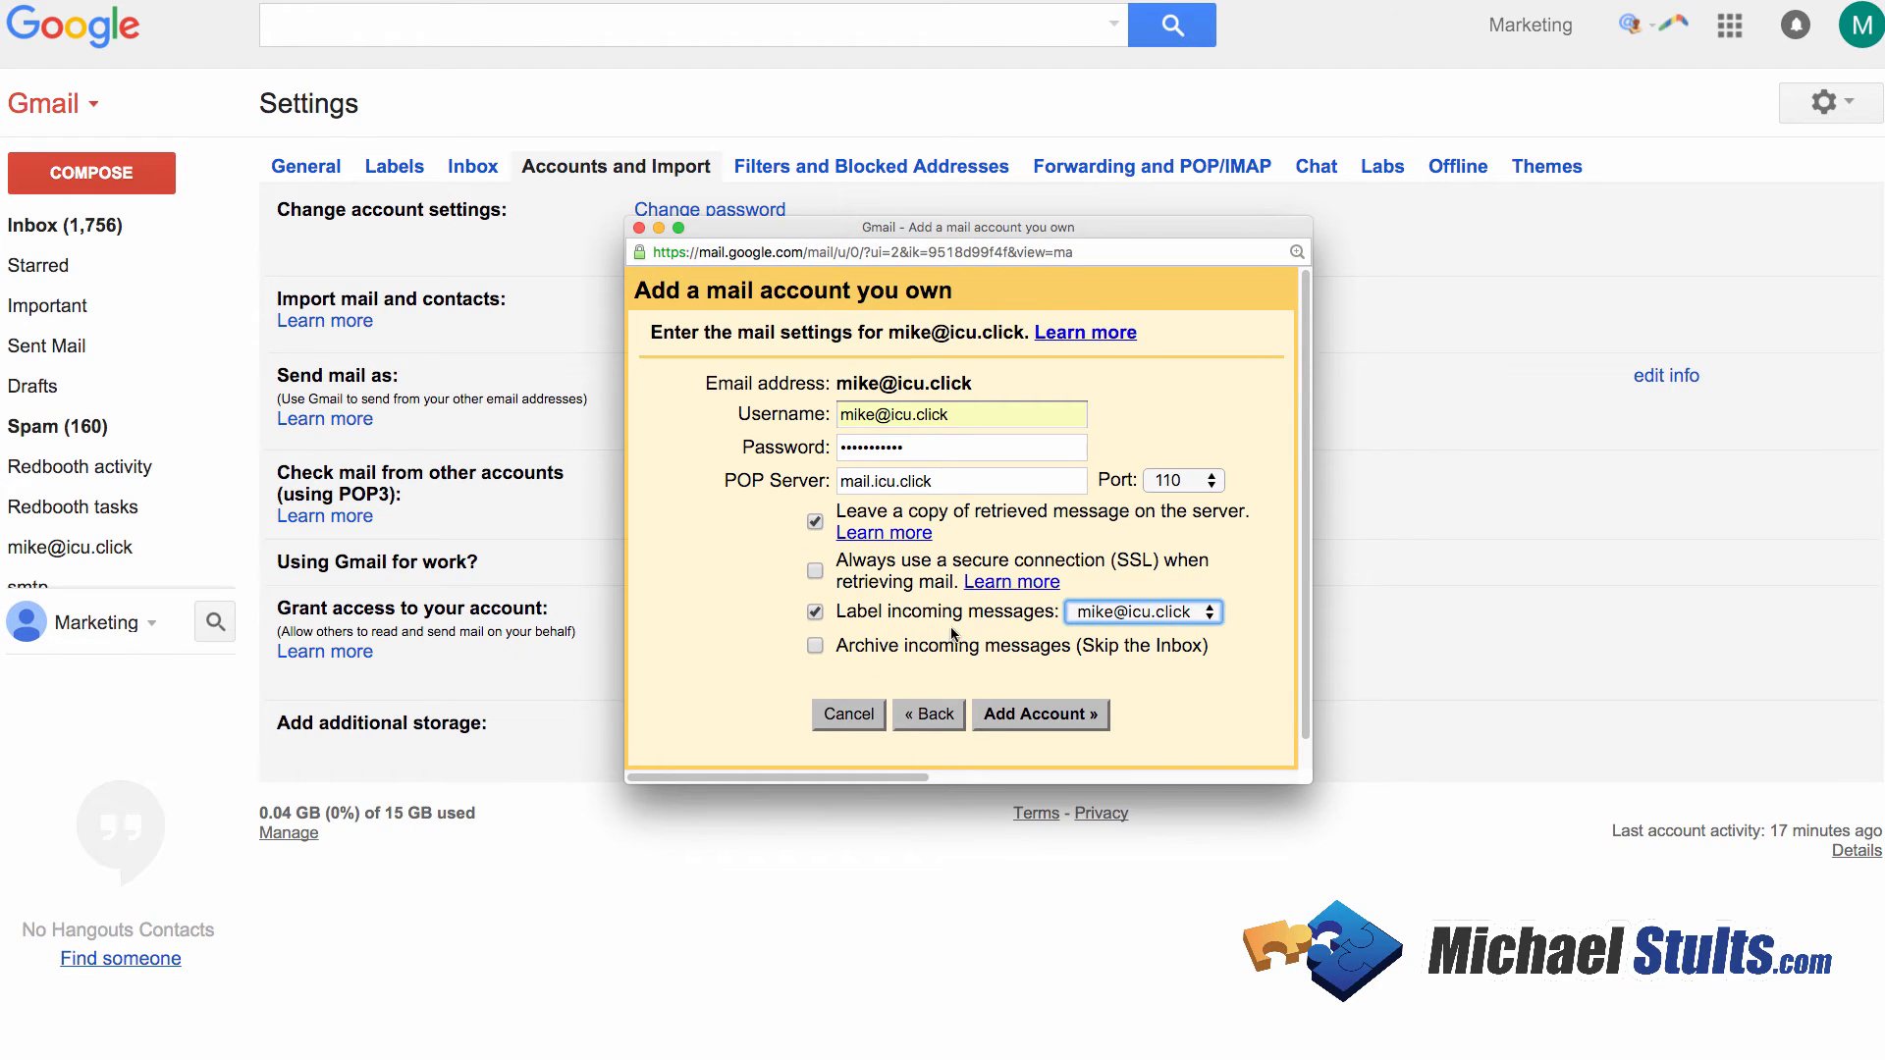
pyautogui.moveTo(1082, 633)
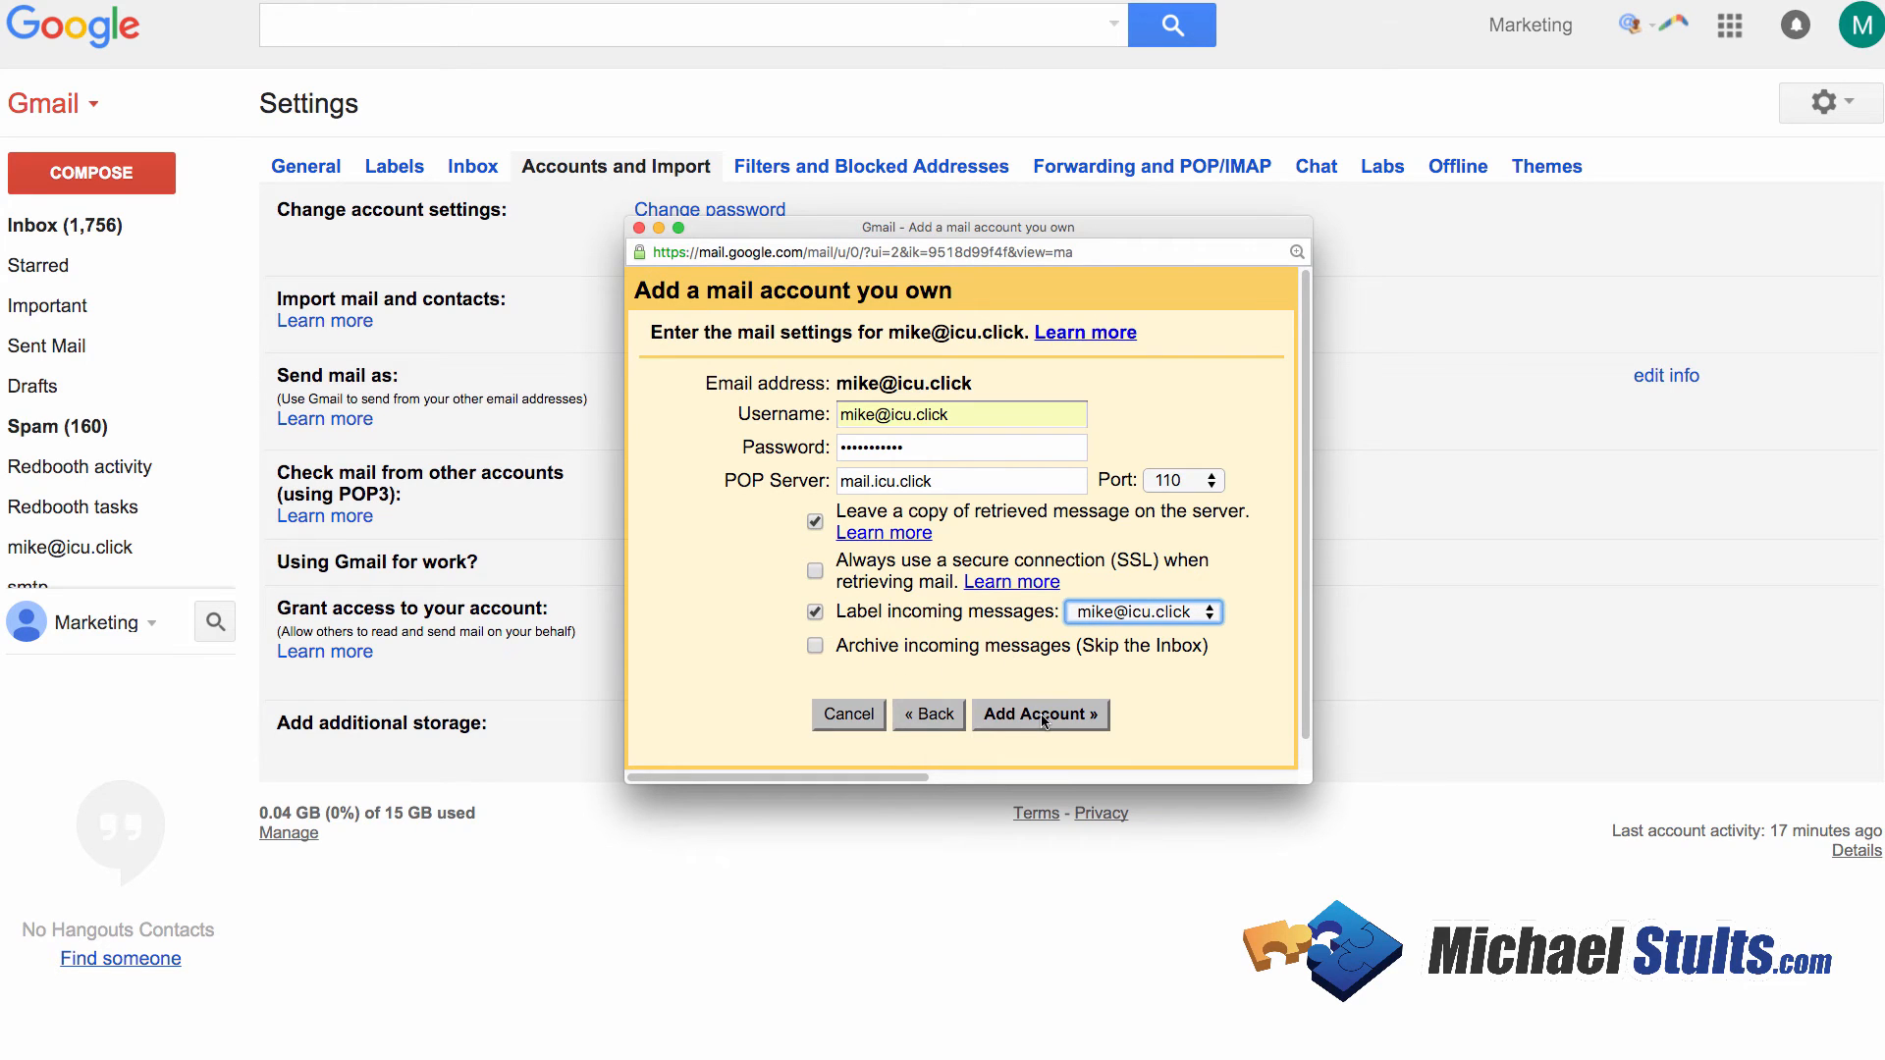
# Add the account, dismiss Chrome's save-password prompt, decline send-as, and finish.
pyautogui.click(1038, 713)
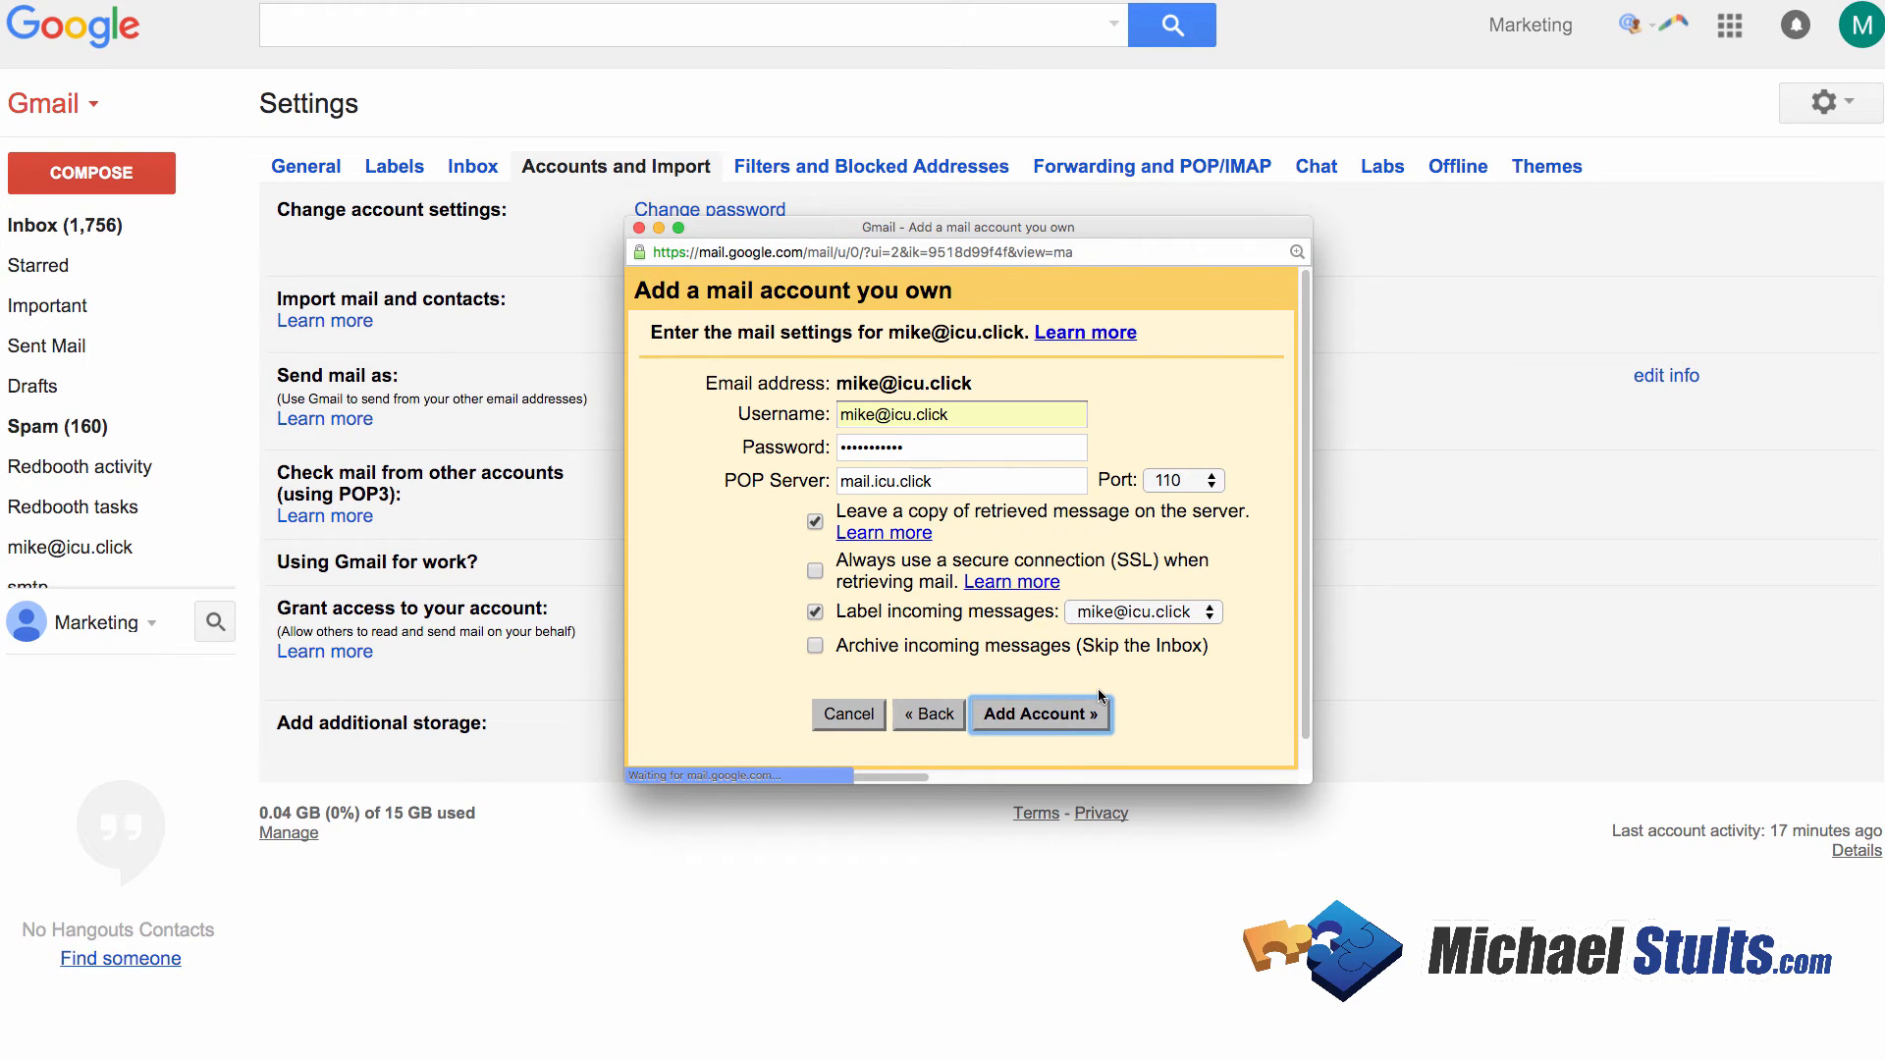
pyautogui.click(1040, 714)
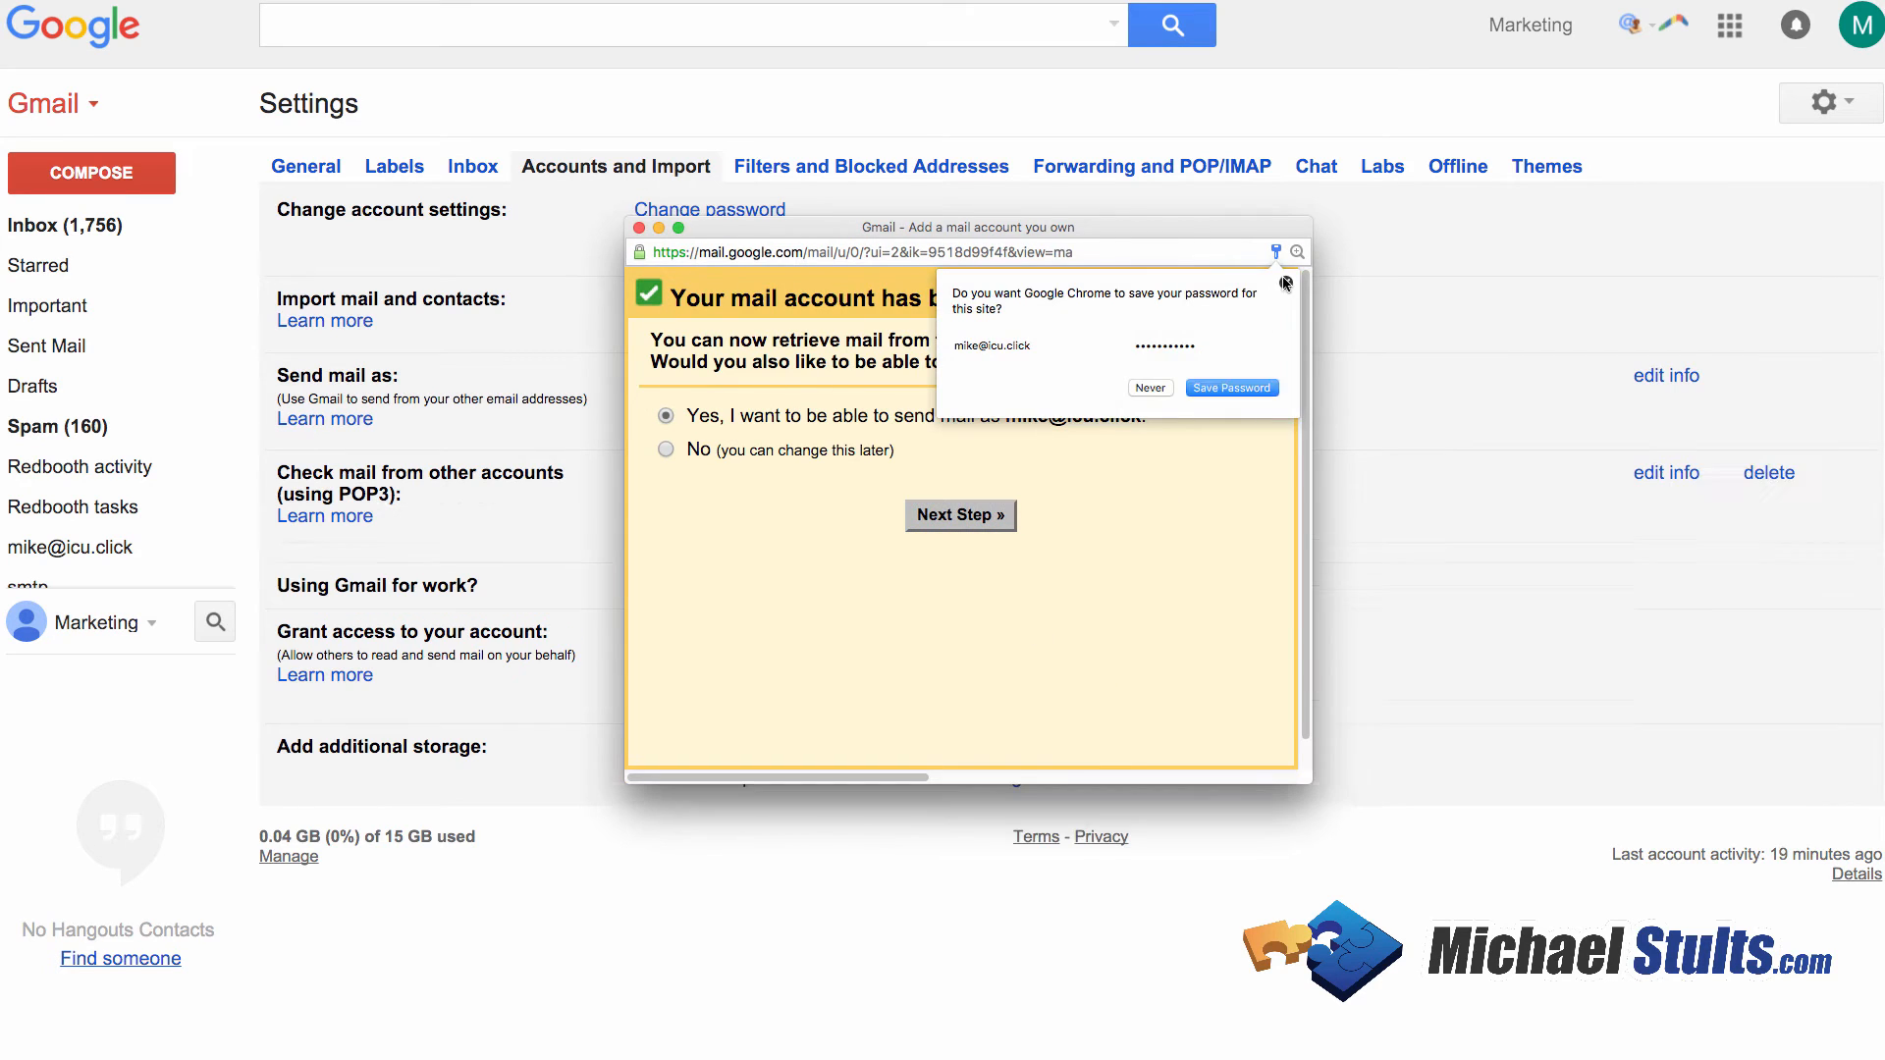
pyautogui.click(1147, 387)
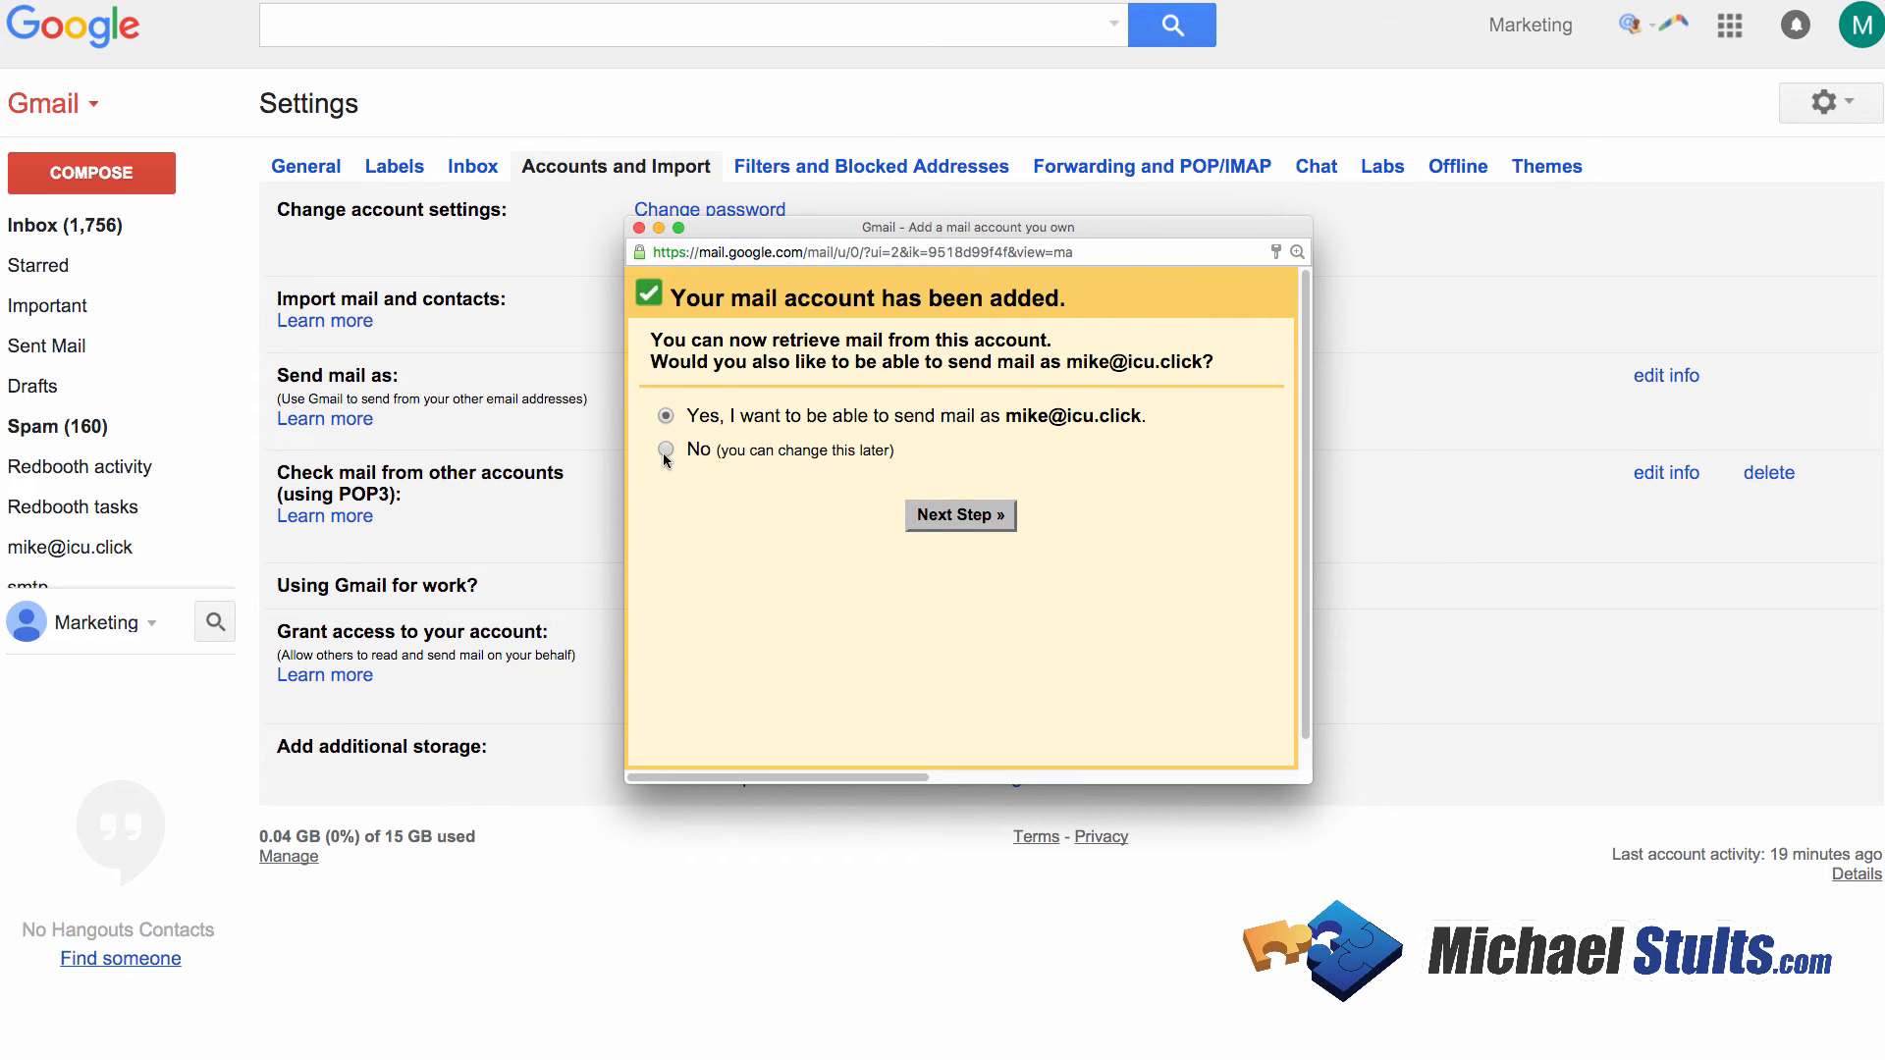
pyautogui.click(665, 450)
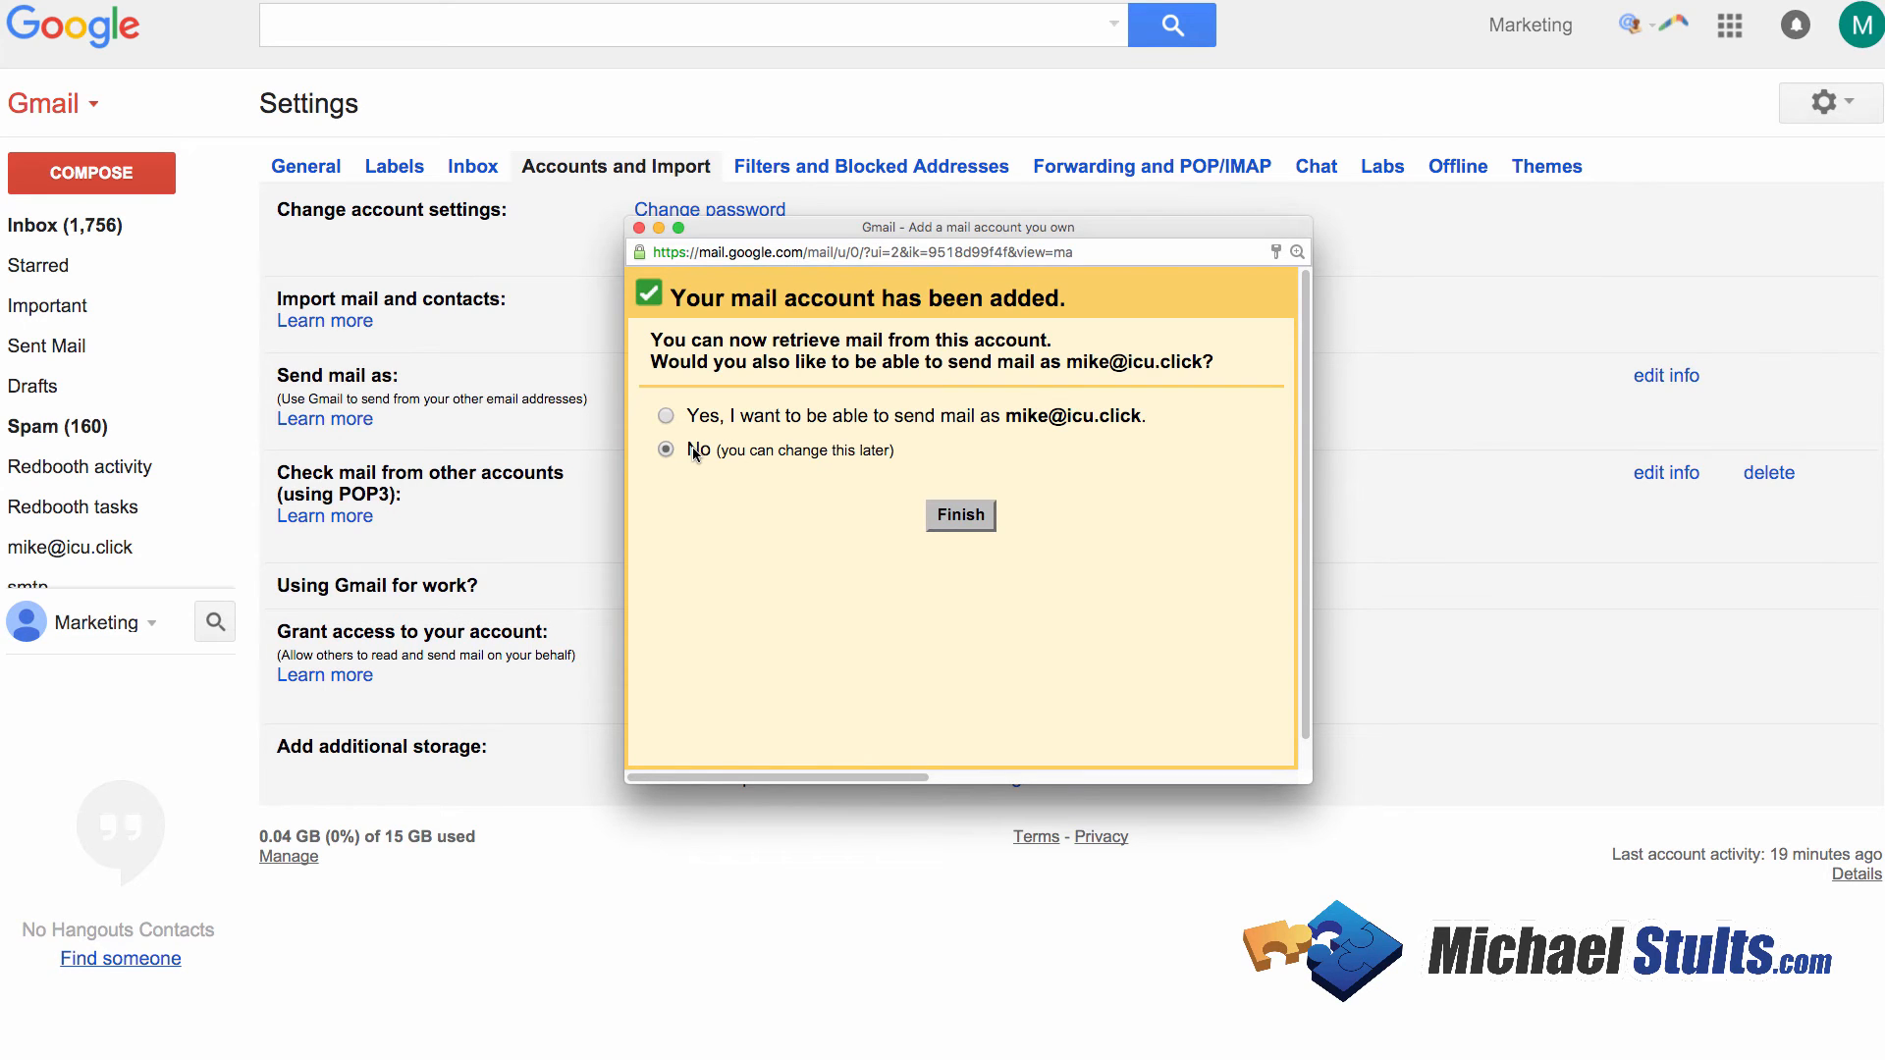
pyautogui.click(960, 515)
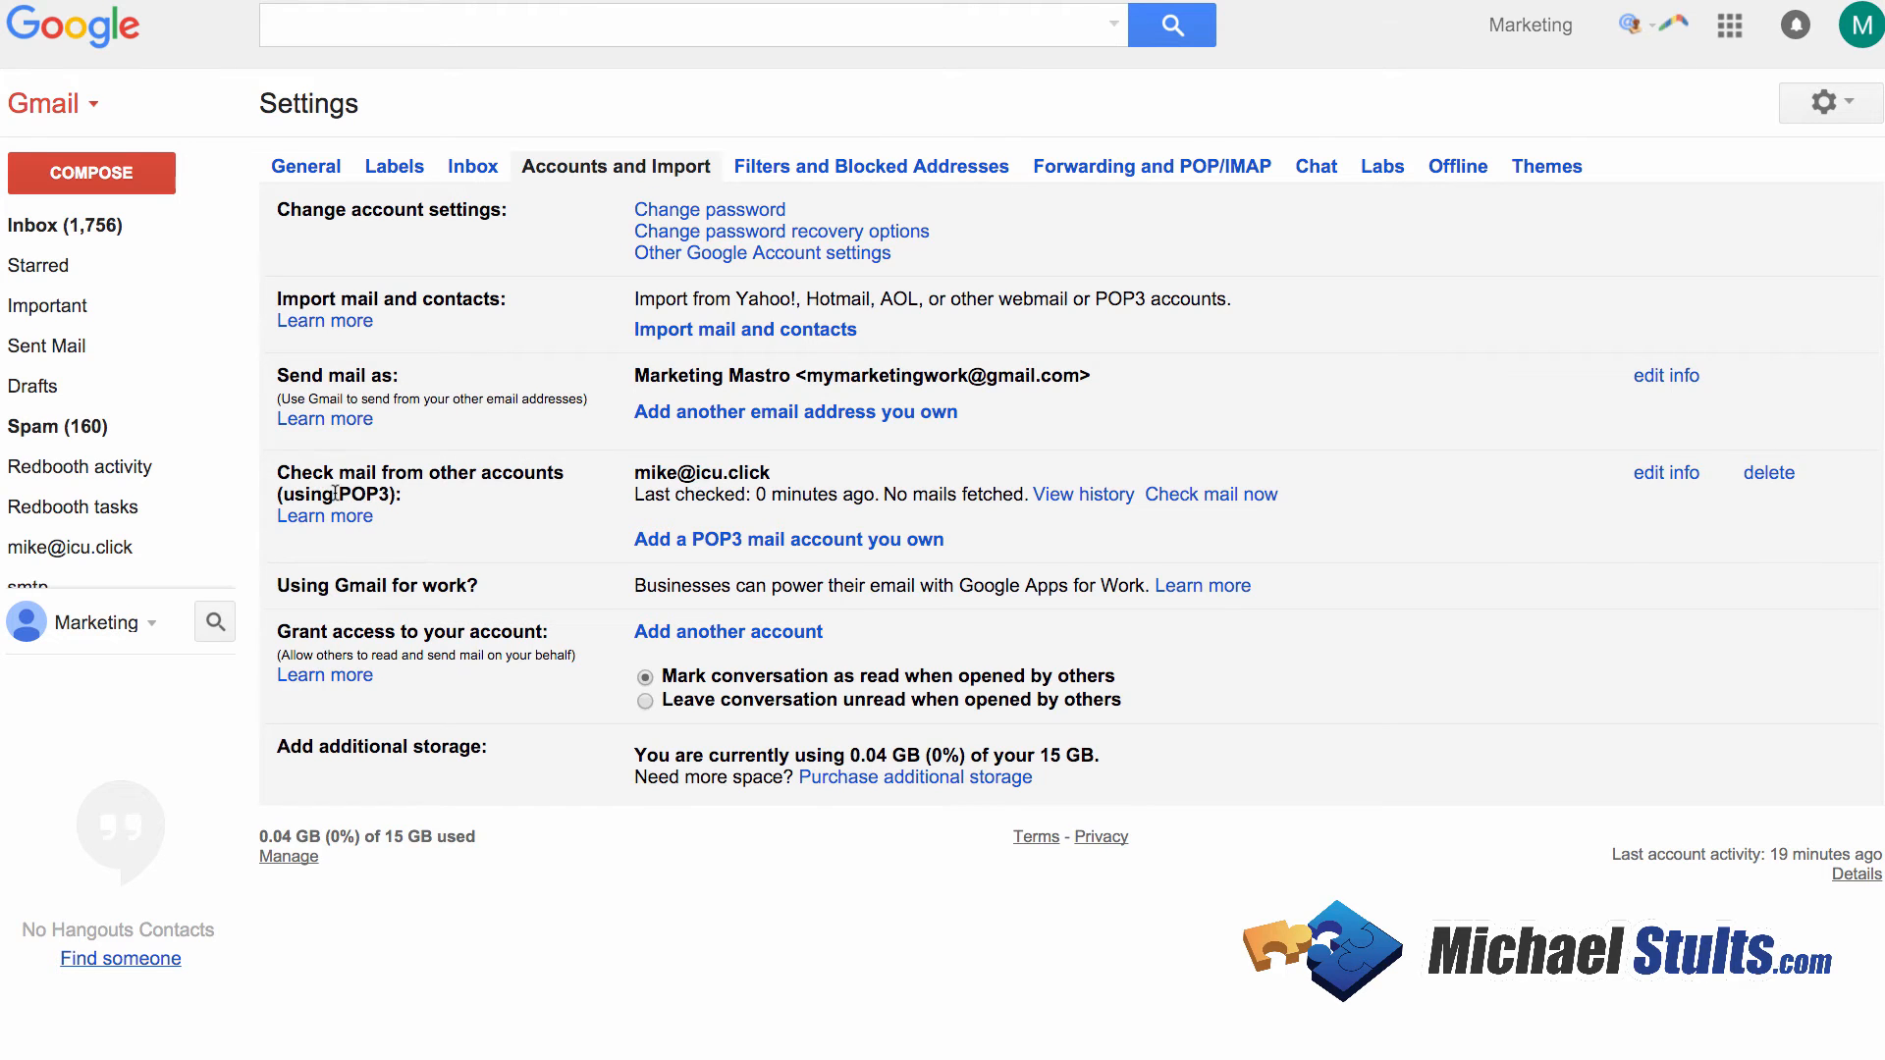
pyautogui.doubleClick(655, 473)
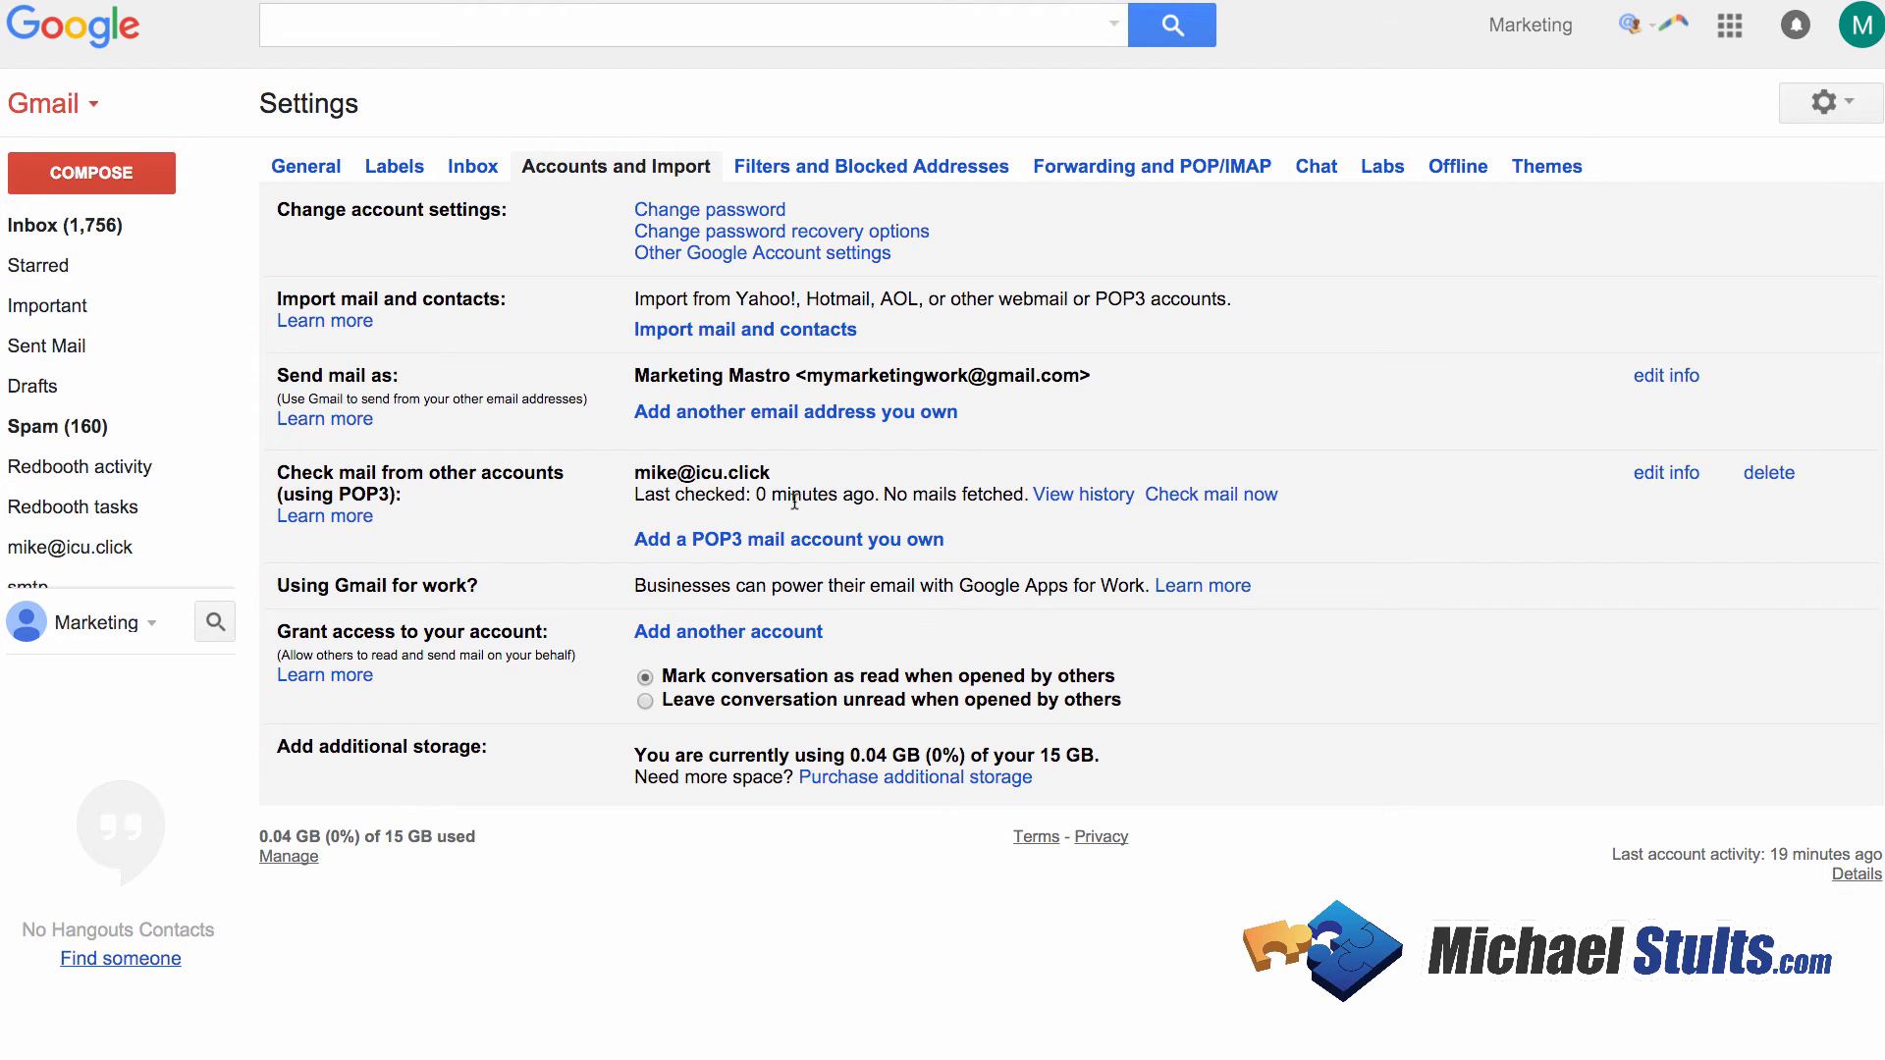
pyautogui.moveTo(749, 520)
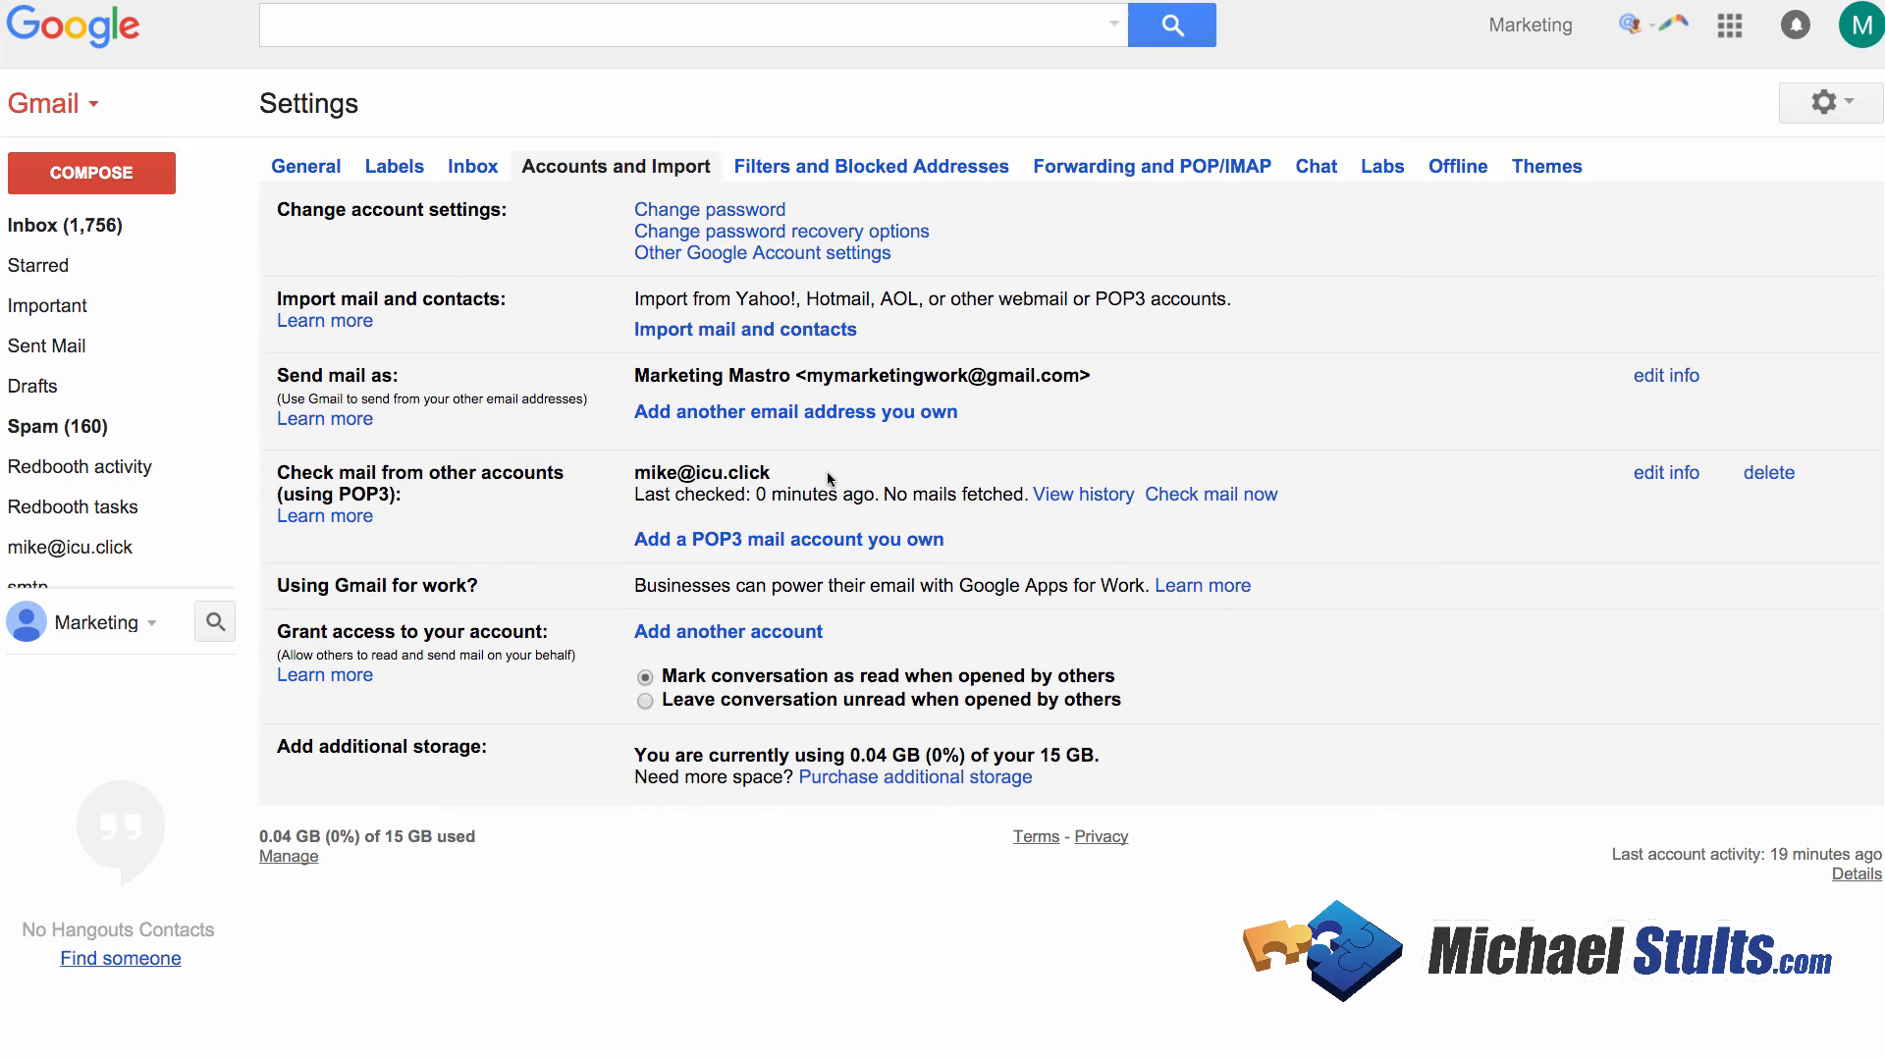
pyautogui.moveTo(1062, 522)
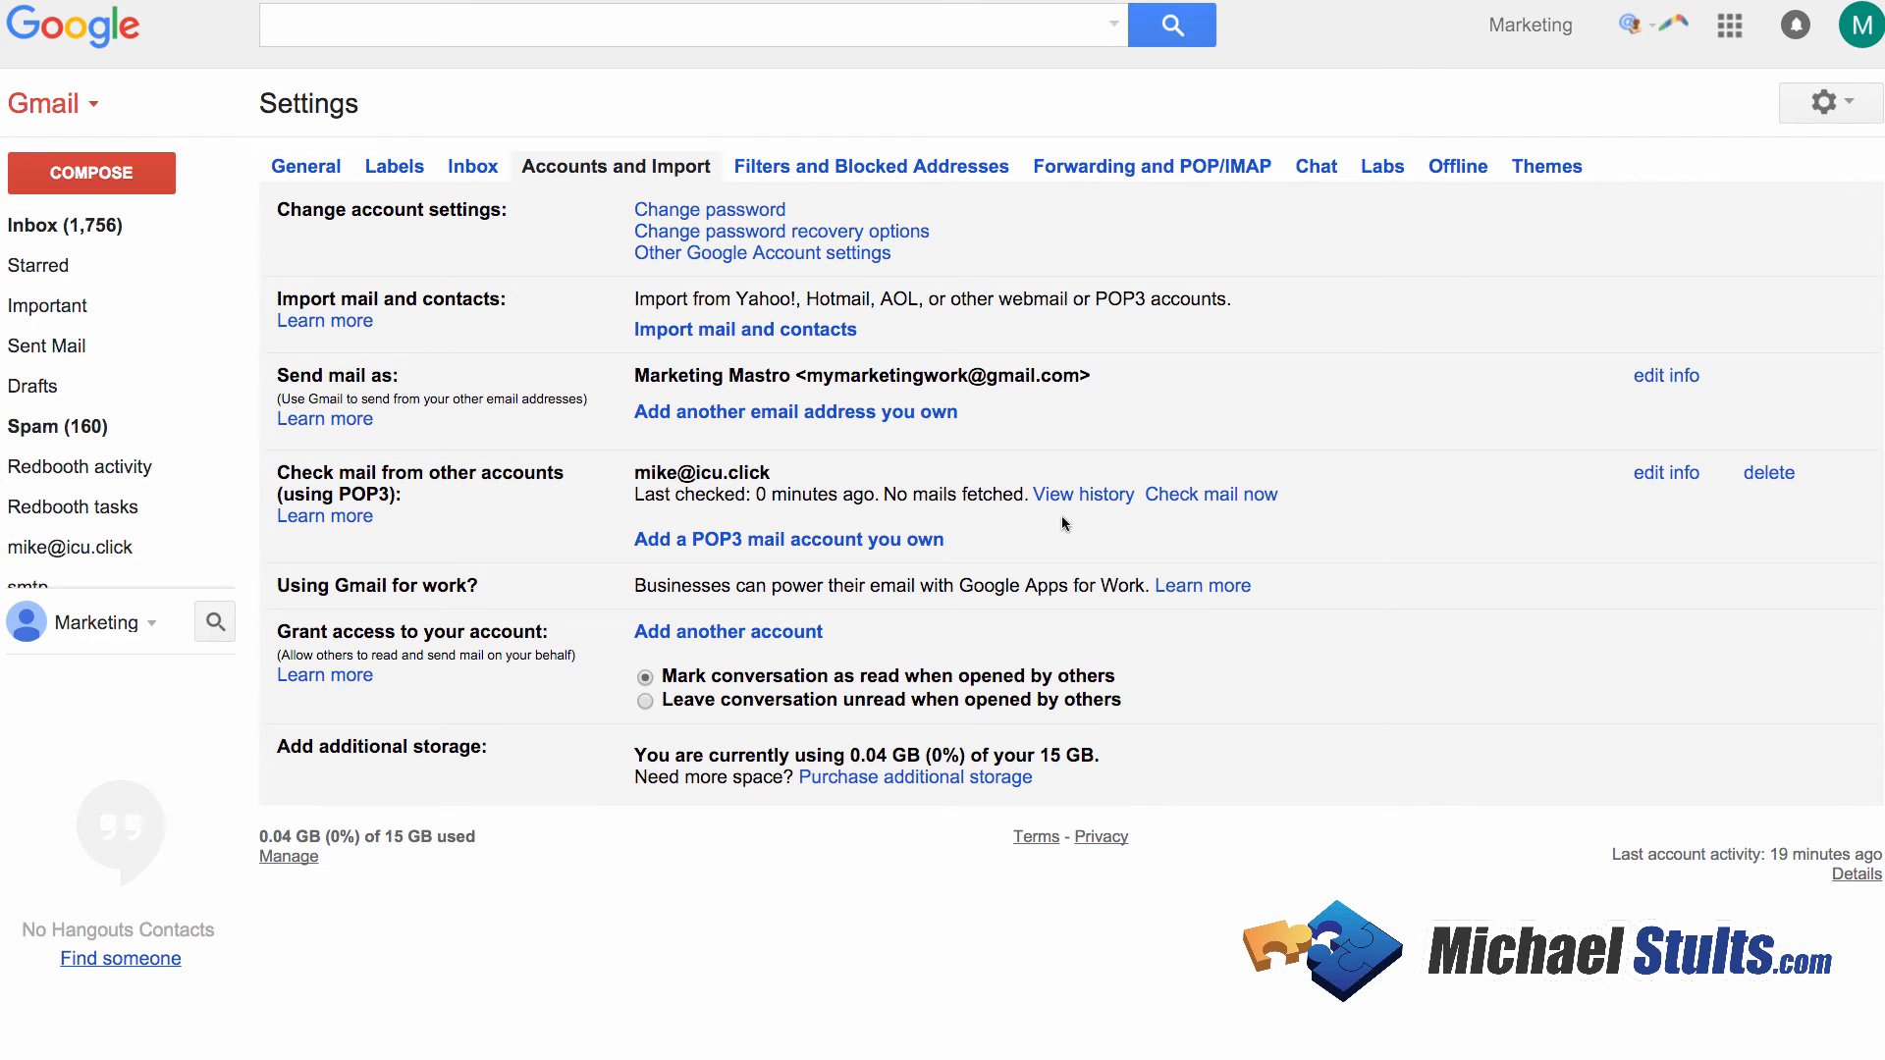